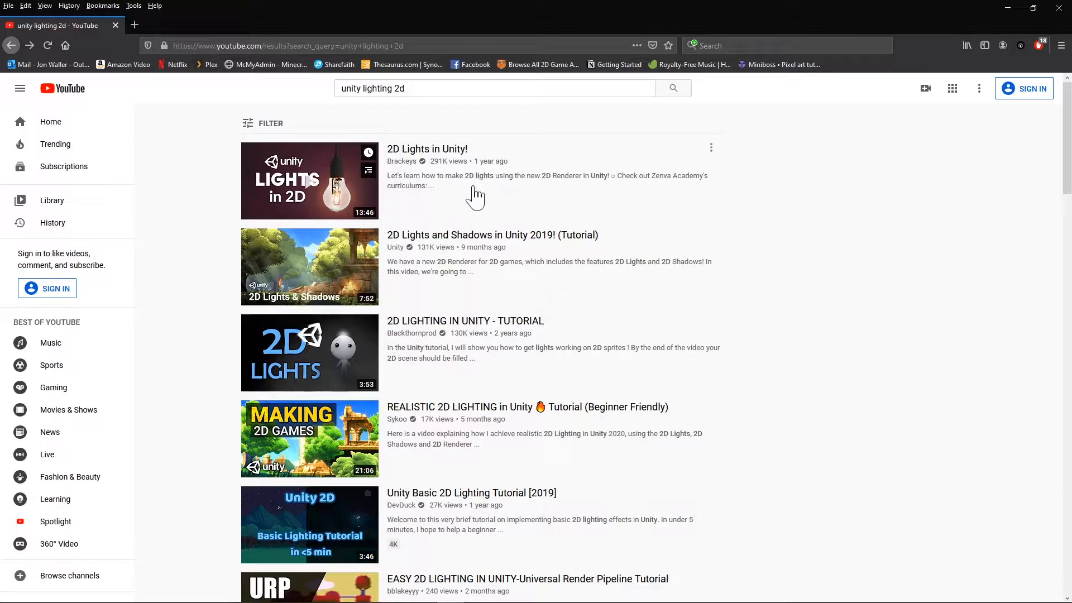
mouse_move(393, 228)
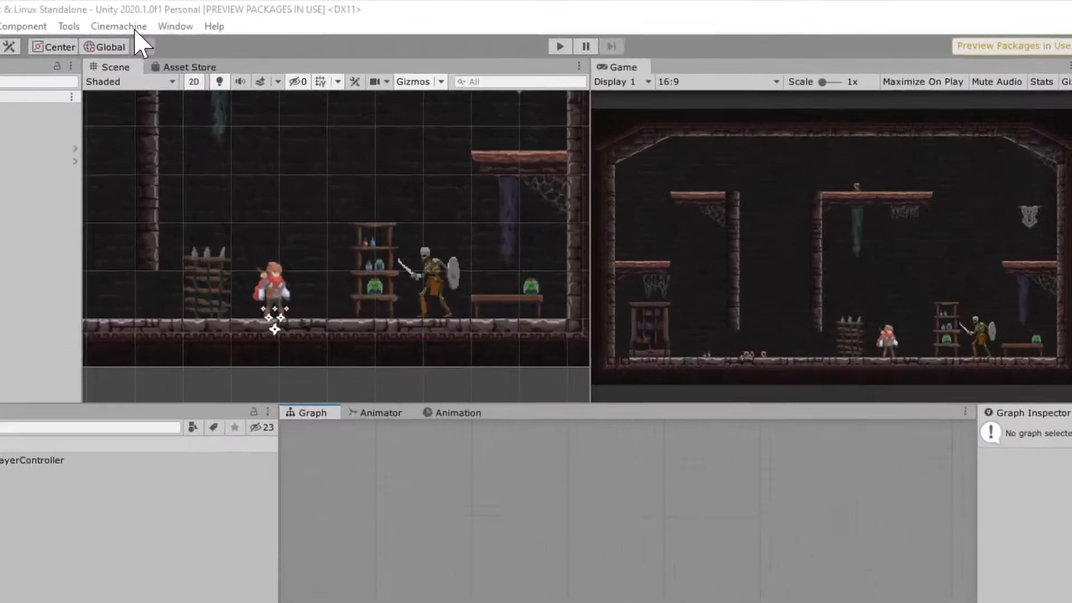
Bring up the Package Manager from the Window menu and reposition it.
click(175, 25)
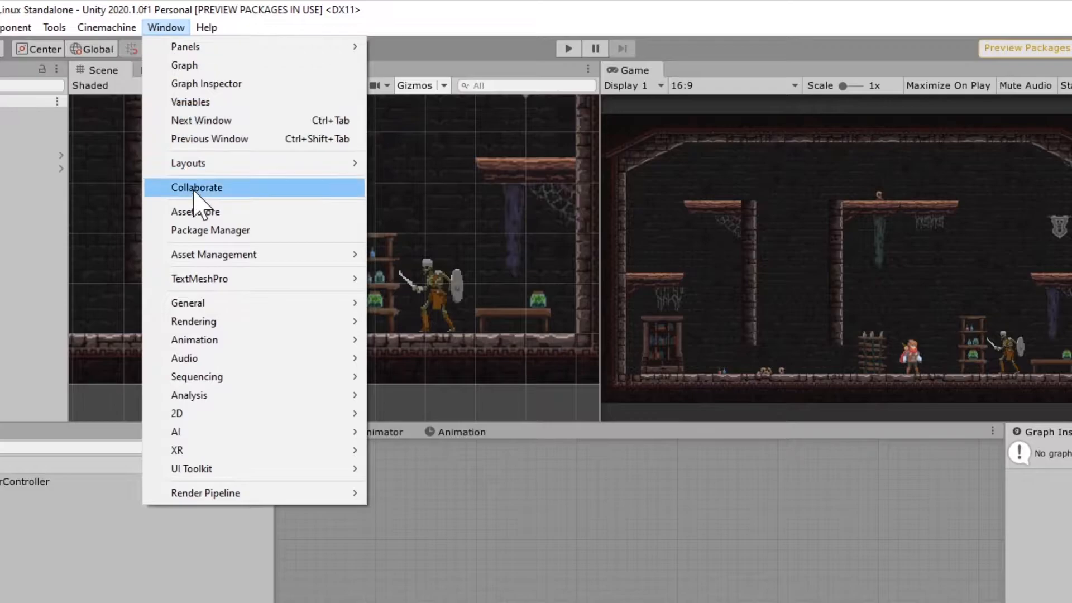
click(210, 230)
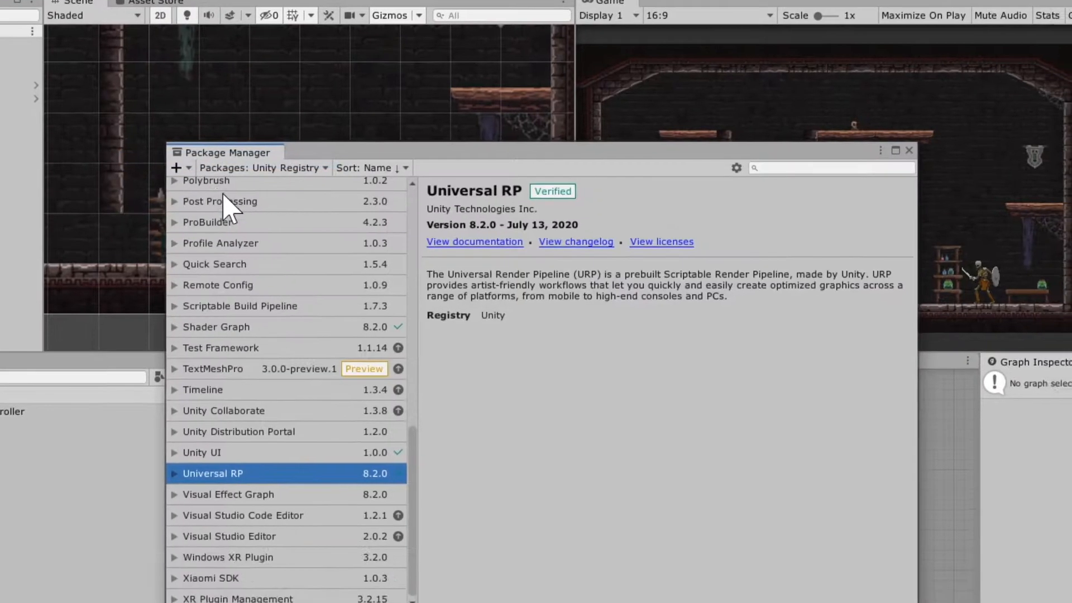
drag(226, 152, 203, 92)
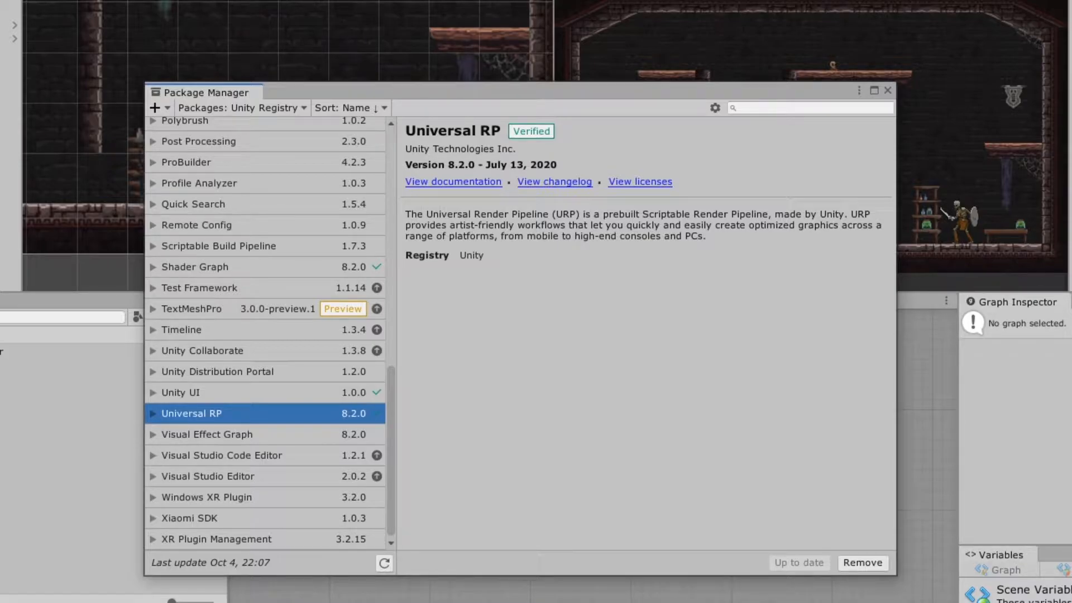
mouse_move(294, 129)
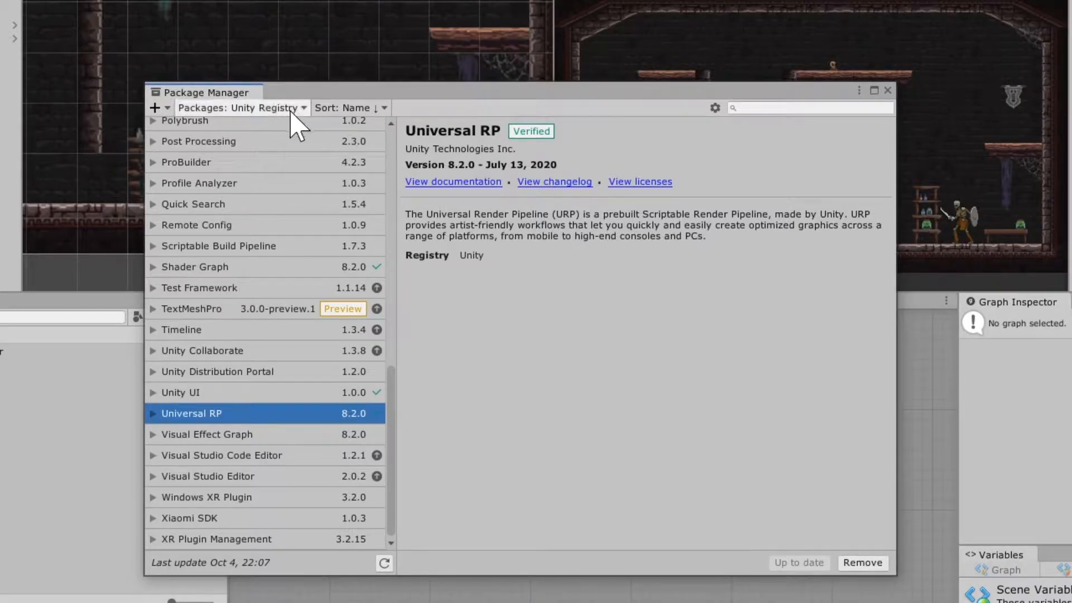
Keep the Unity Registry source, confirm Universal RP 8.2.0 is installed, then close the list.
click(241, 107)
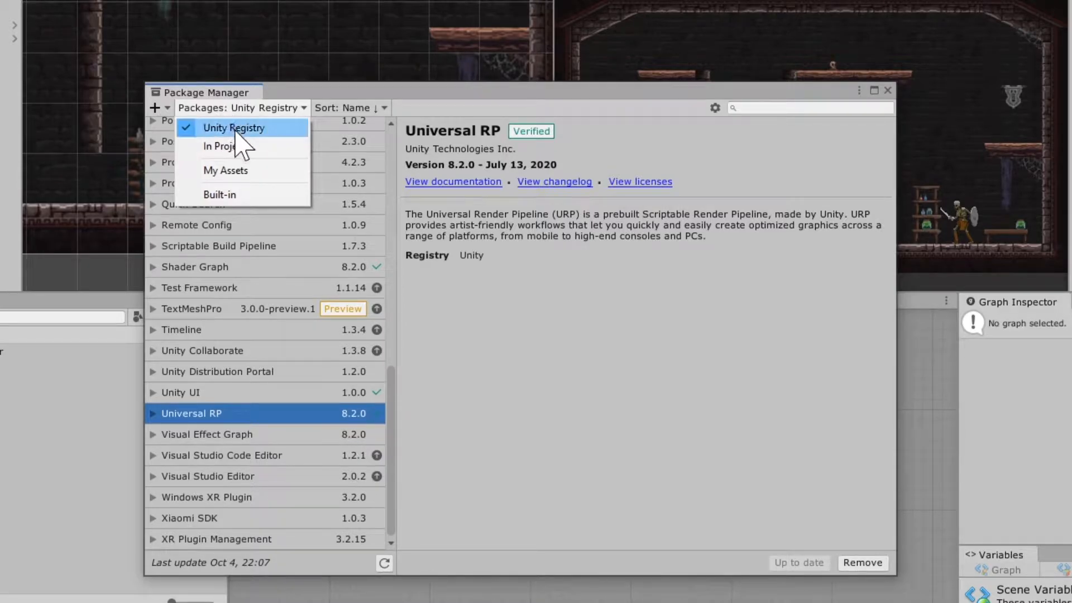
click(233, 127)
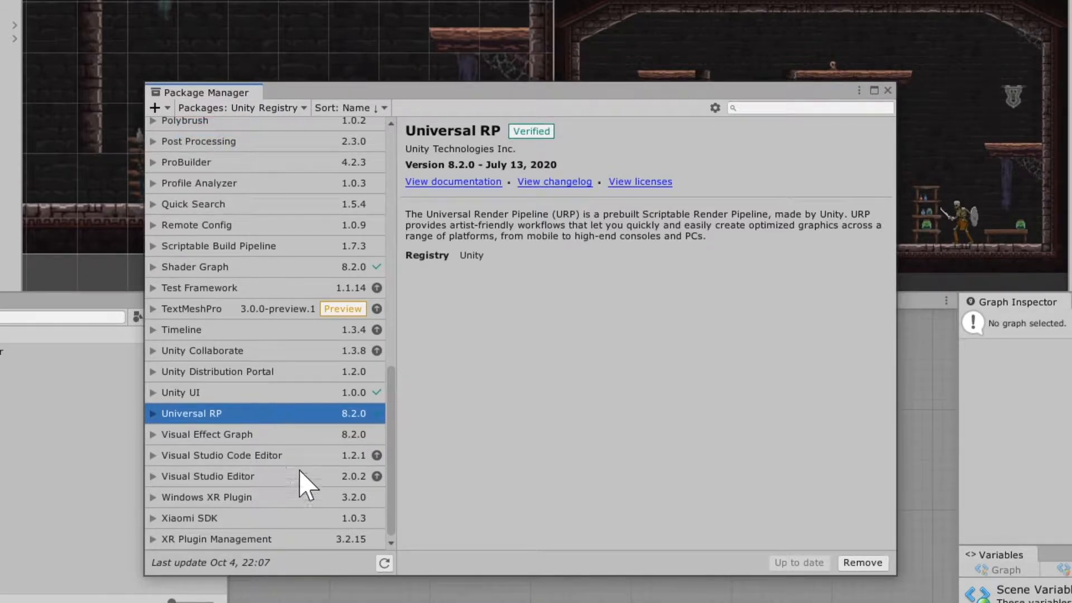
mouse_move(191, 434)
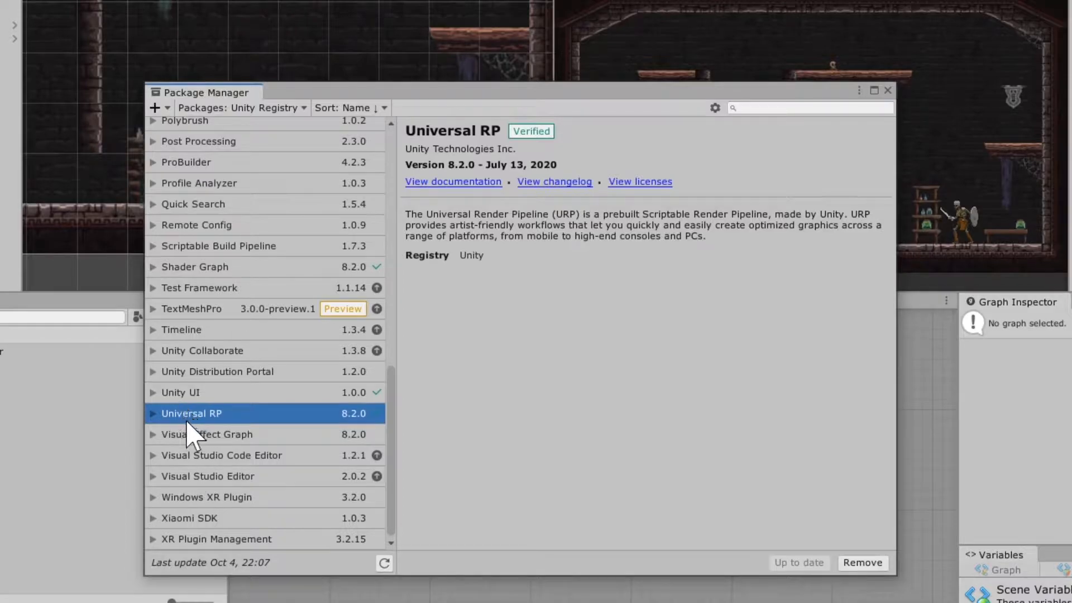
mouse_move(875, 34)
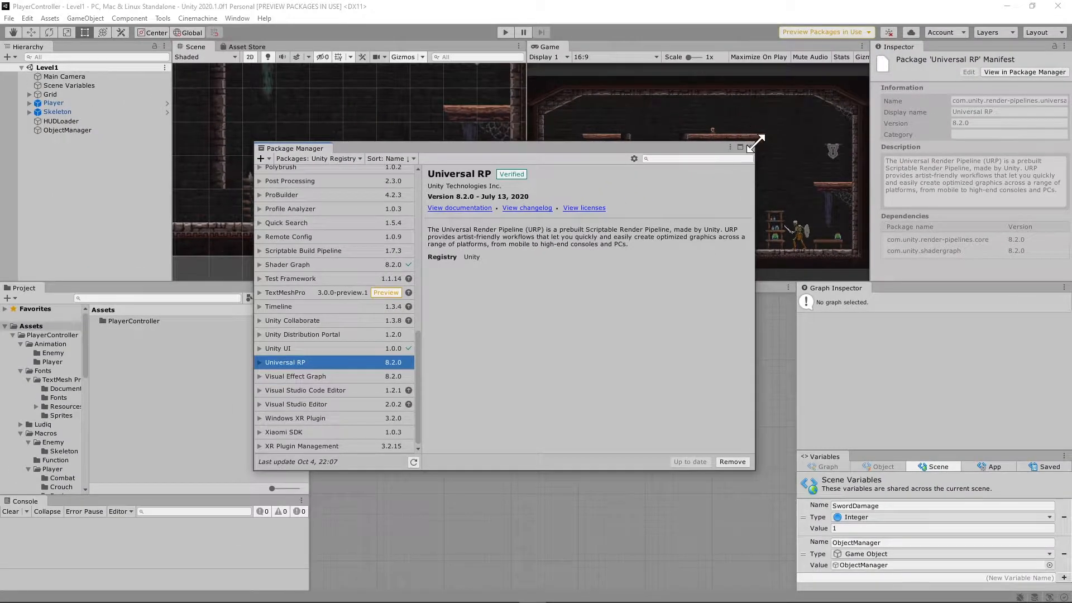
click(752, 142)
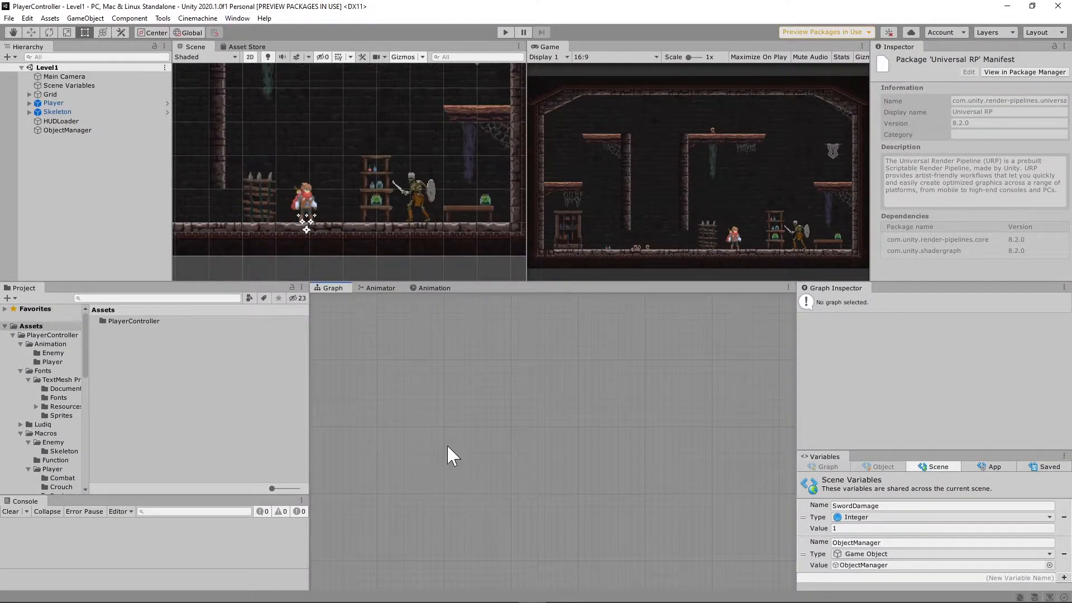
Launch the Bolt Unit Options Wizard and scroll through the assembly list.
click(198, 18)
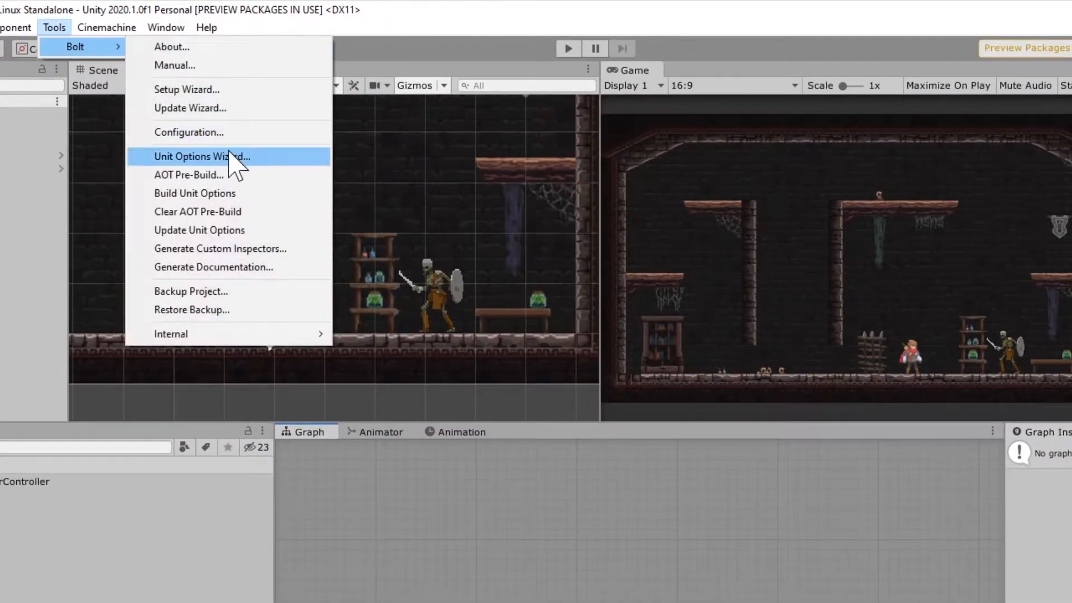
click(202, 156)
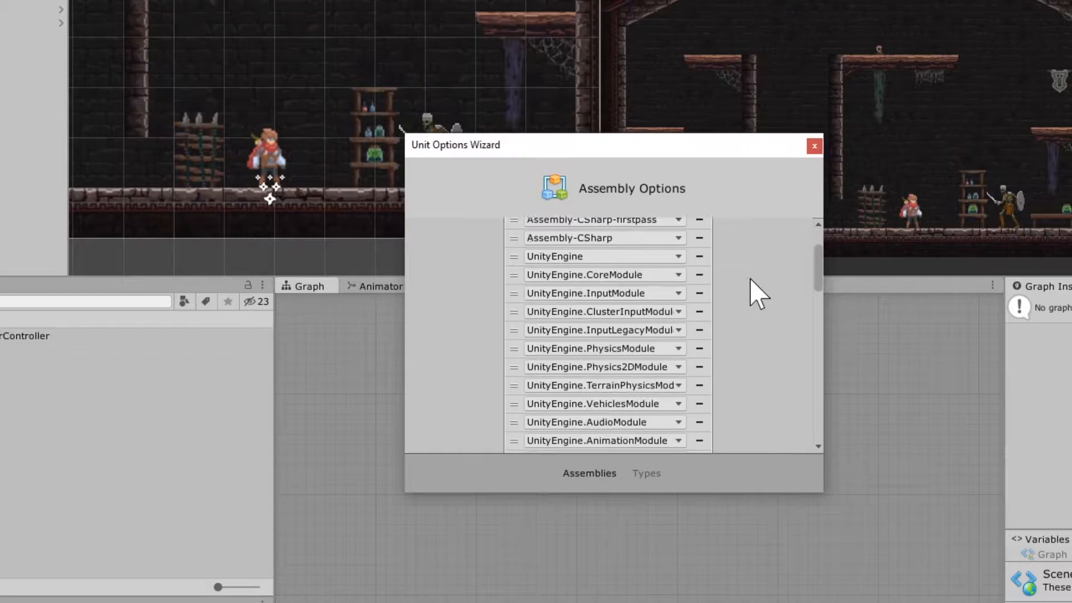
scroll(down, 3)
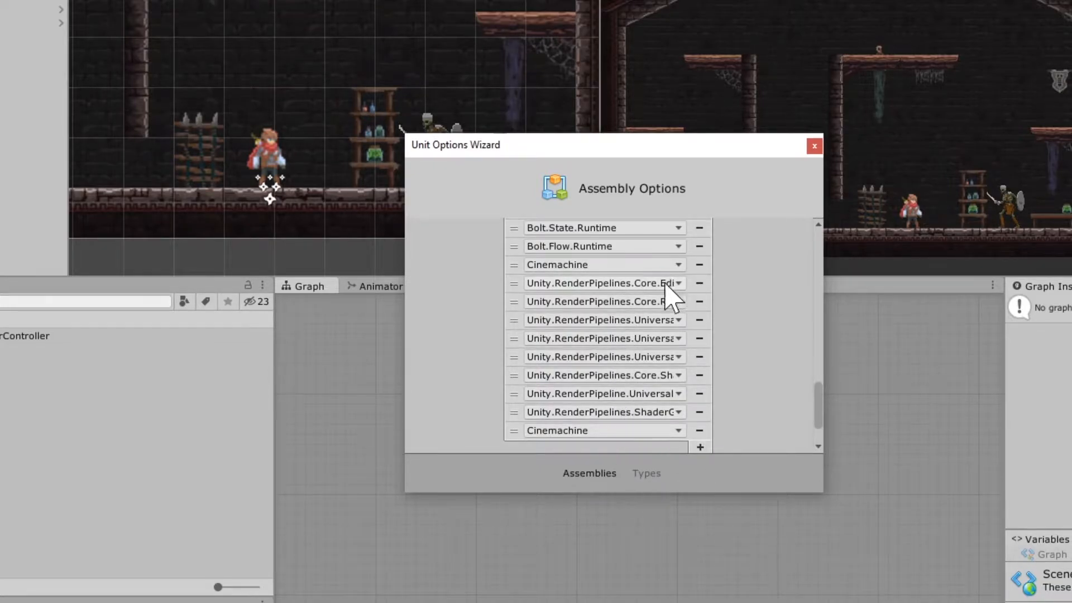
scroll(down, 3)
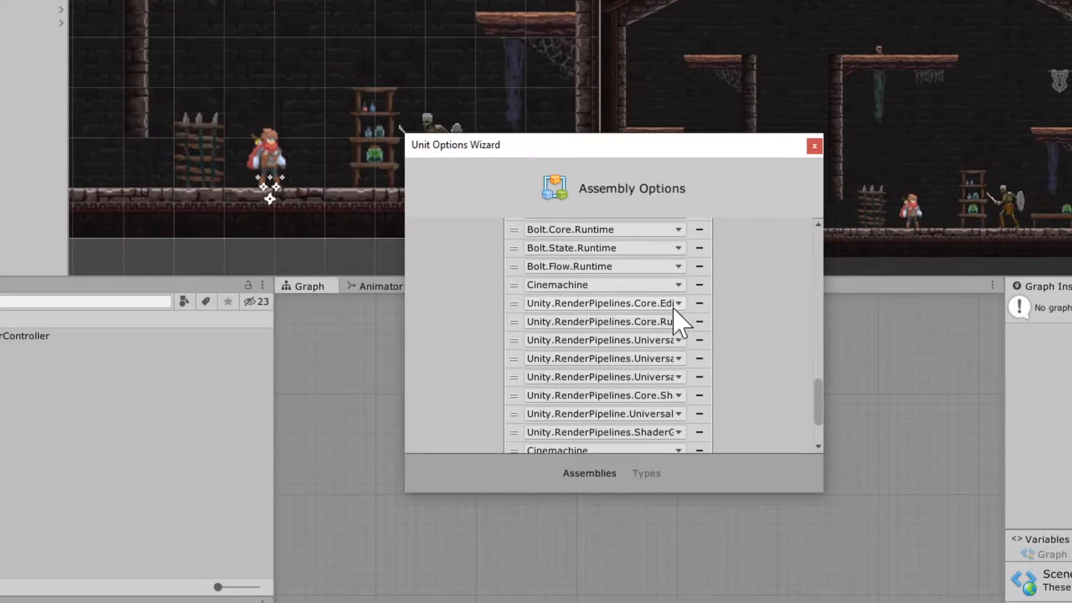
Add the render pipeline assembly to the list and regenerate the Bolt units.
click(678, 322)
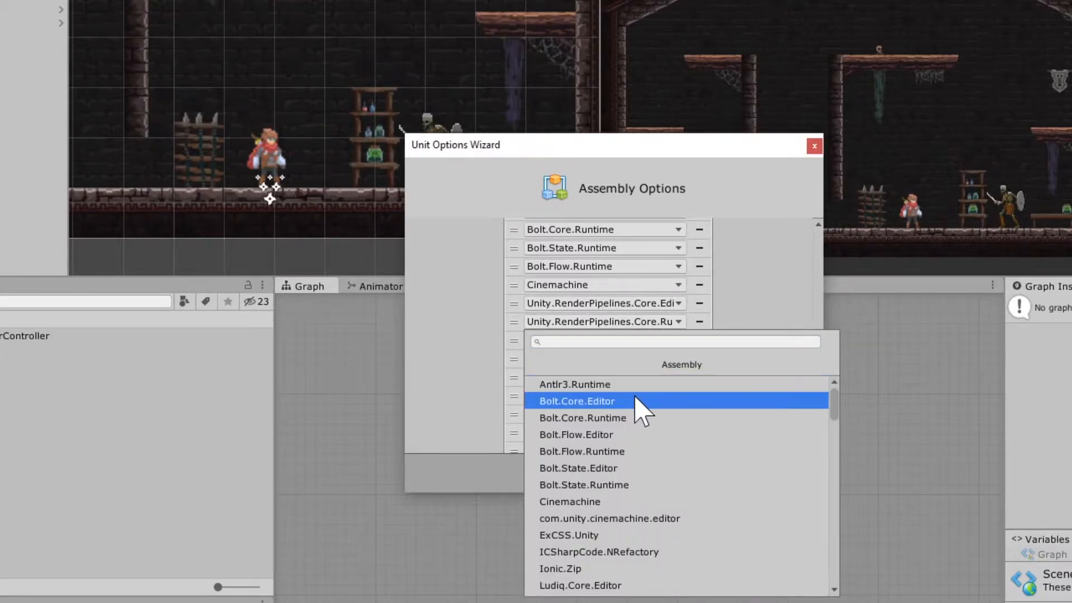
text(r)
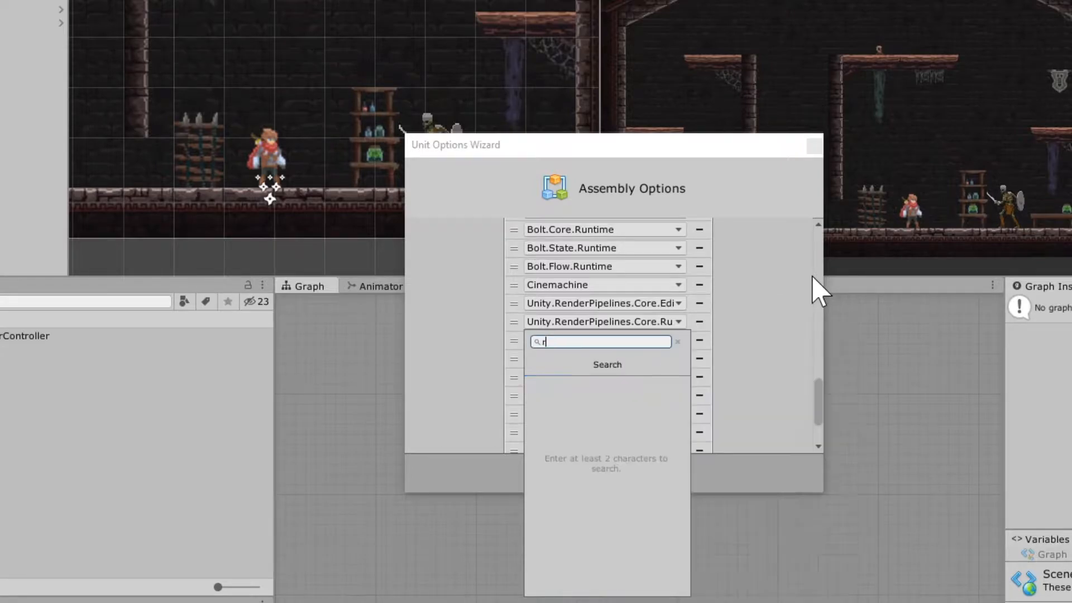
text(ender)
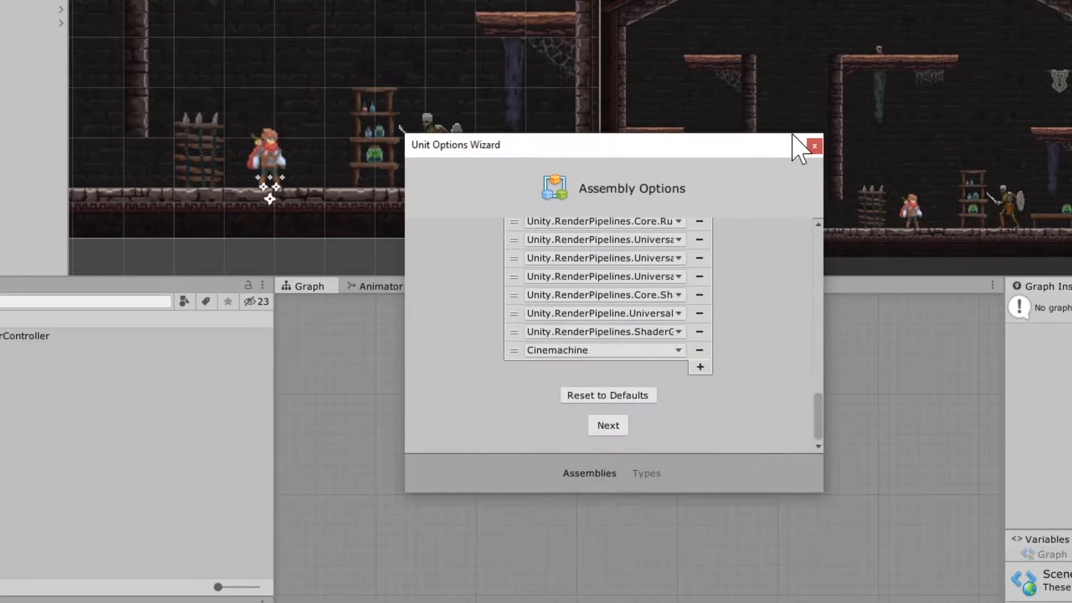
click(608, 424)
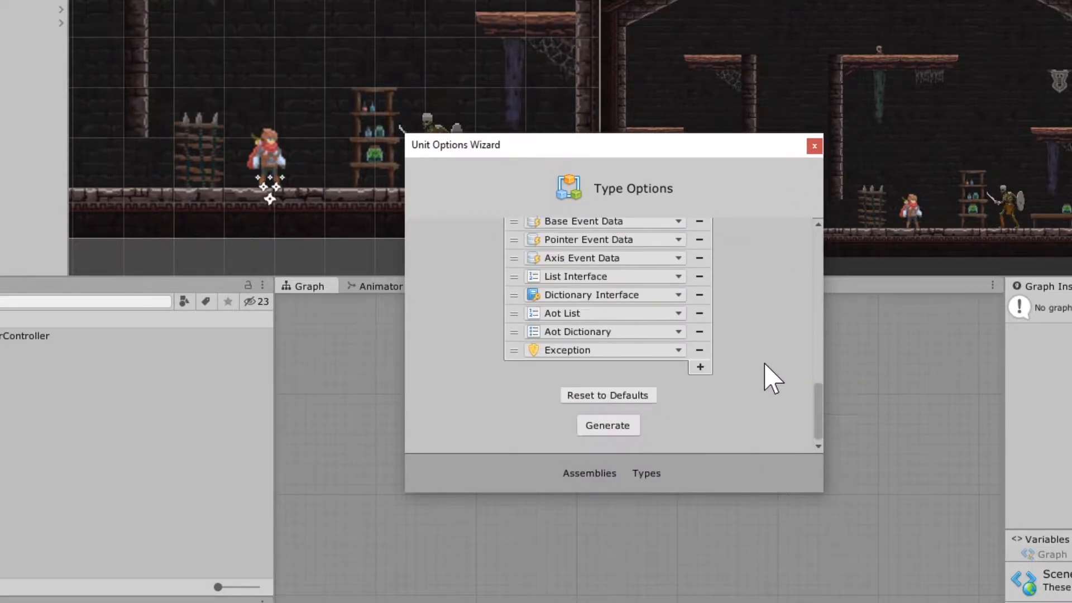
mouse_move(850, 131)
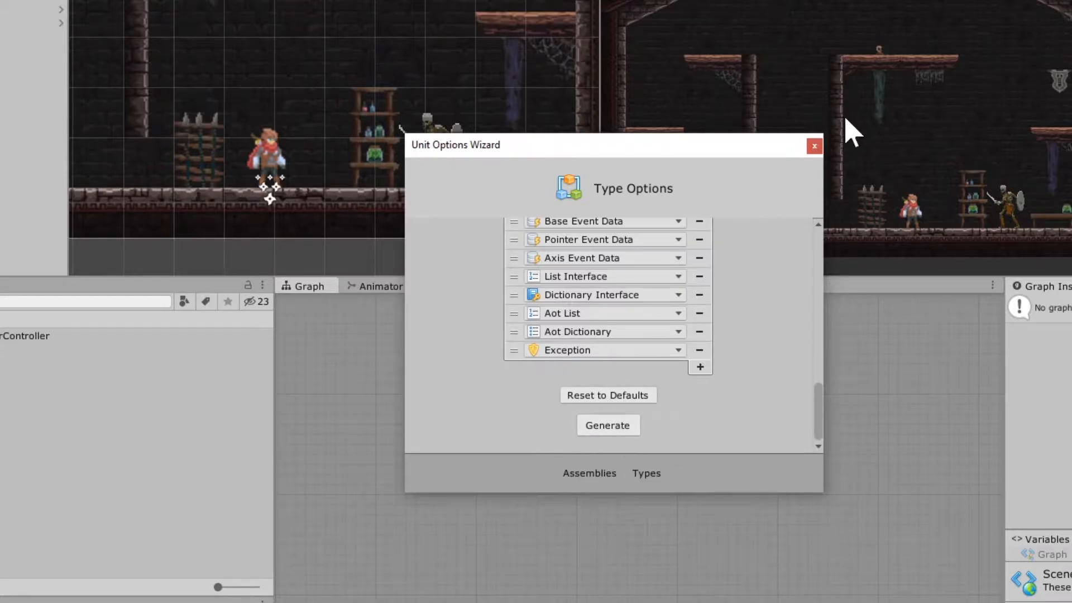
click(814, 146)
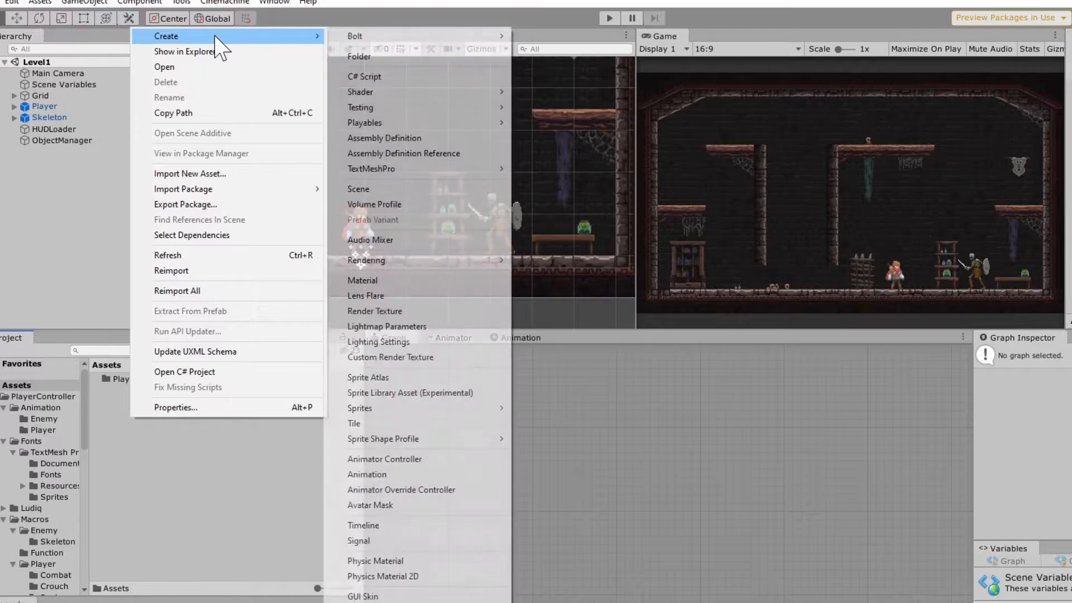
mouse_move(367, 260)
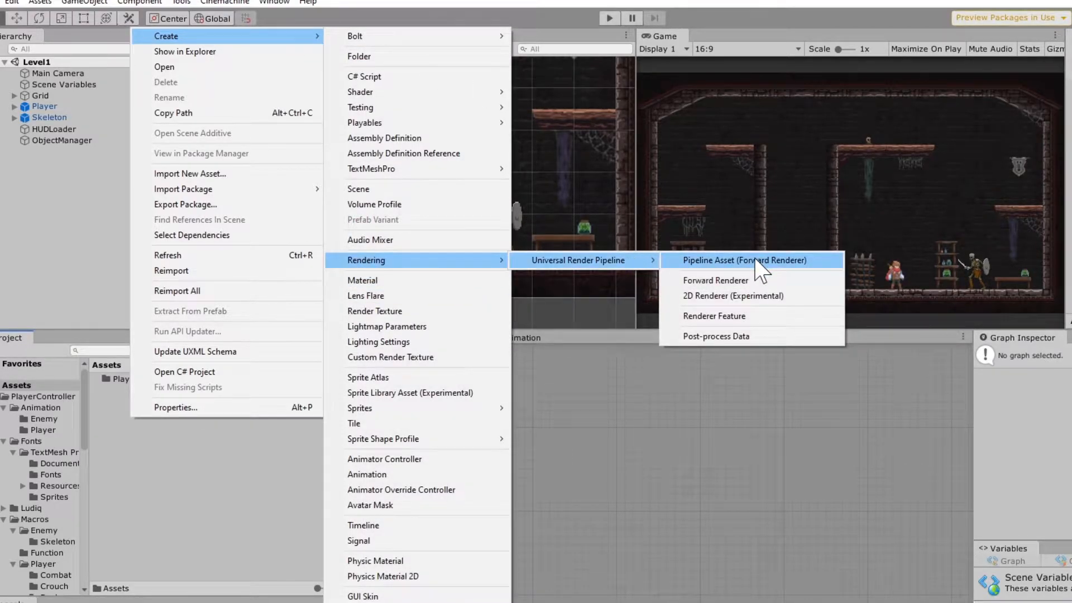
Create a URP pipeline asset in Assets and remove the forward URP_Renderer asset.
click(744, 260)
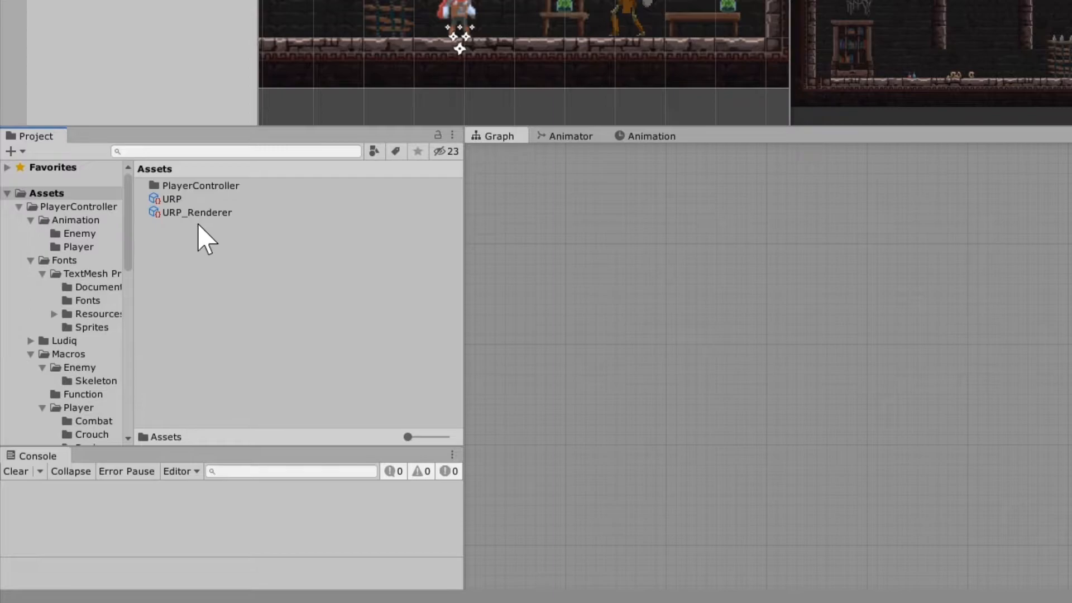
mouse_move(181, 212)
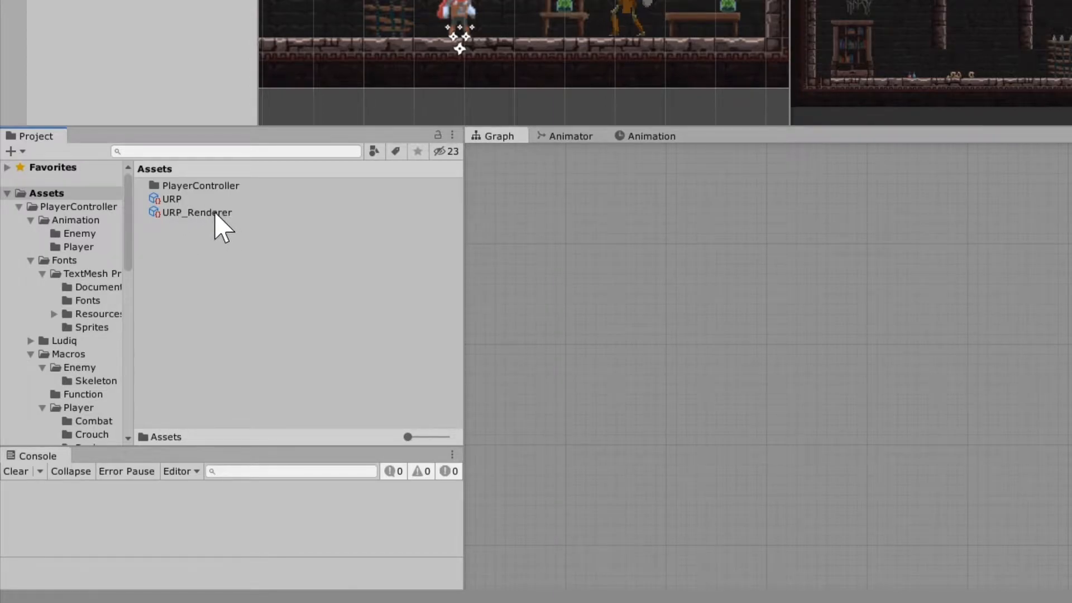
click(196, 212)
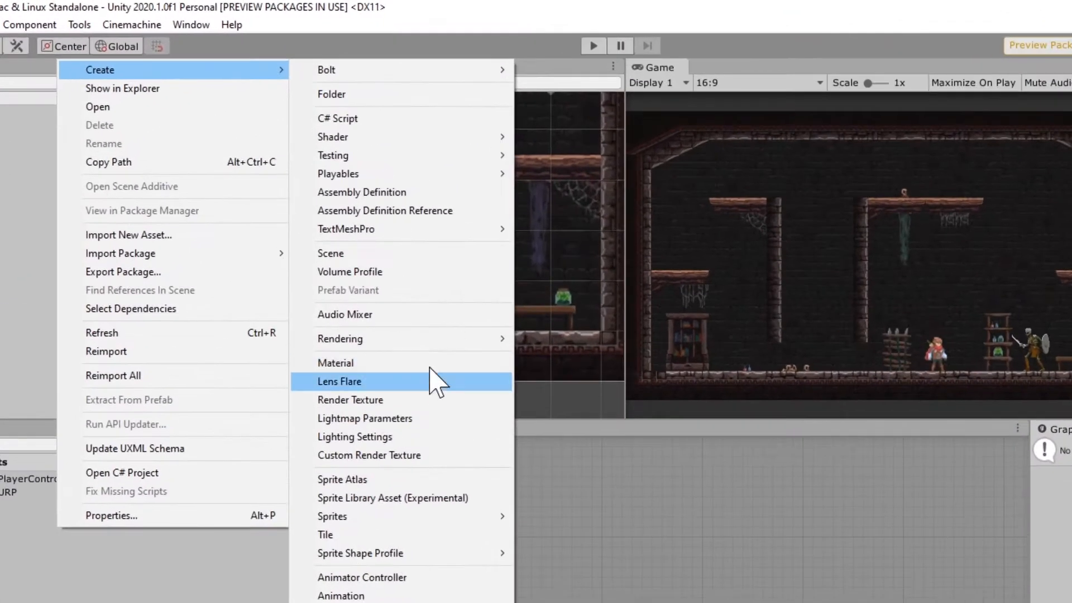
mouse_move(339, 338)
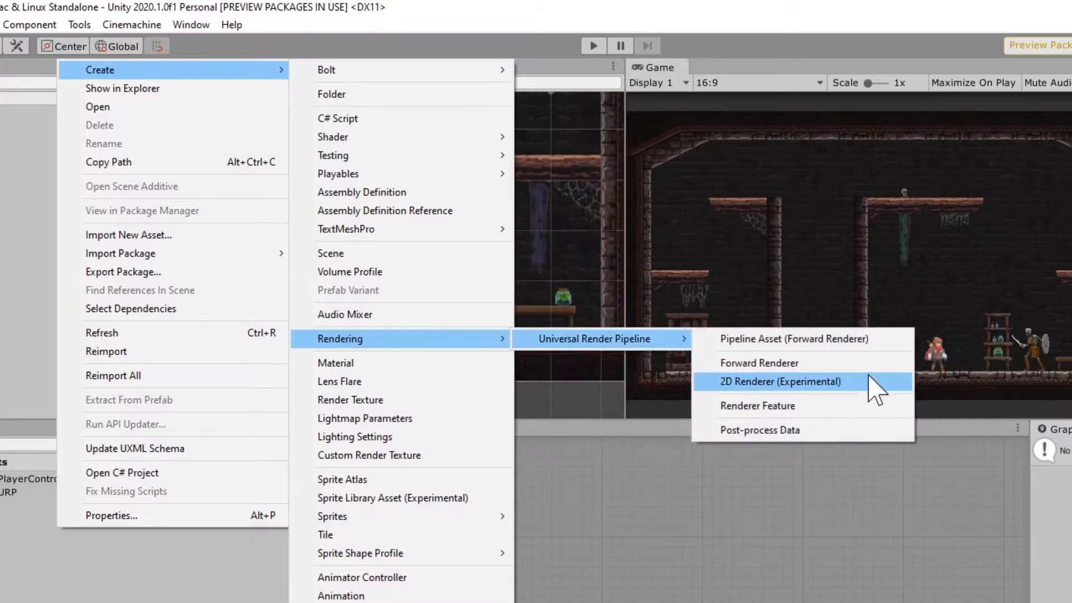
mouse_move(766, 396)
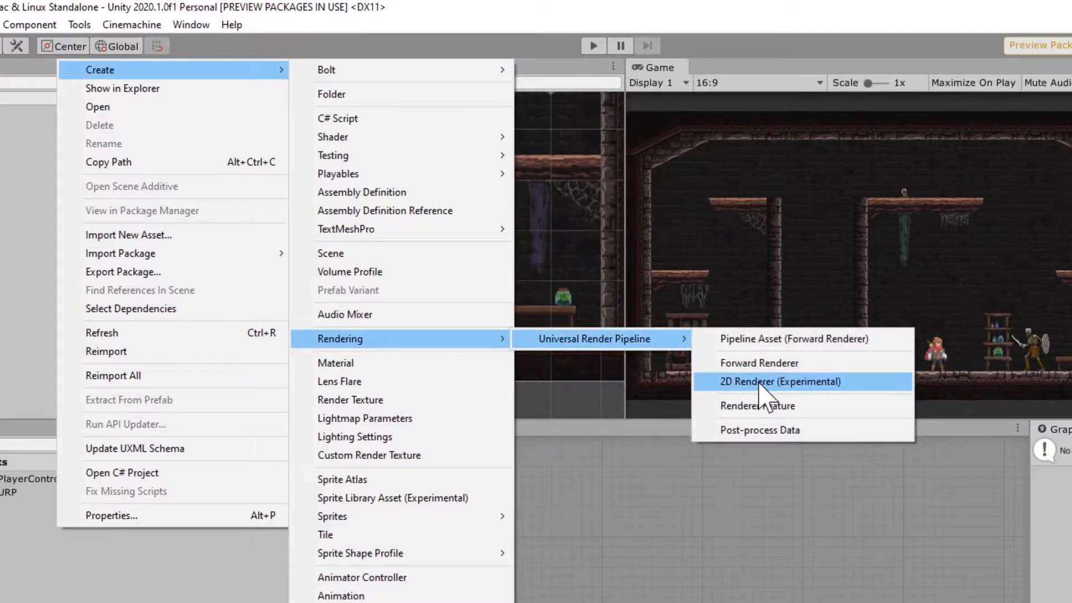
Create a 2D Renderer (Experimental) data asset named URP2D.
click(781, 382)
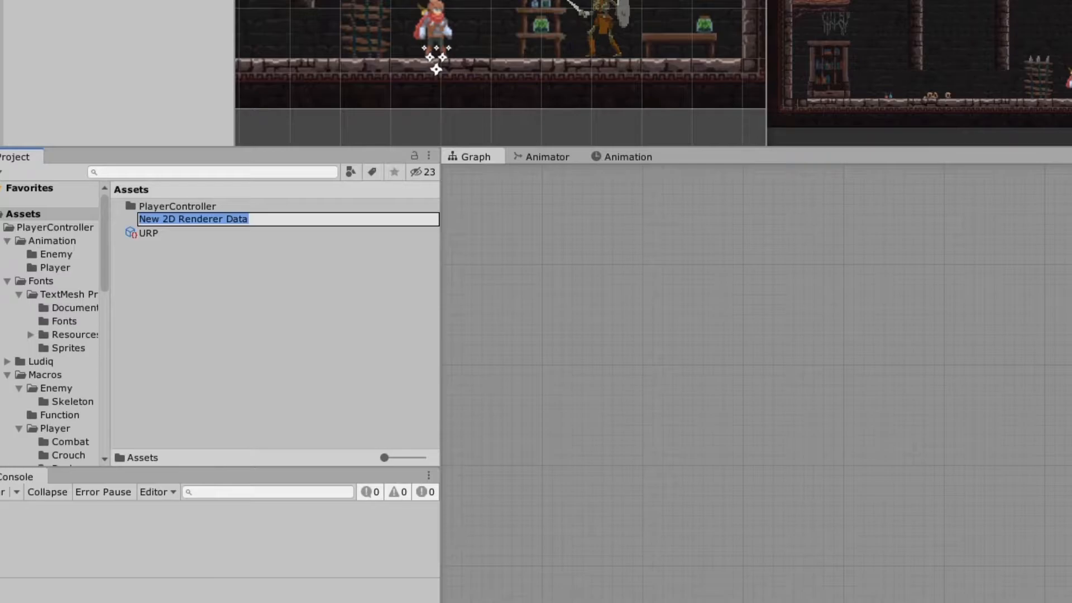
text(URP2D)
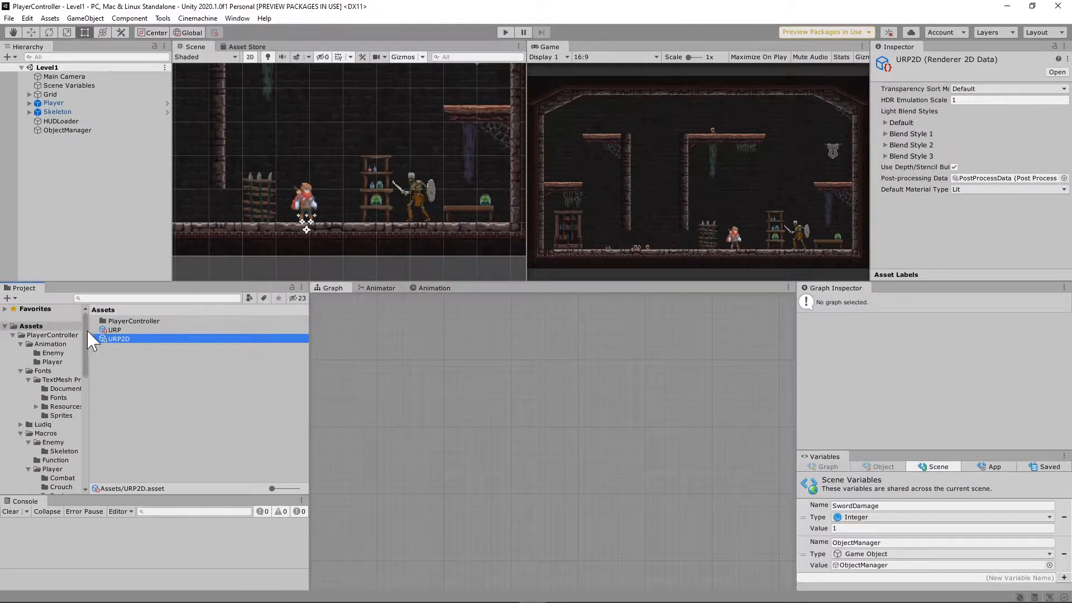
Confirm in Project Settings > Graphics that the URP asset is the scriptable render pipeline, then close it.
click(114, 329)
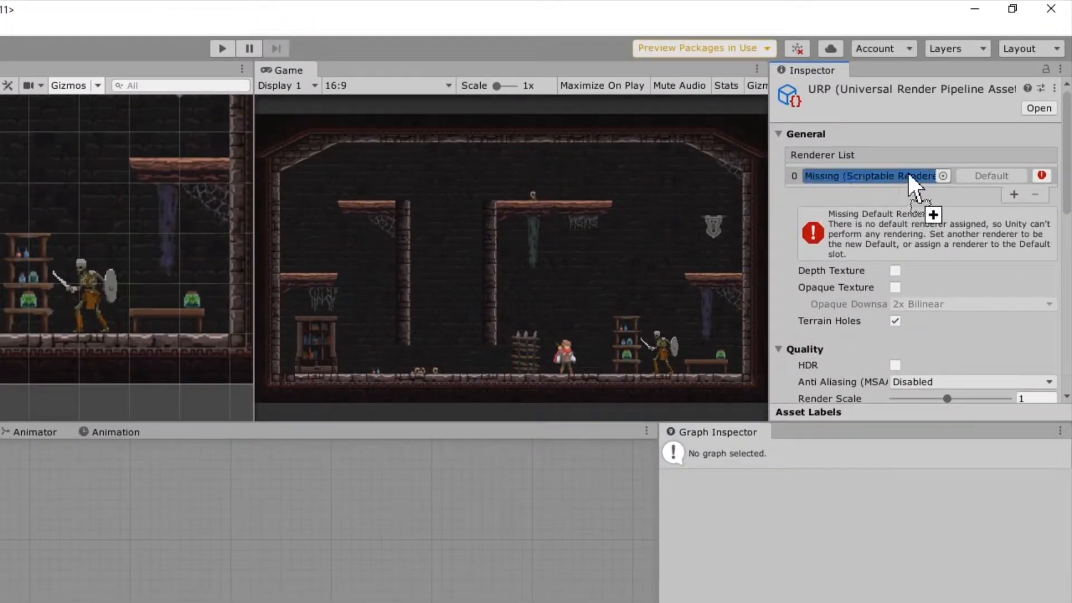
click(26, 19)
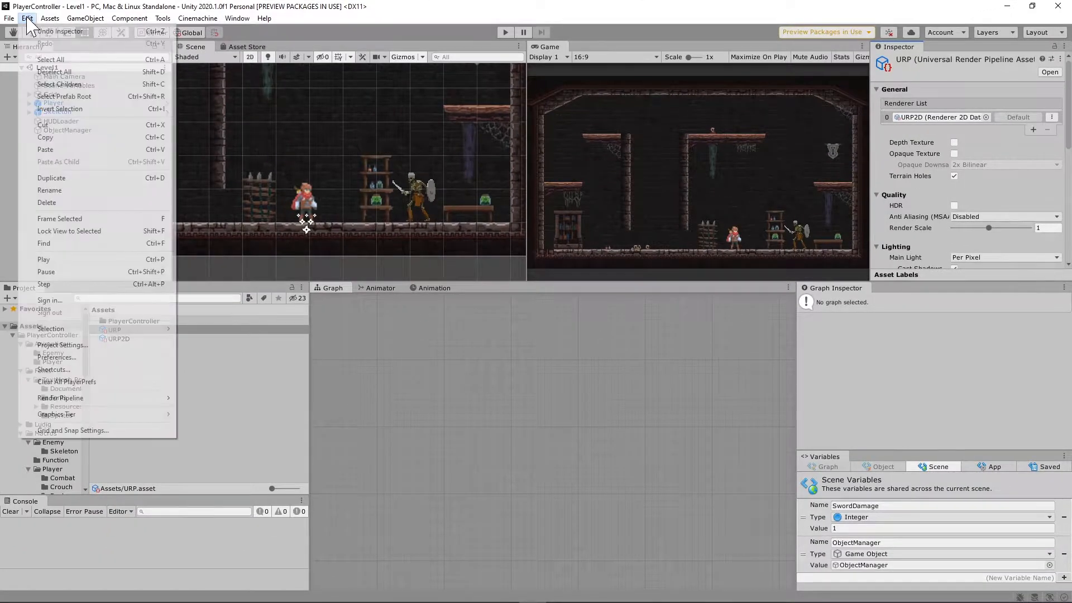
mouse_move(123, 516)
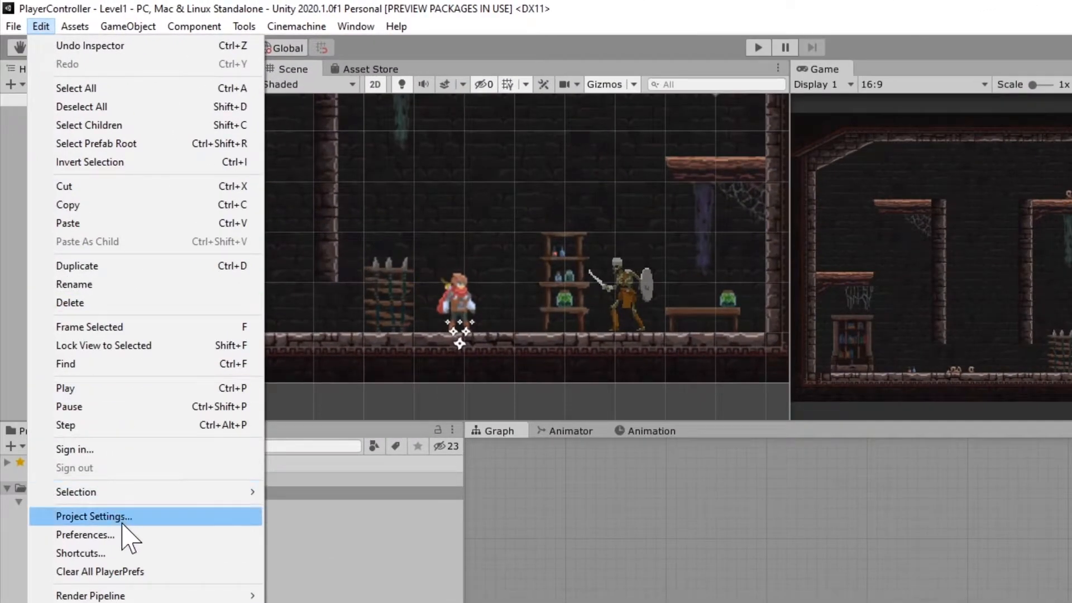
click(94, 516)
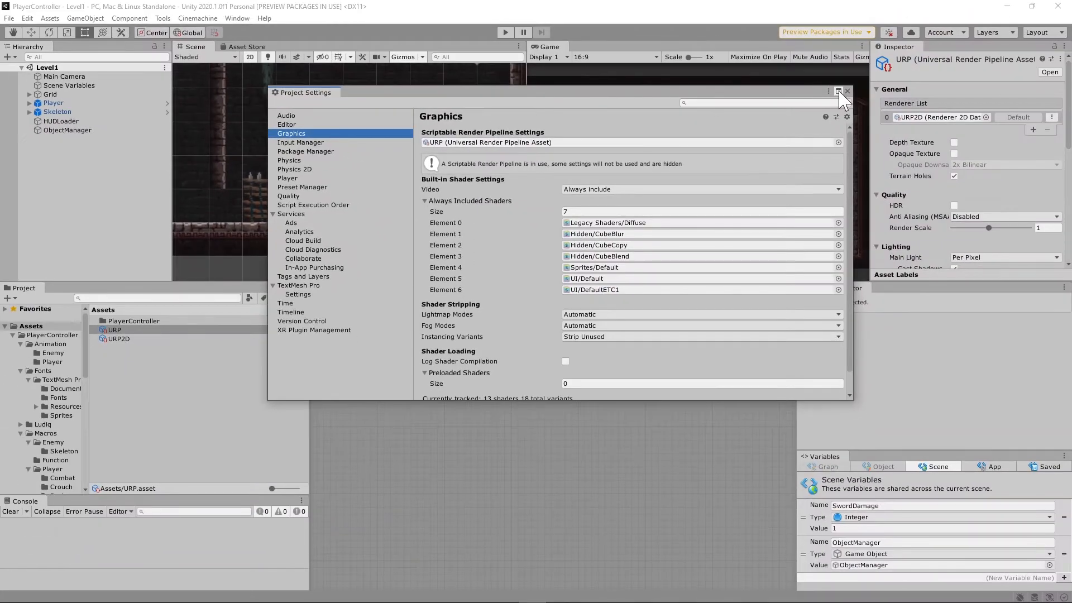
click(846, 91)
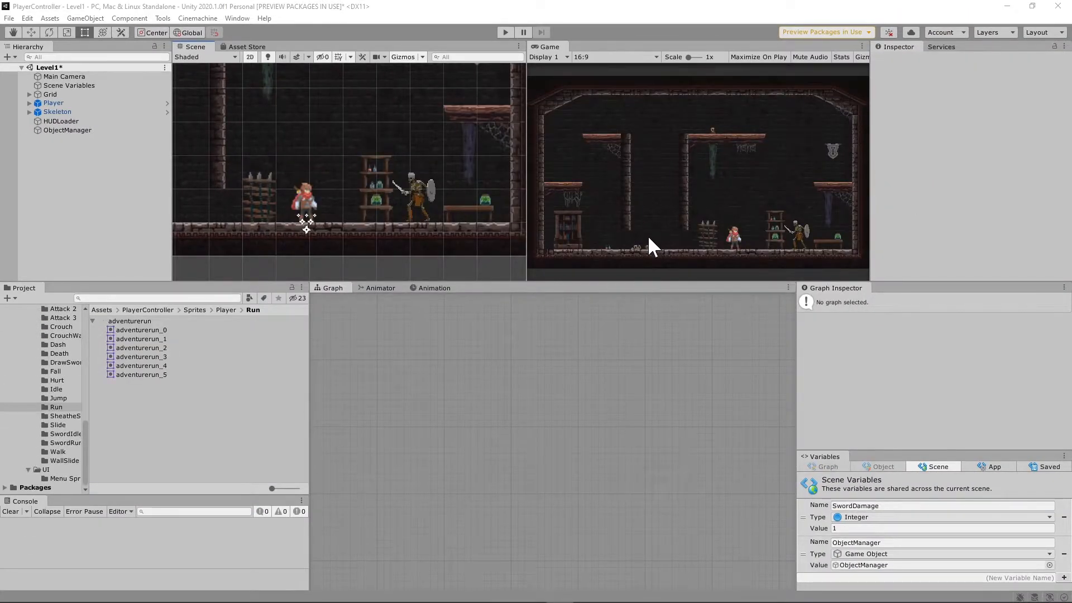
mouse_move(584, 188)
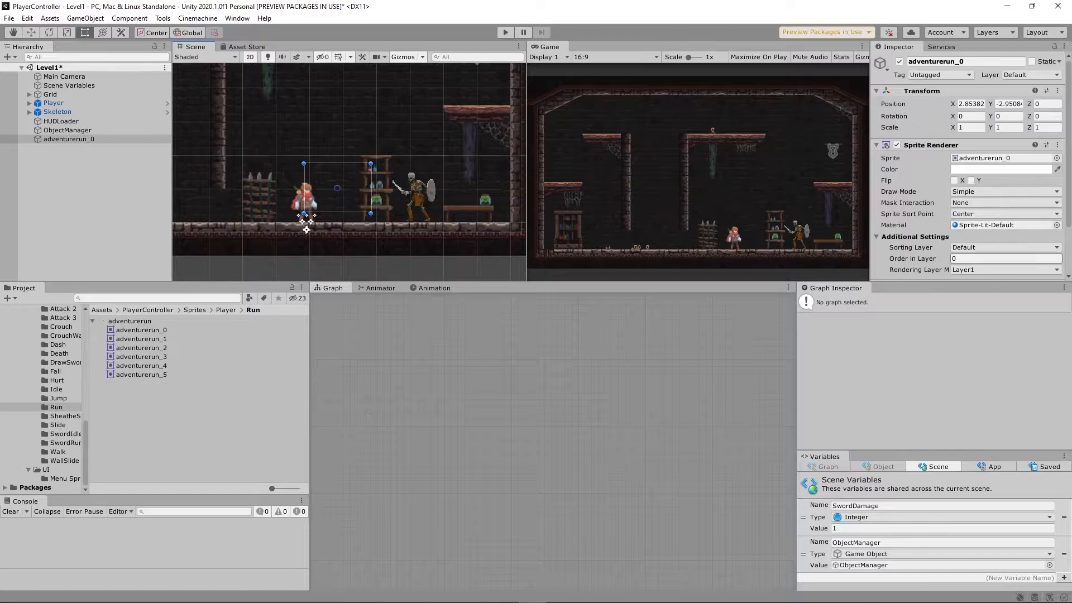
click(1005, 258)
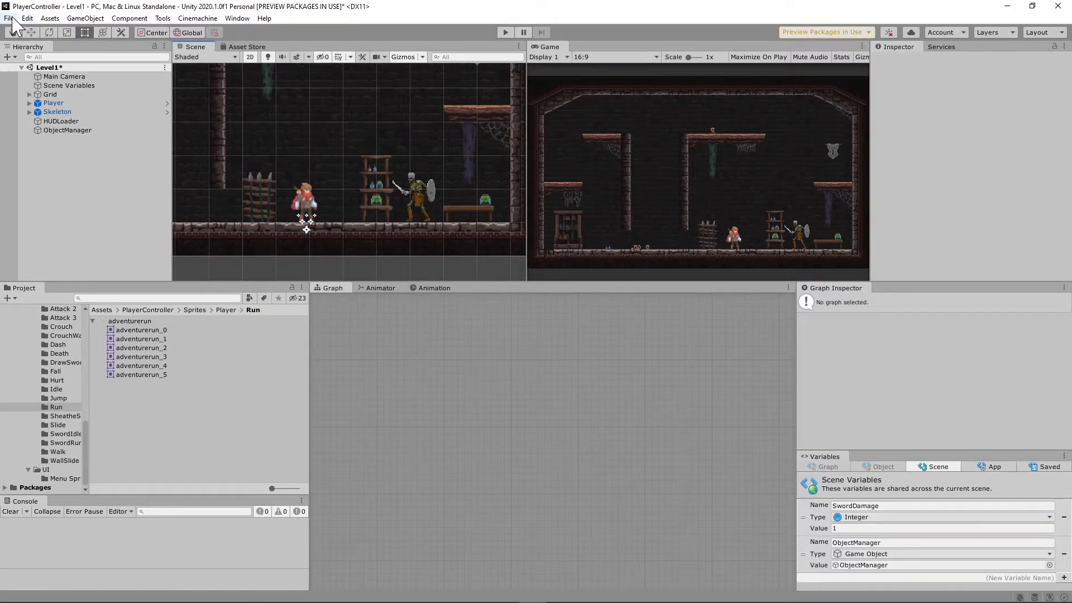
Run Upgrade Scene to 2D Renderer and proceed, converting the sprites to lit materials.
click(27, 18)
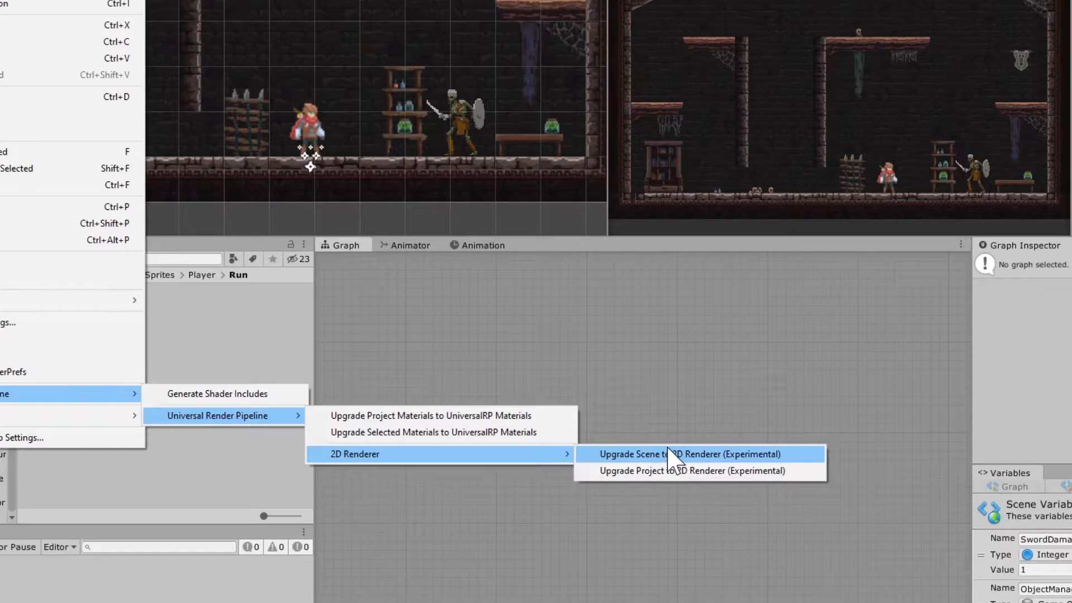
click(680, 454)
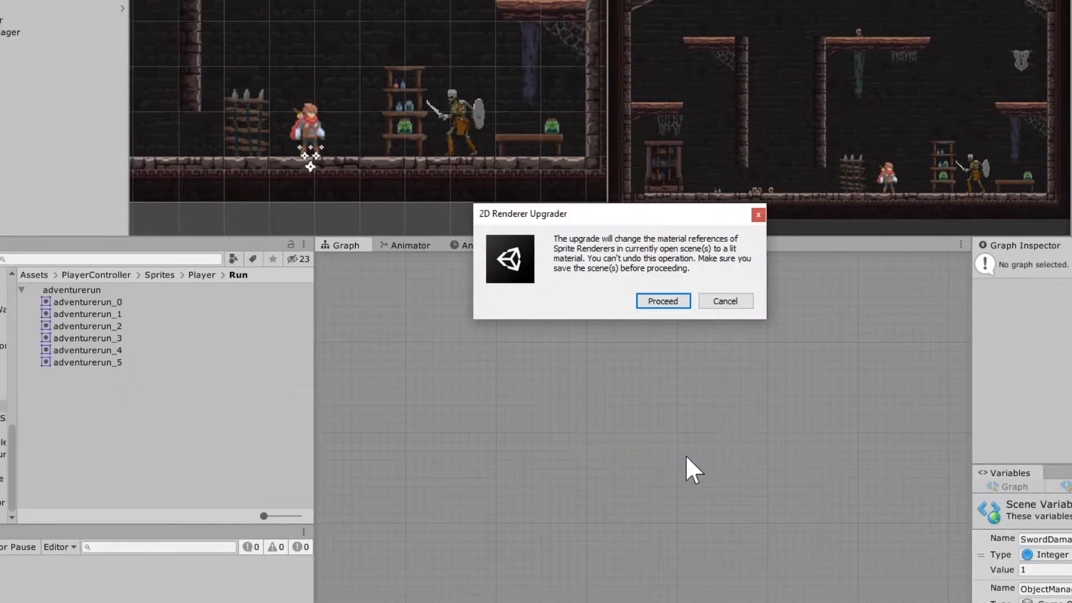
click(661, 300)
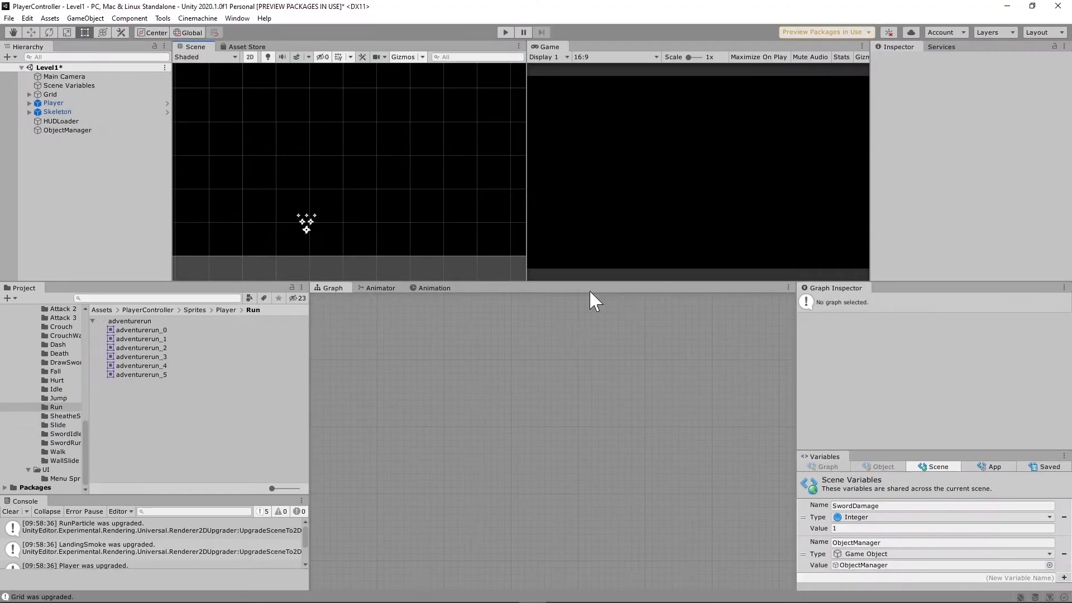
mouse_move(191, 190)
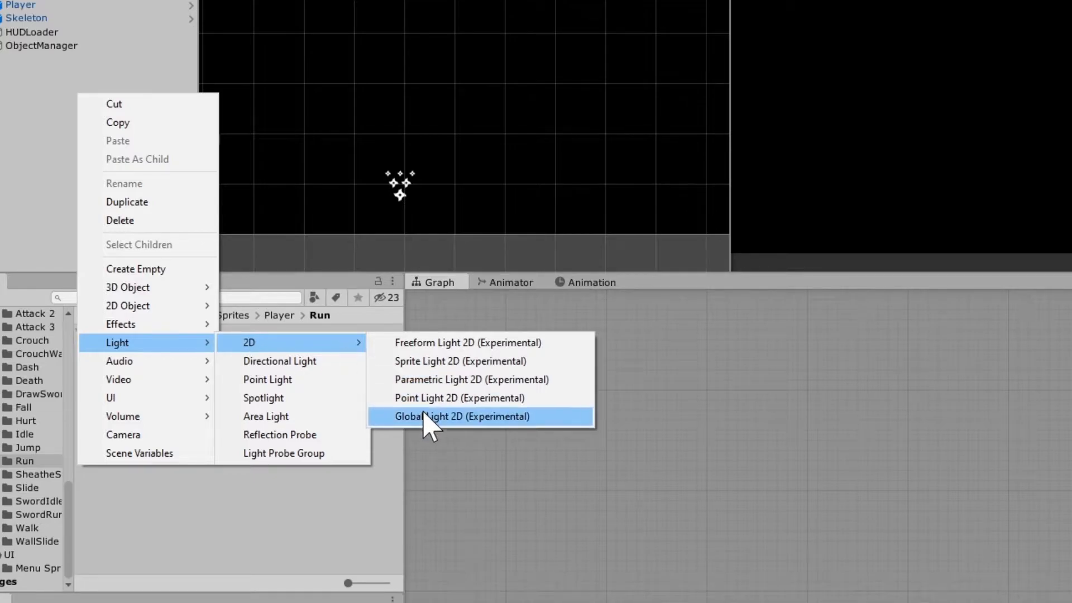
Add a Global Light 2D with intensity 0.25 targeting All sorting layers.
click(462, 416)
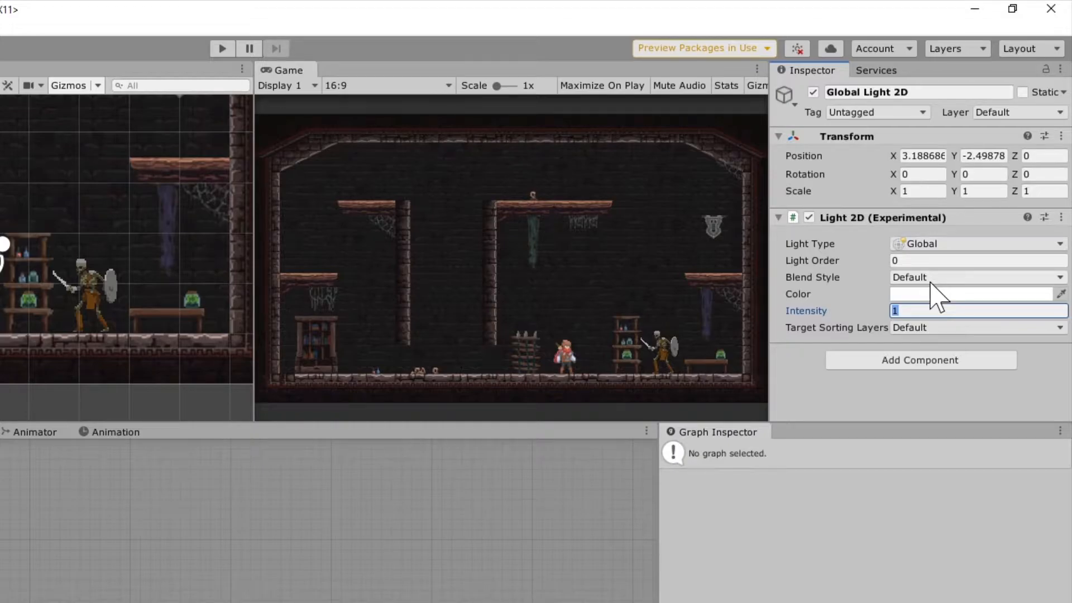
text(.25)
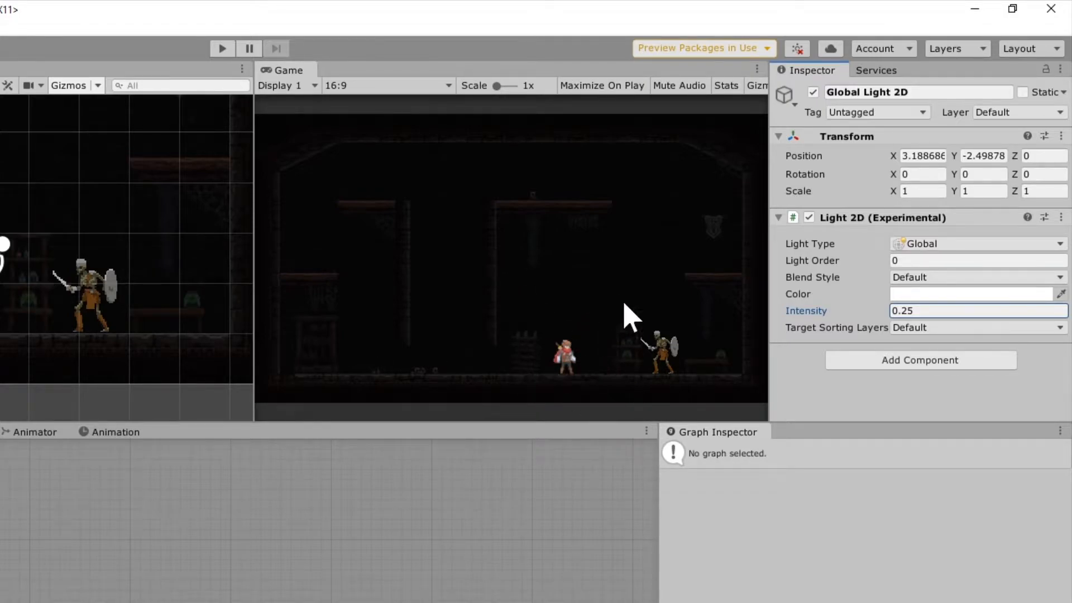
mouse_move(577, 345)
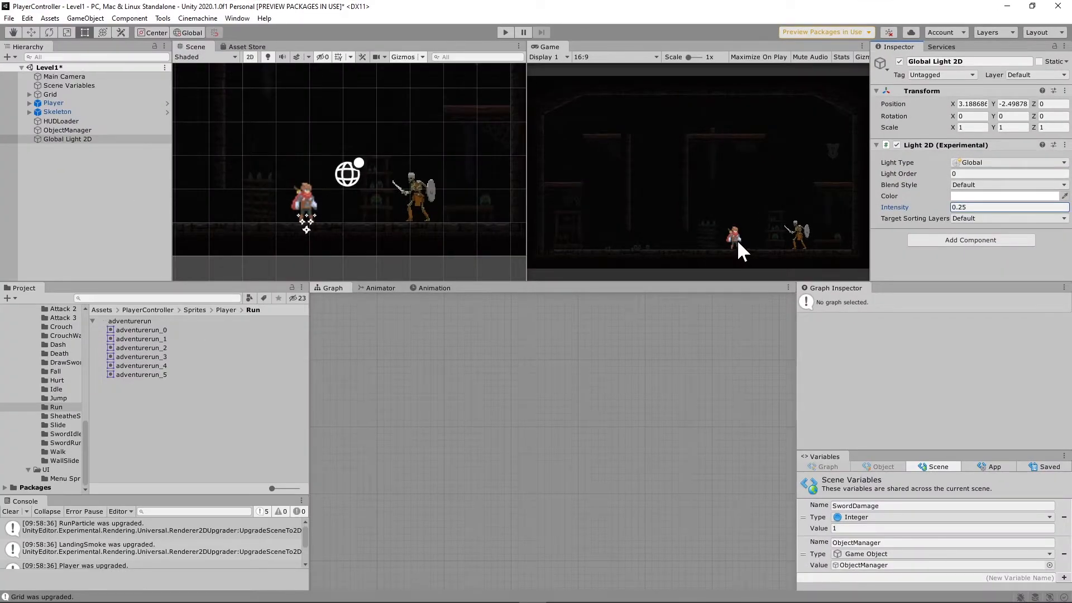
mouse_move(734, 245)
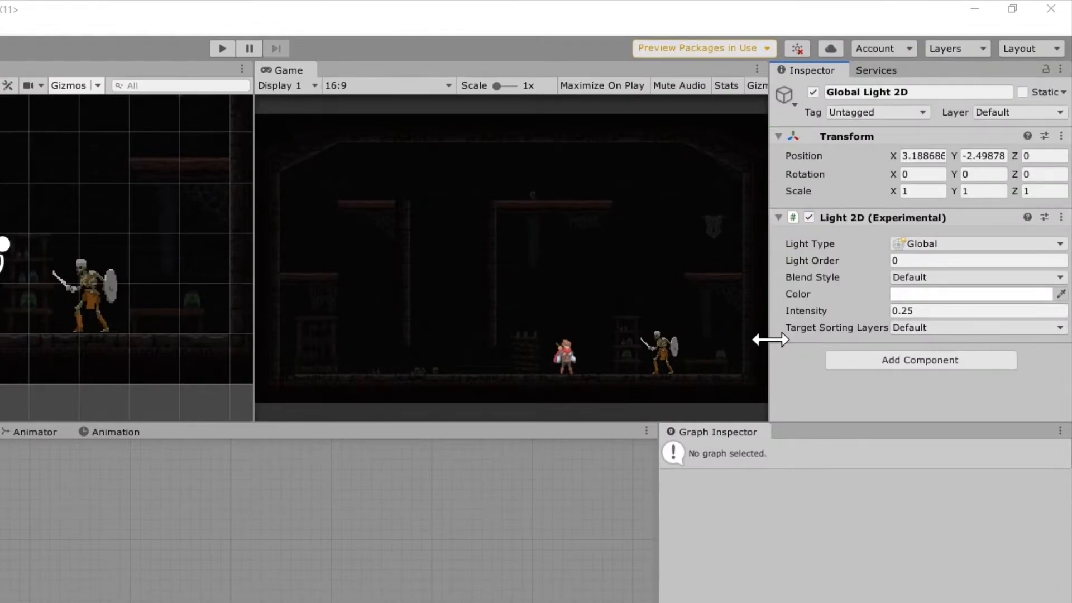
click(975, 327)
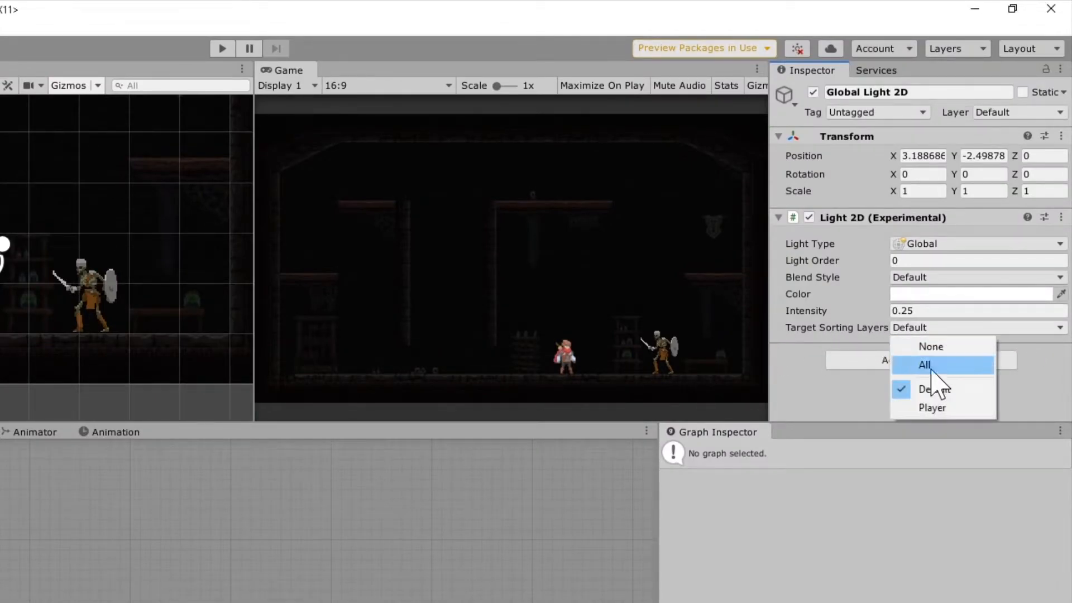
click(924, 364)
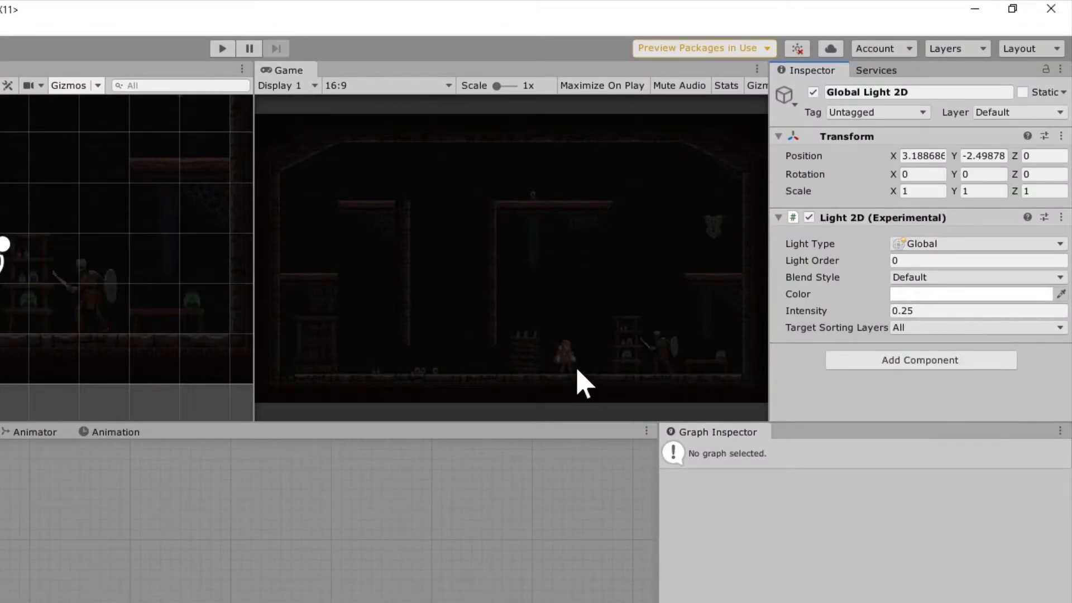
mouse_move(666, 369)
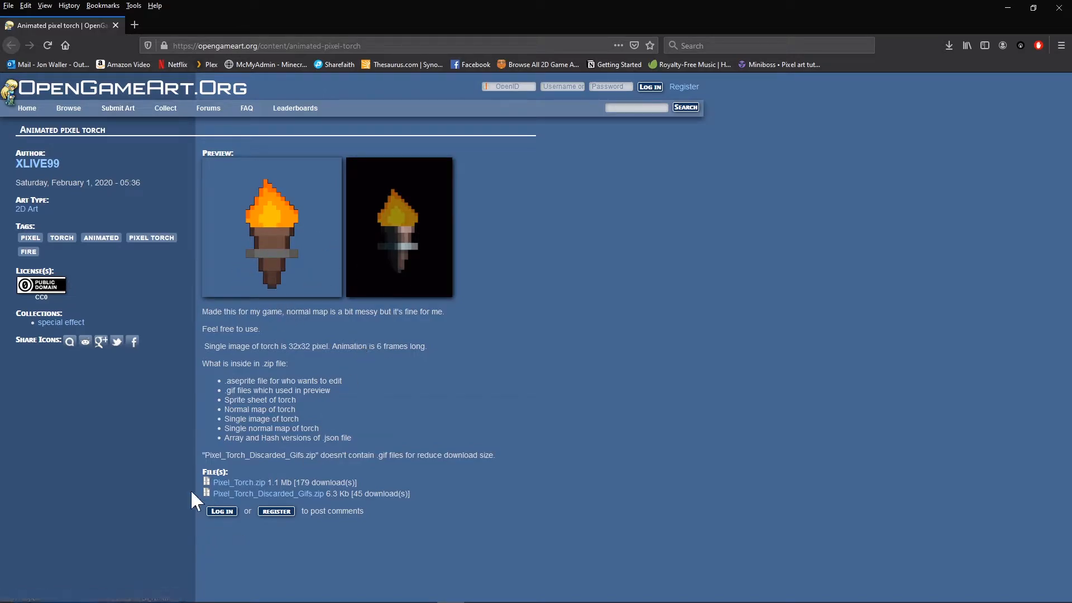
mouse_move(368, 148)
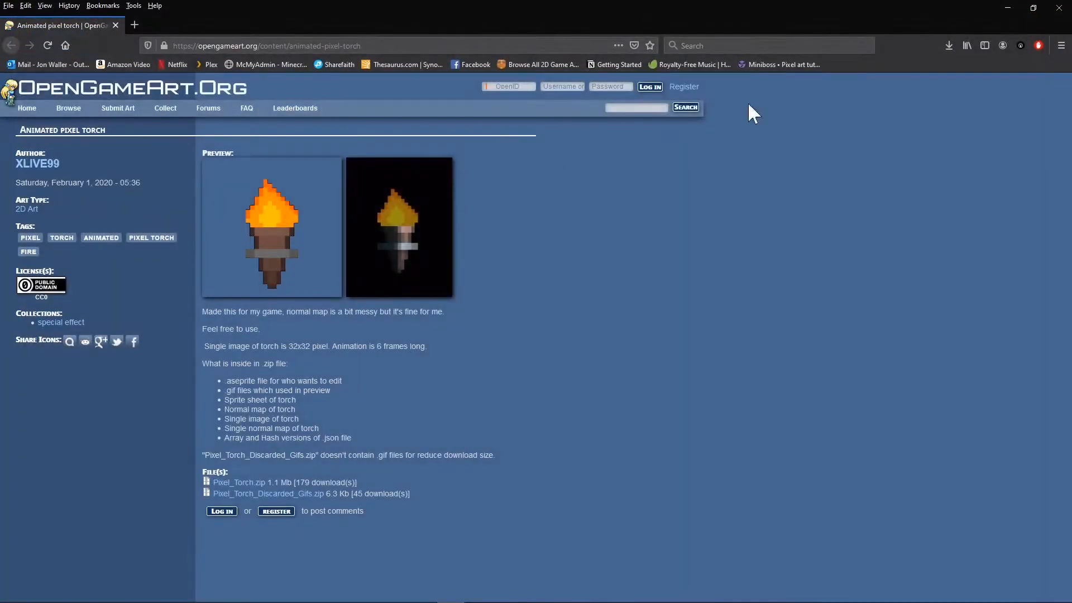
mouse_move(1031, 38)
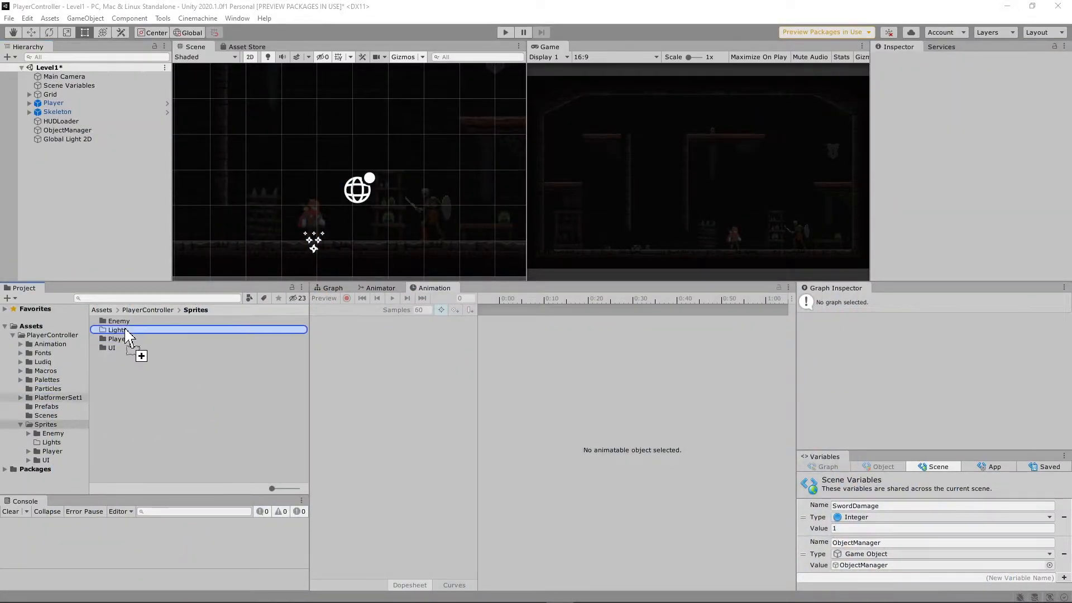
Select Torch_Sheet in Sprites/Lights and set its Sprite Mode to Multiple.
double_click(118, 330)
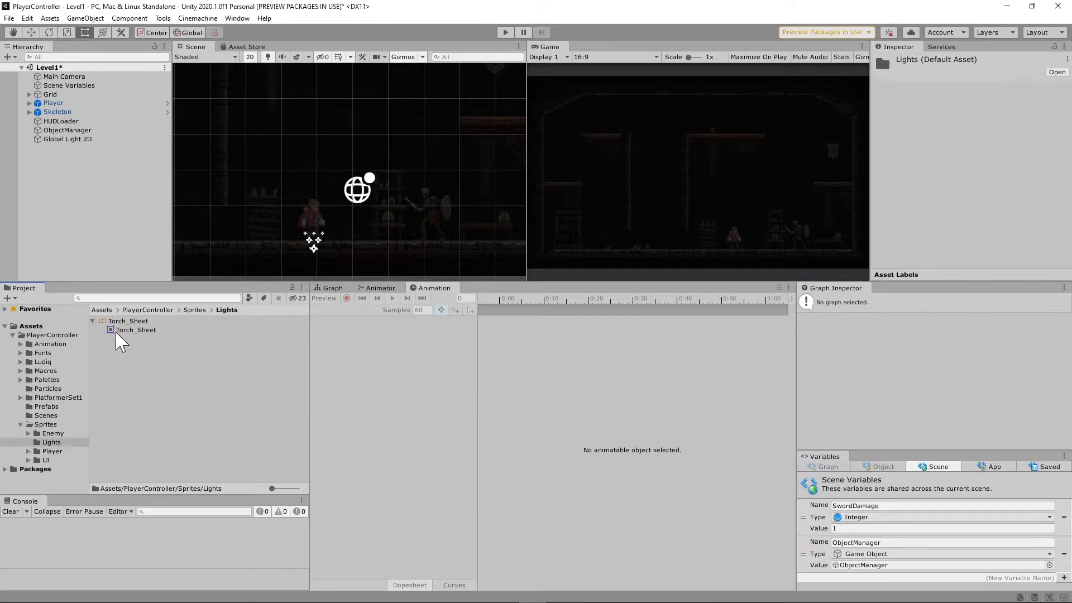
click(135, 329)
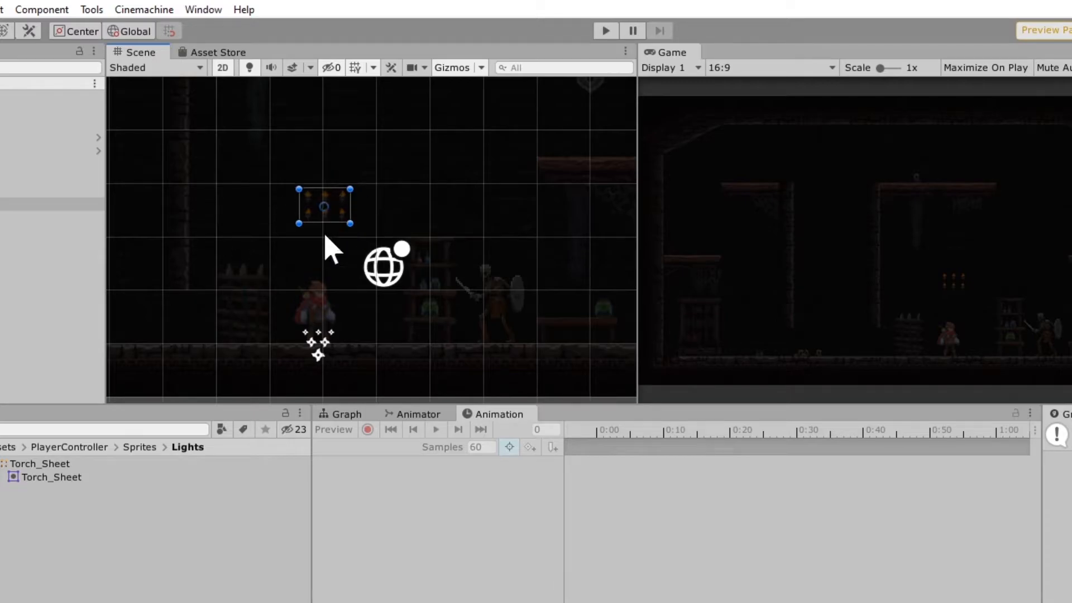
mouse_move(294, 328)
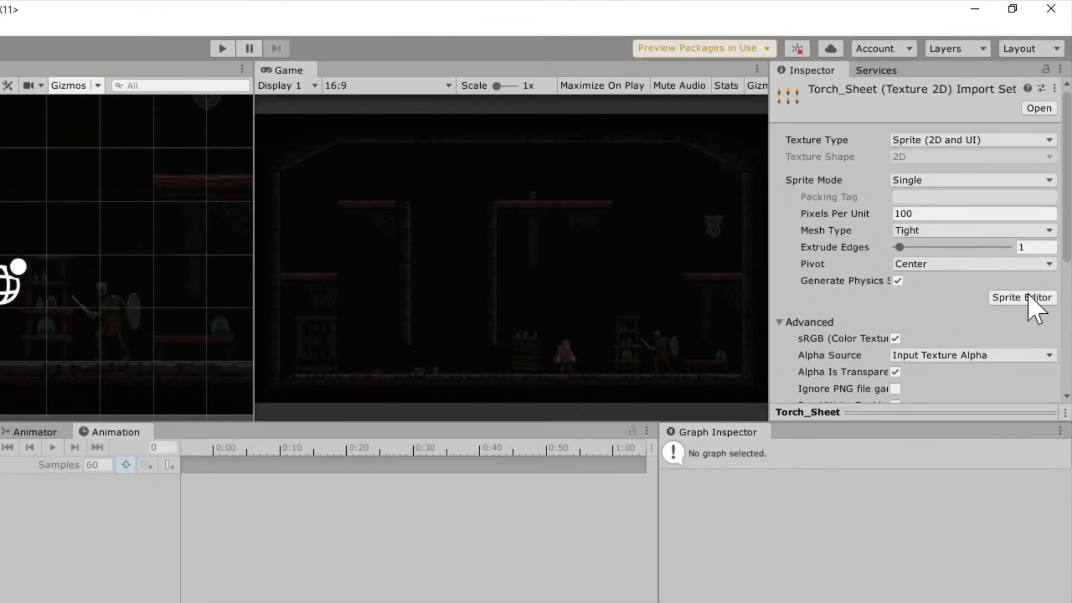
click(970, 180)
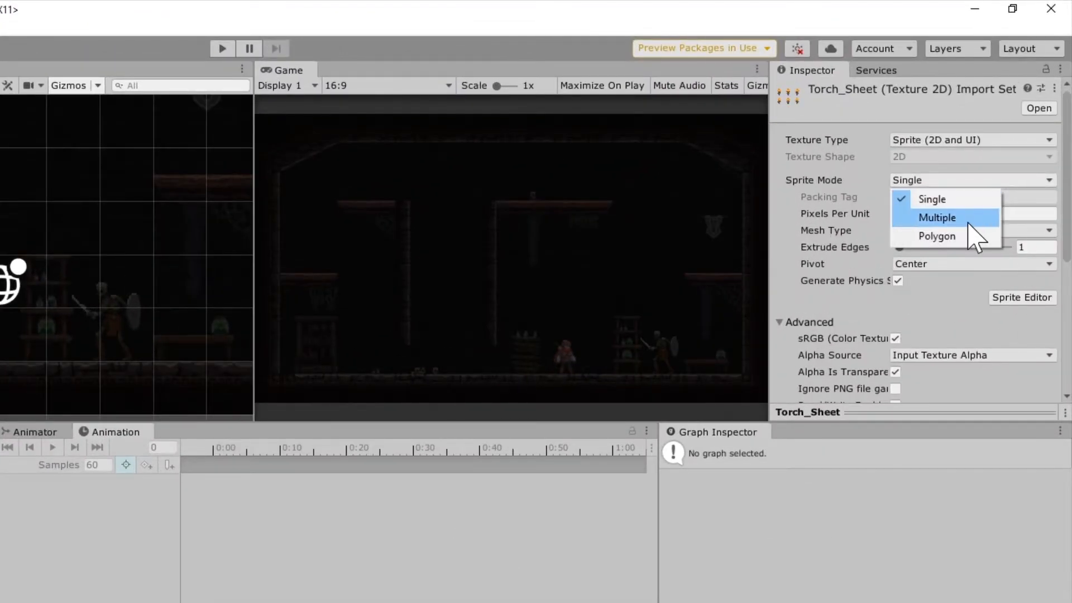
click(935, 218)
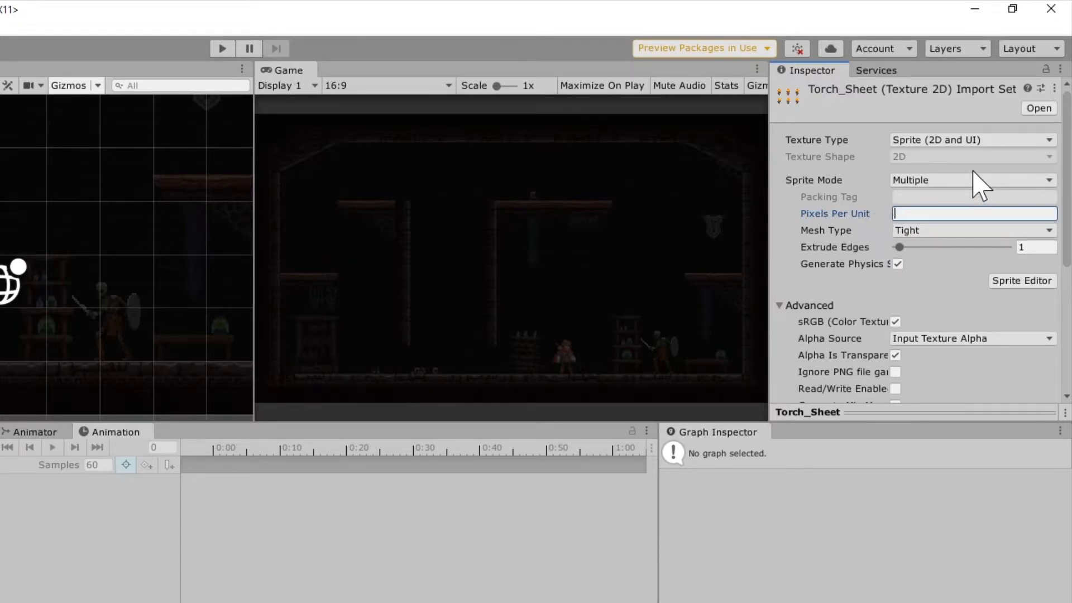
Set Pixels Per Unit to 25, launch the Sprite Editor and apply the import settings.
text(25)
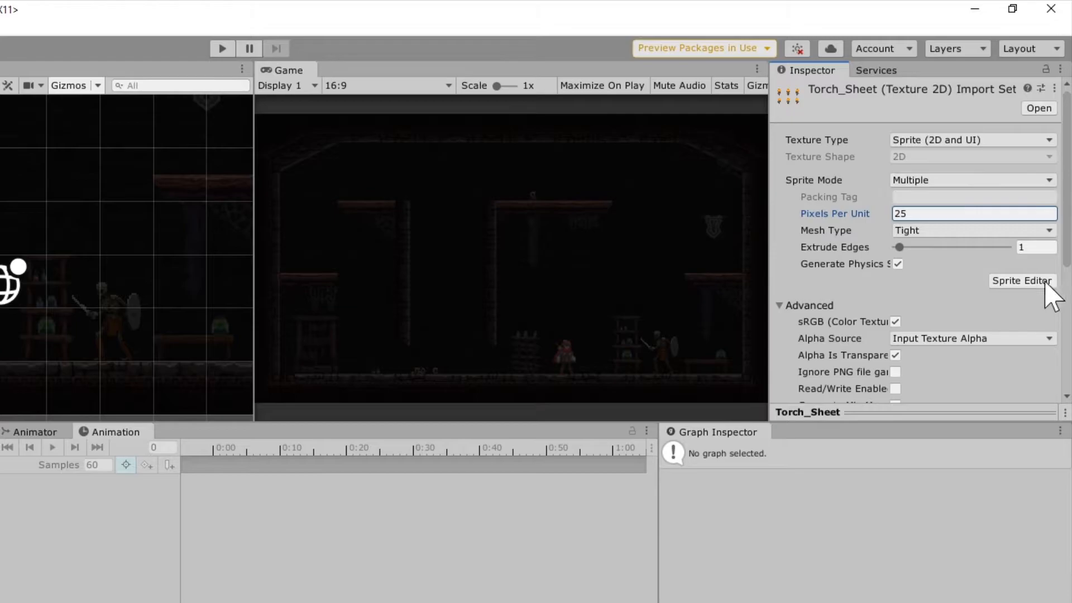
click(1021, 280)
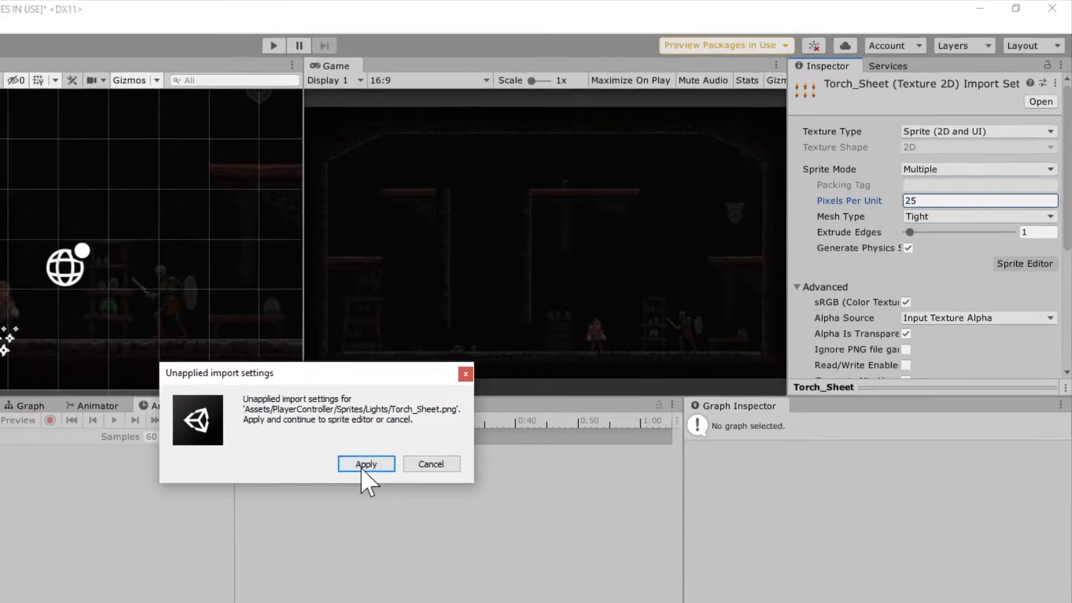
click(366, 463)
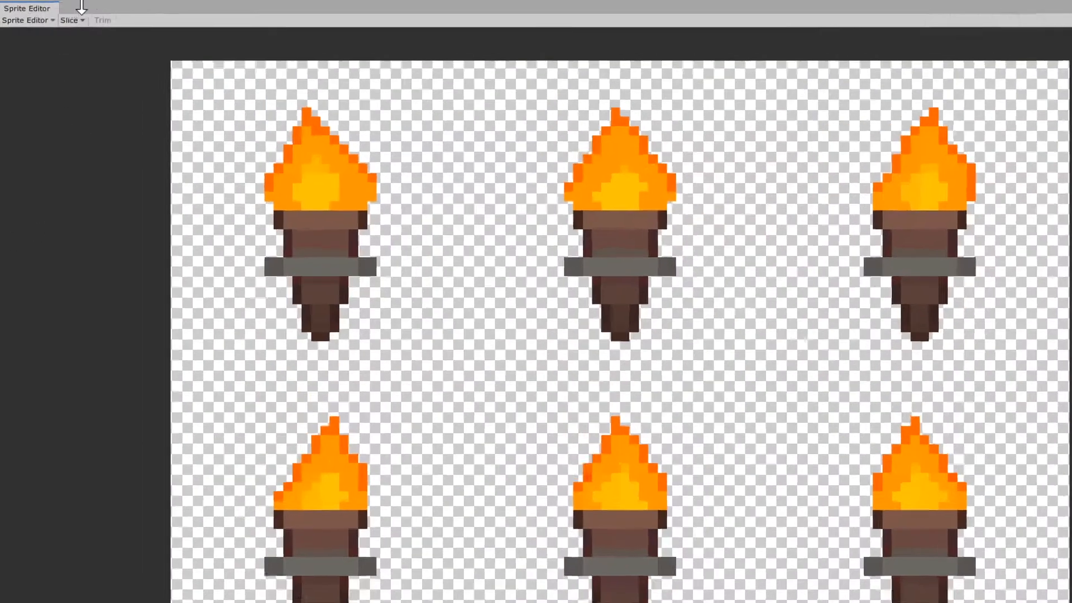
Slice the sheet Grid By Cell Size at 32 x 32 pixels into six frames.
click(89, 26)
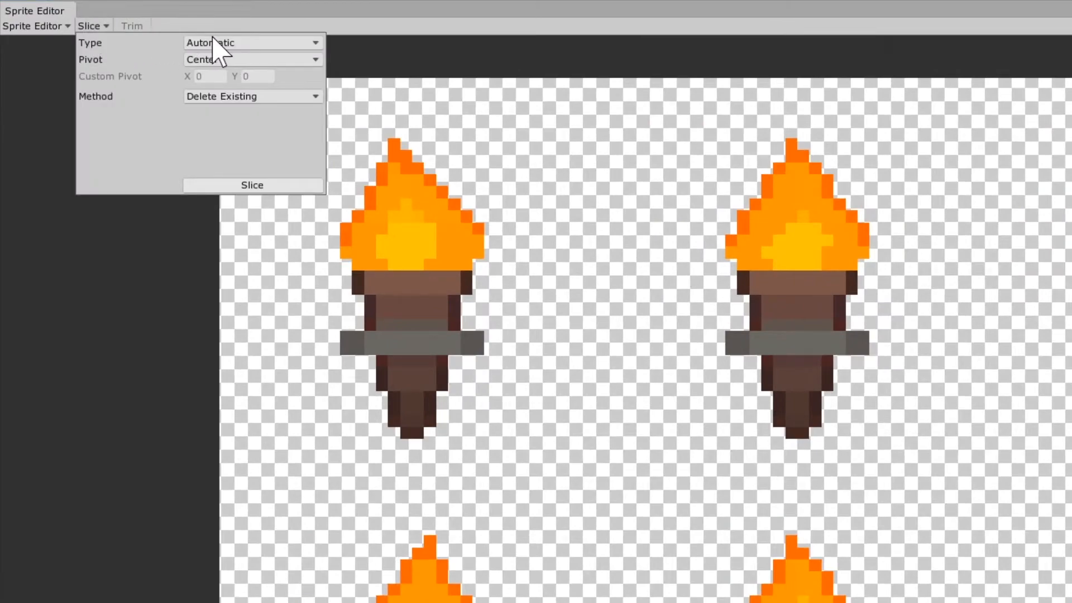
click(251, 42)
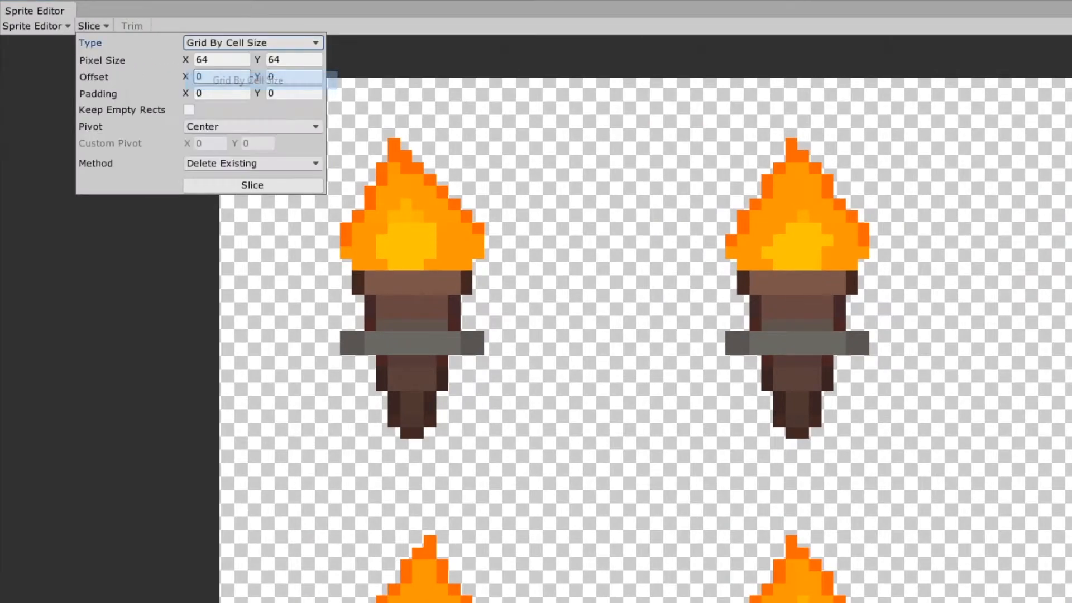
text(32)
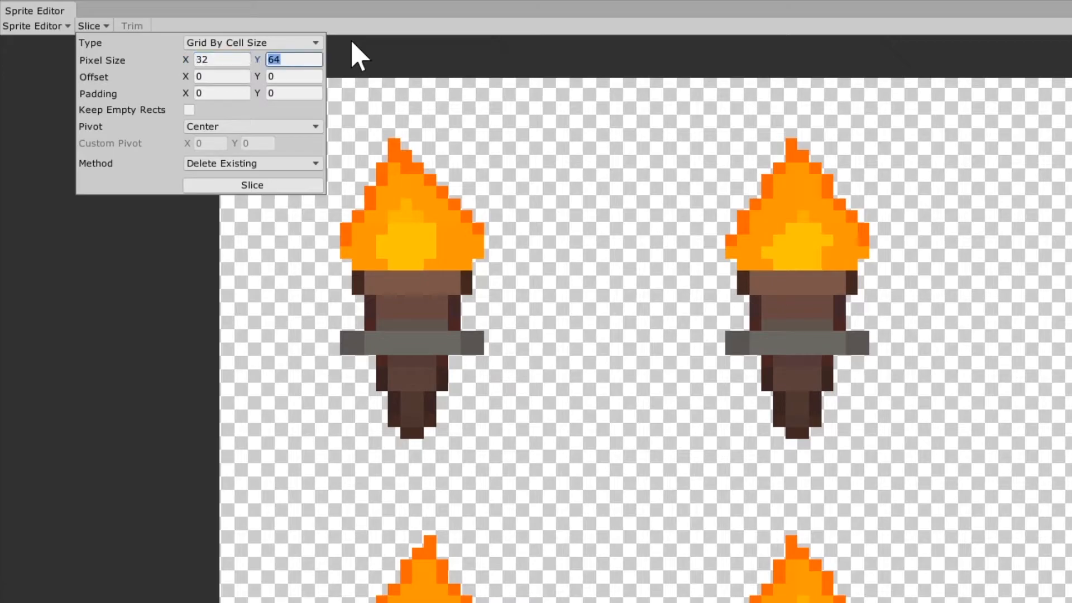
text(32)
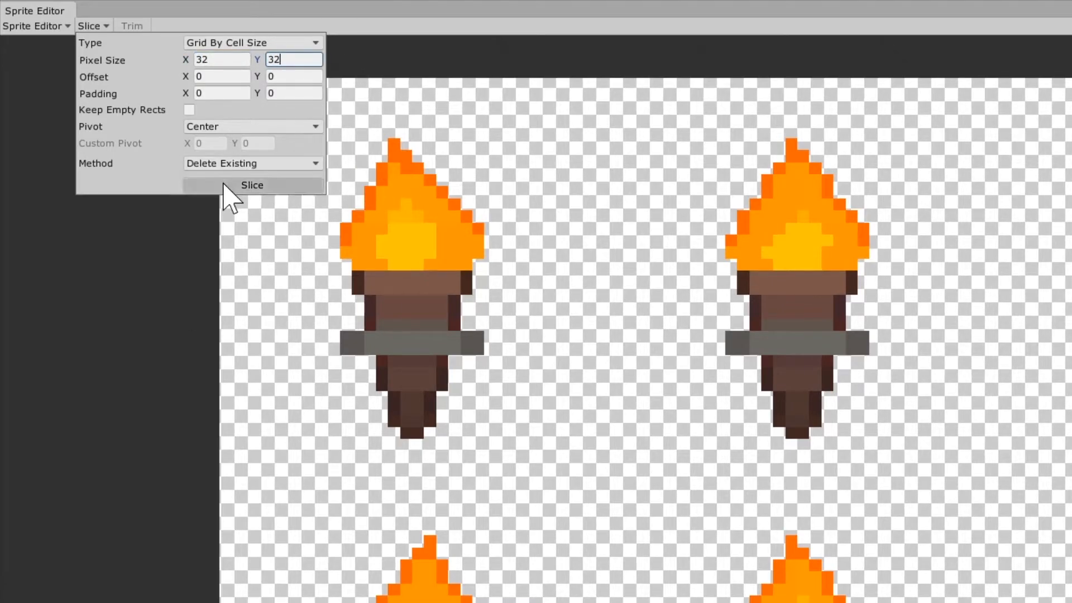
click(251, 185)
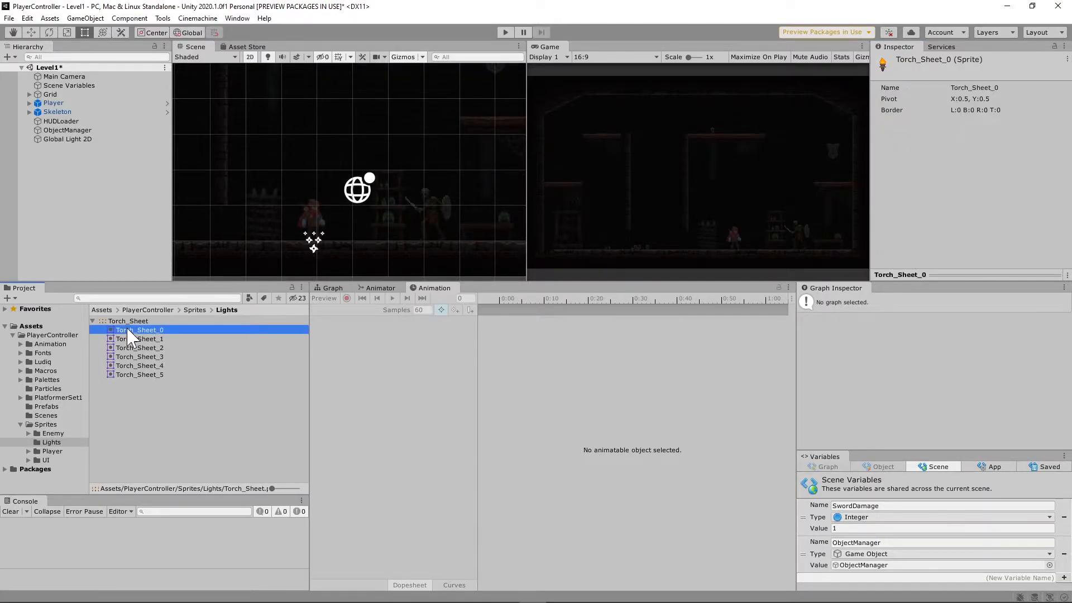
Apply Torch_Sheet's pending import settings and place Torch_Sheet_0 into the Hierarchy.
click(139, 374)
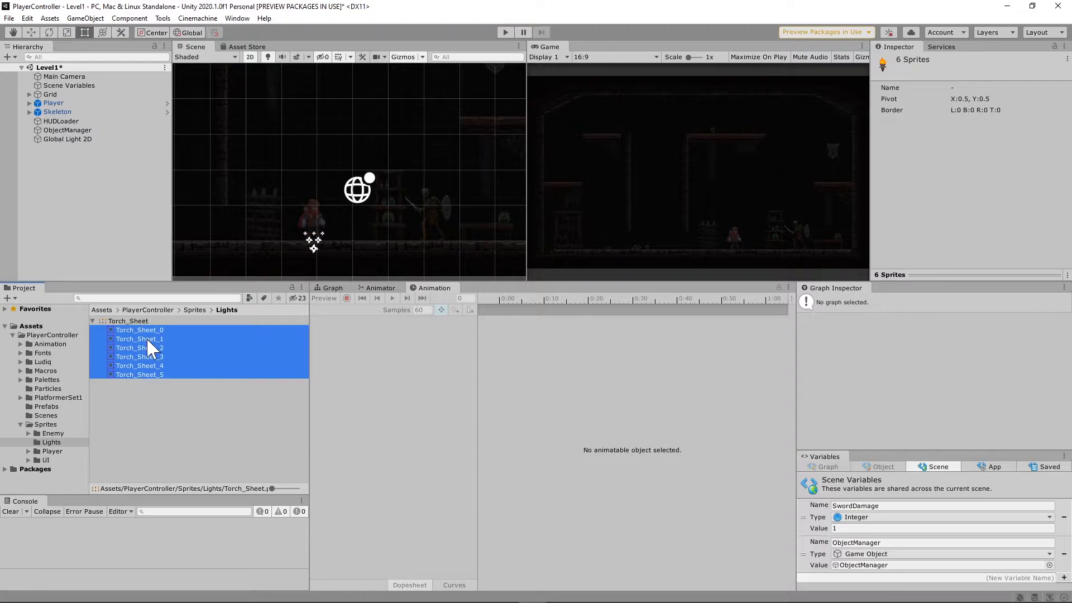
click(140, 330)
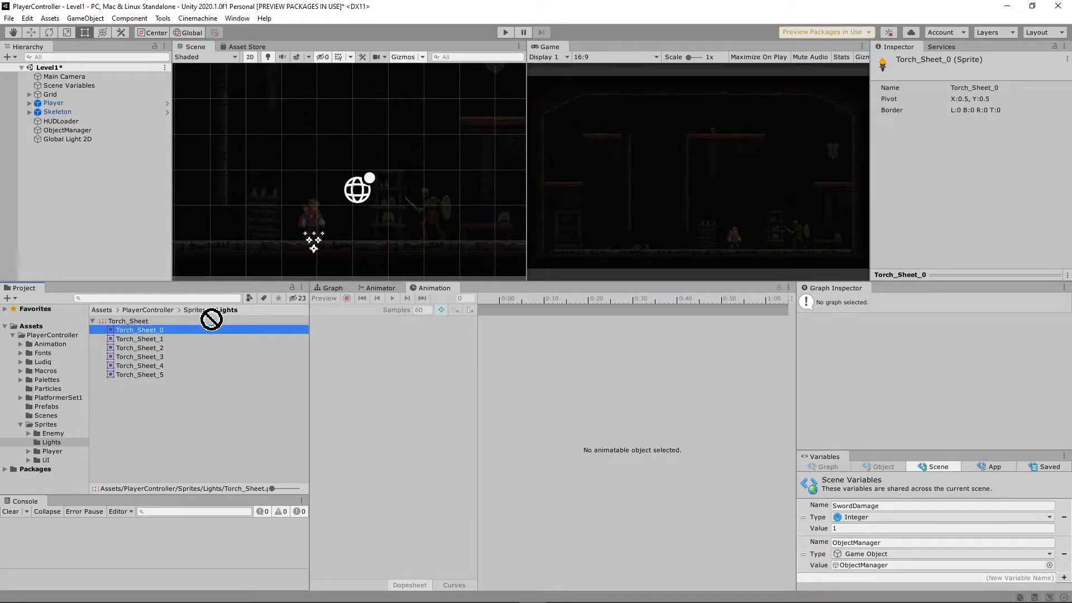
click(128, 322)
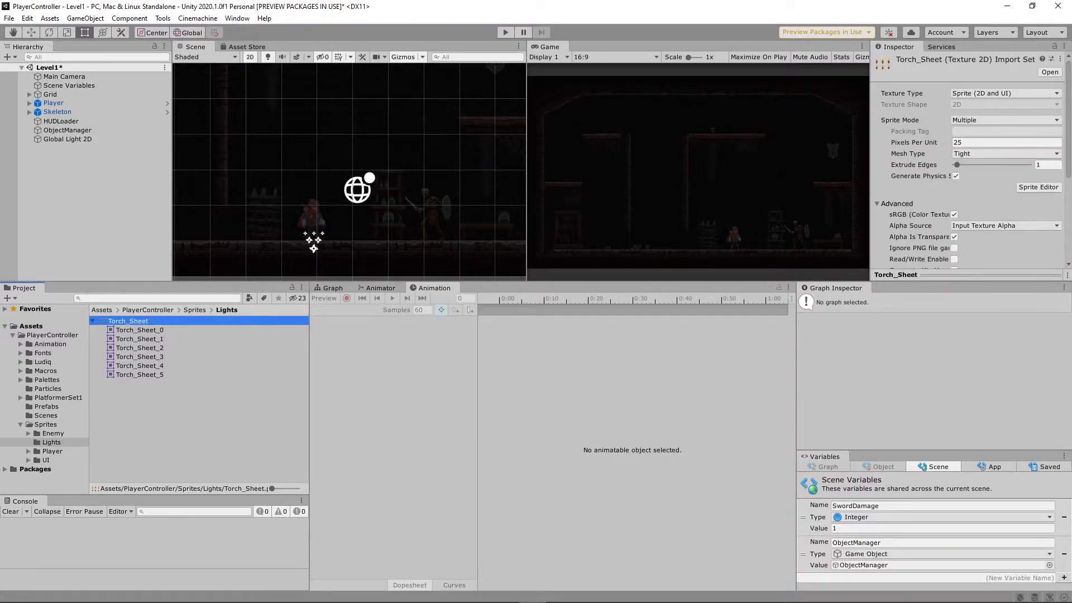
mouse_move(927, 142)
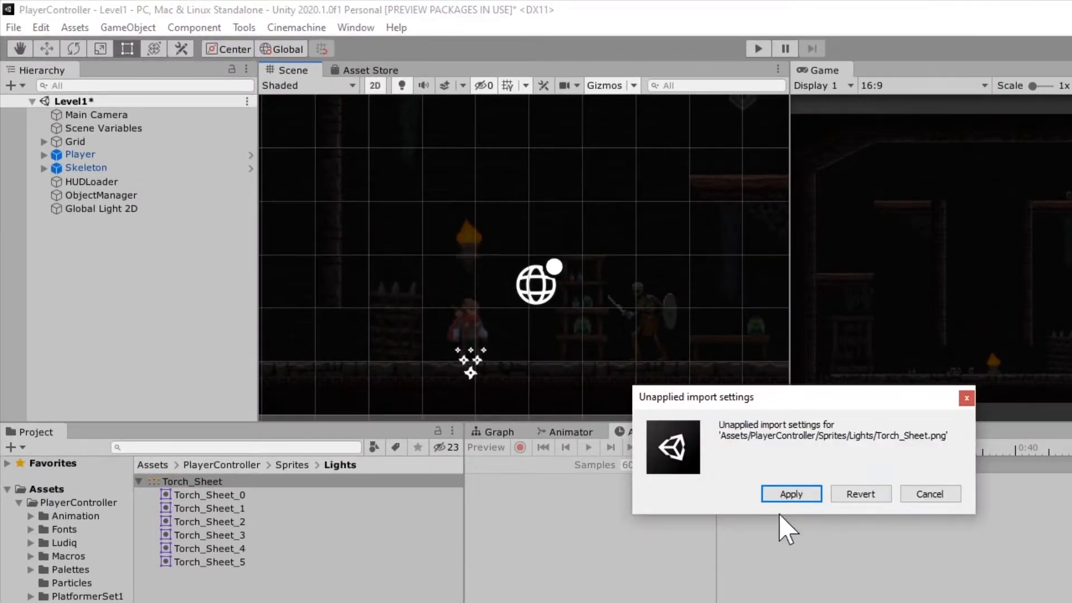
click(790, 494)
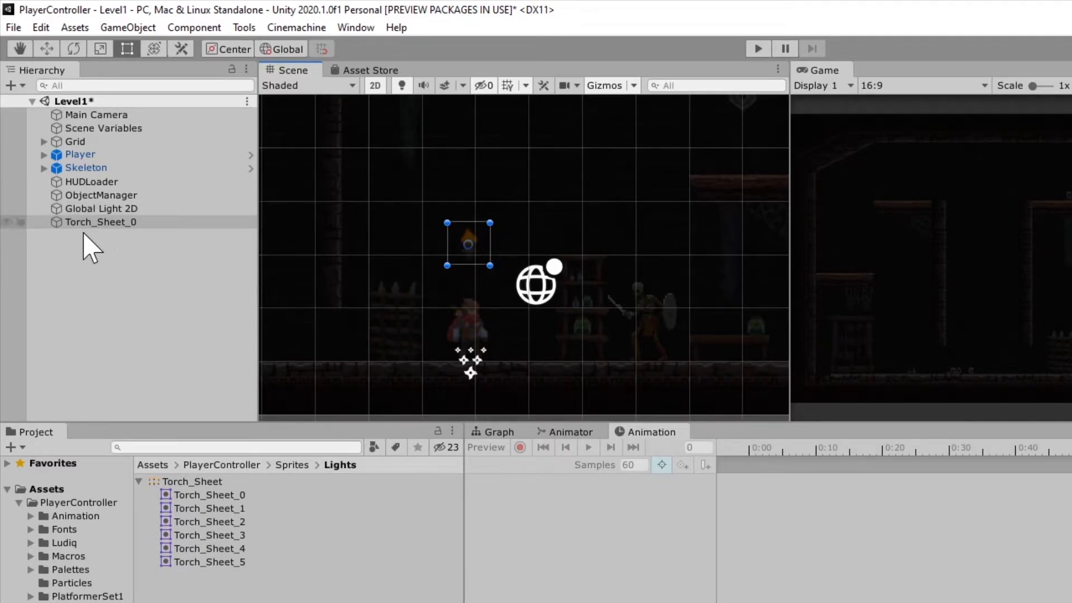
Rename the object Torch, create and save its animation clip from the six frames at 15 samples.
click(100, 221)
text(Torch)
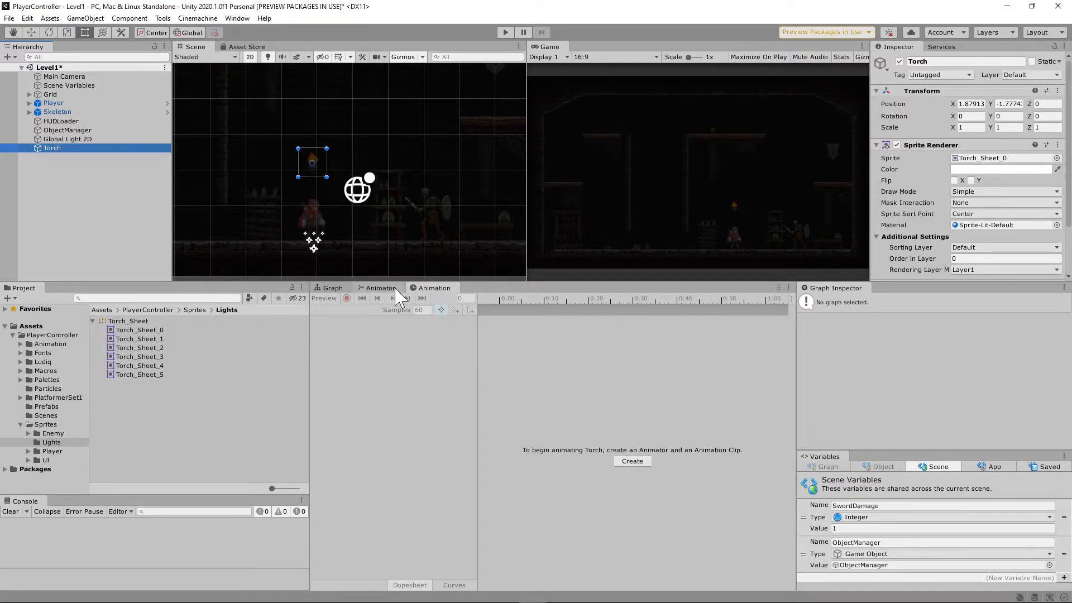
click(631, 461)
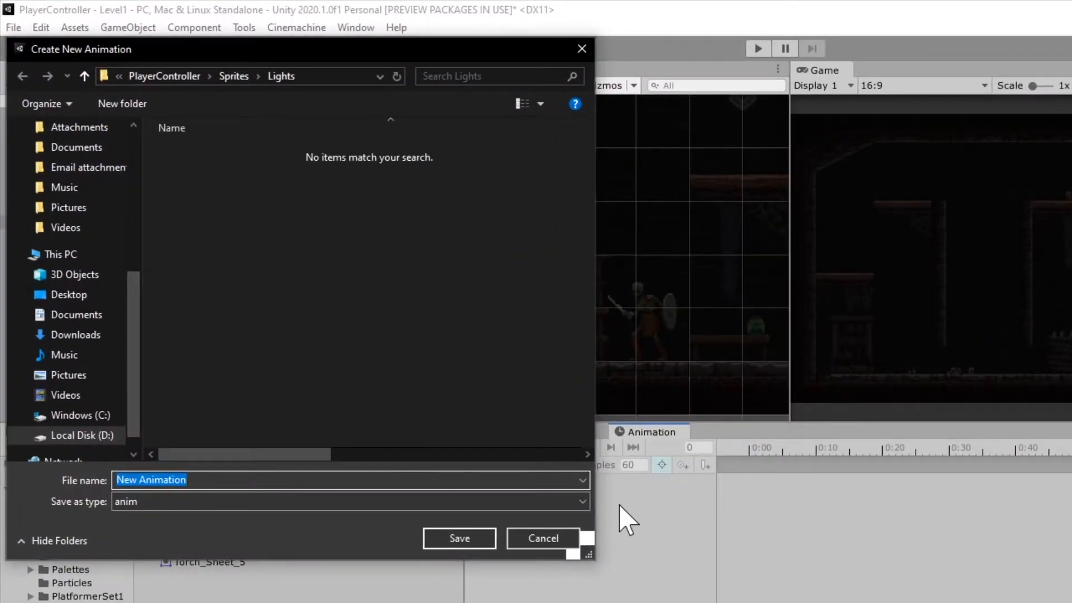
click(459, 539)
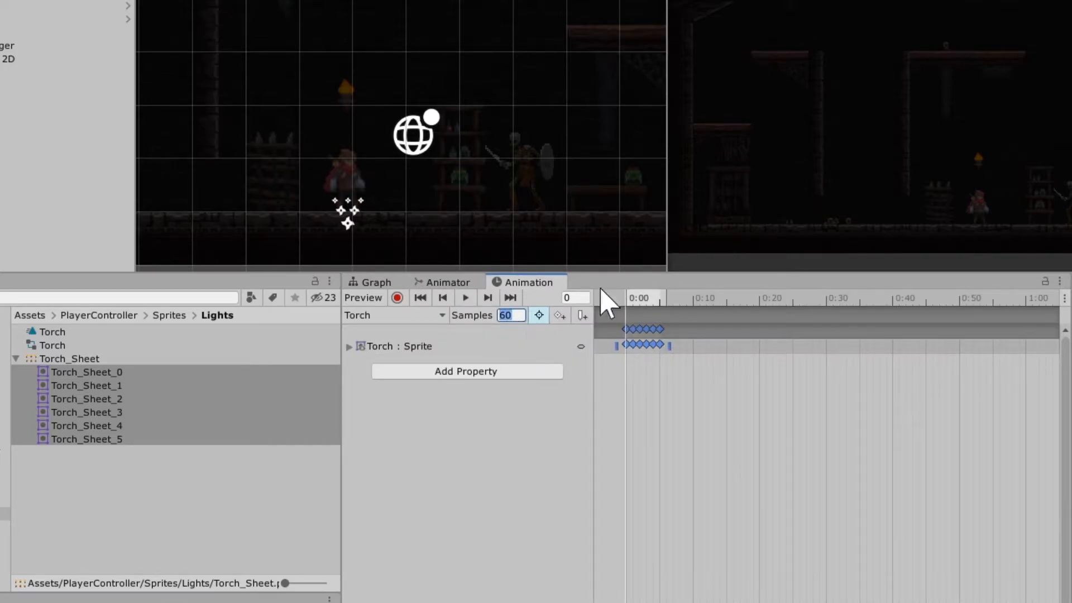
text(15)
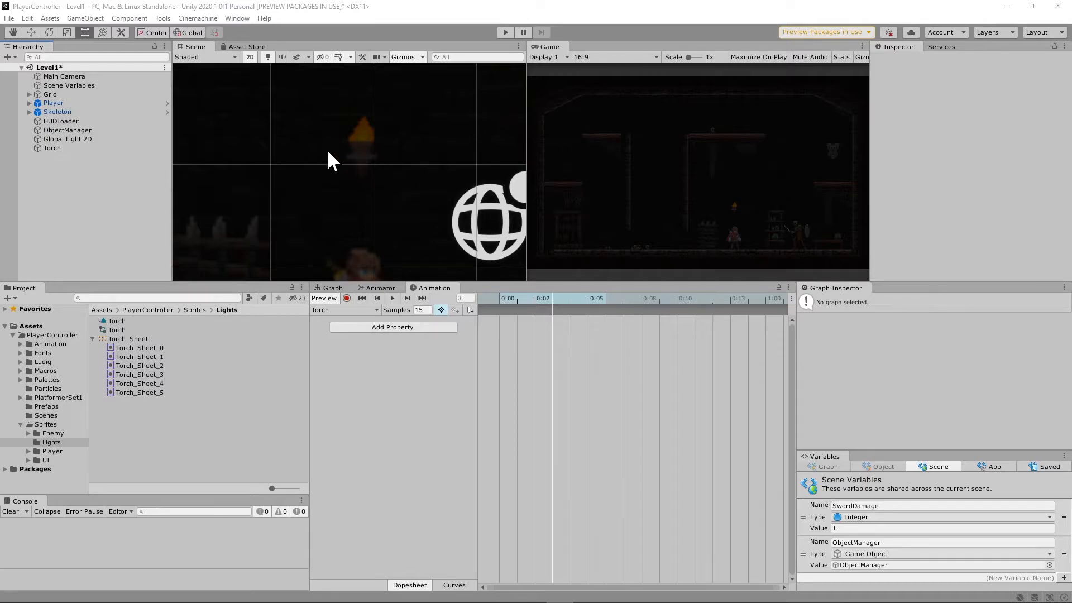
mouse_move(372, 159)
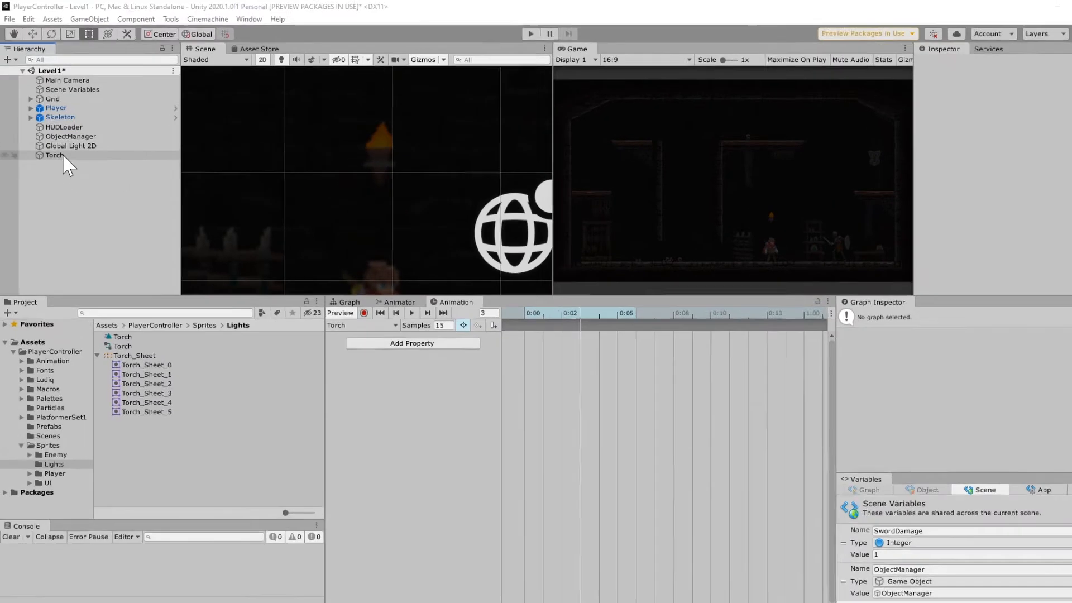
Create a Point Light 2D (Experimental) as a child of the Torch object.
right_click(54, 154)
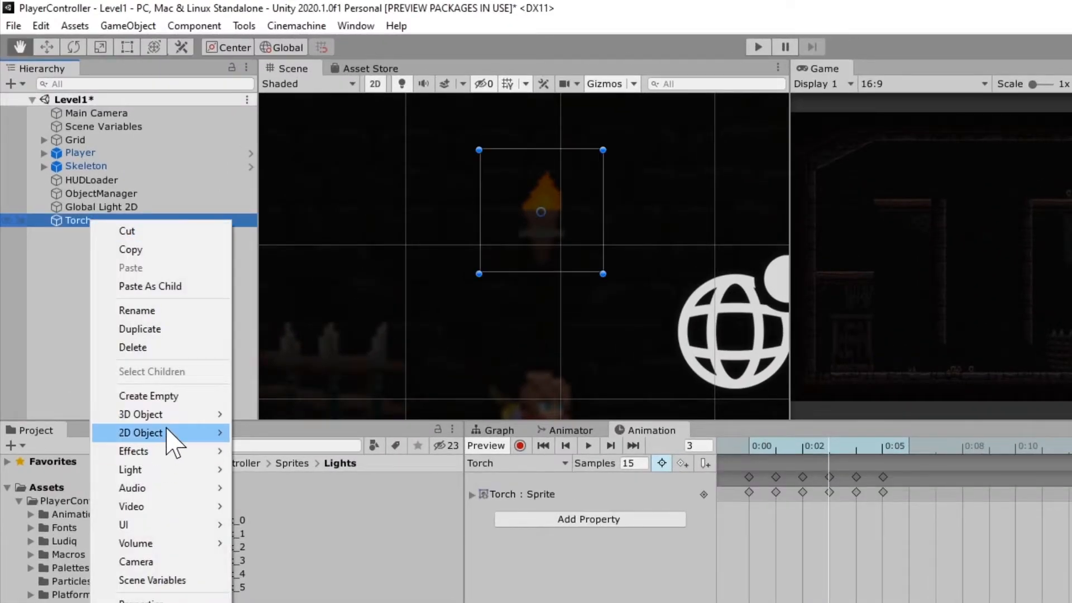
mouse_move(129, 470)
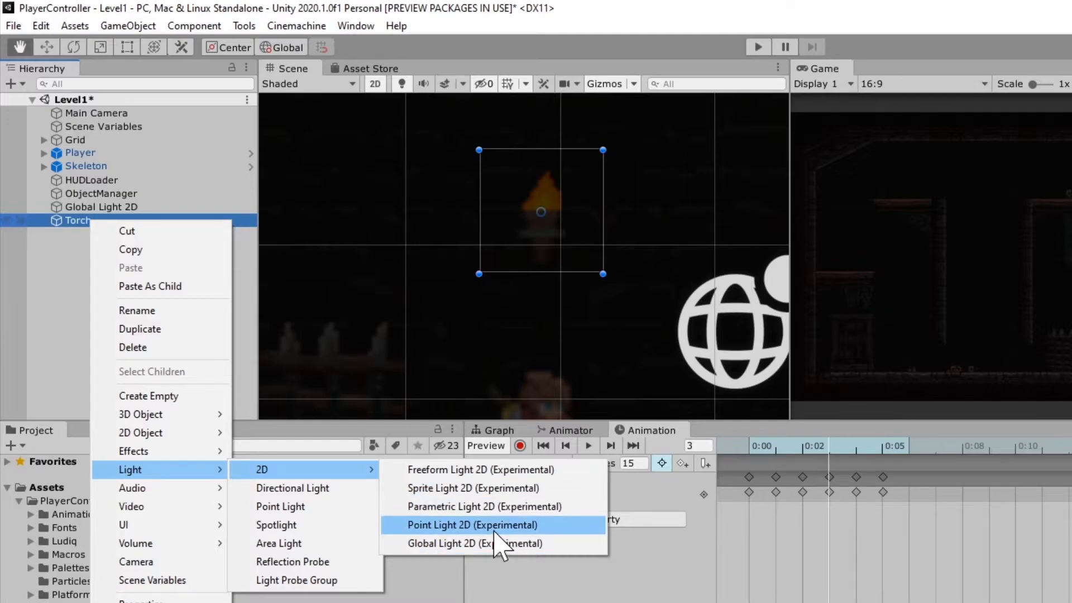
click(472, 525)
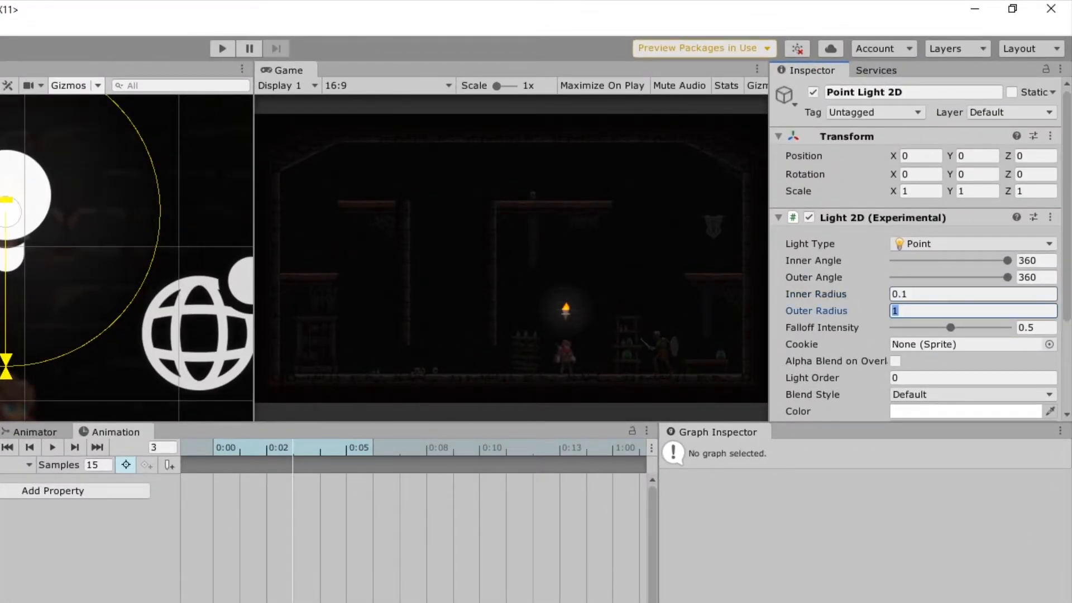
Set the torch light's outer radius to 4.5, target all sorting layers, and tint it yellow.
text(4.5)
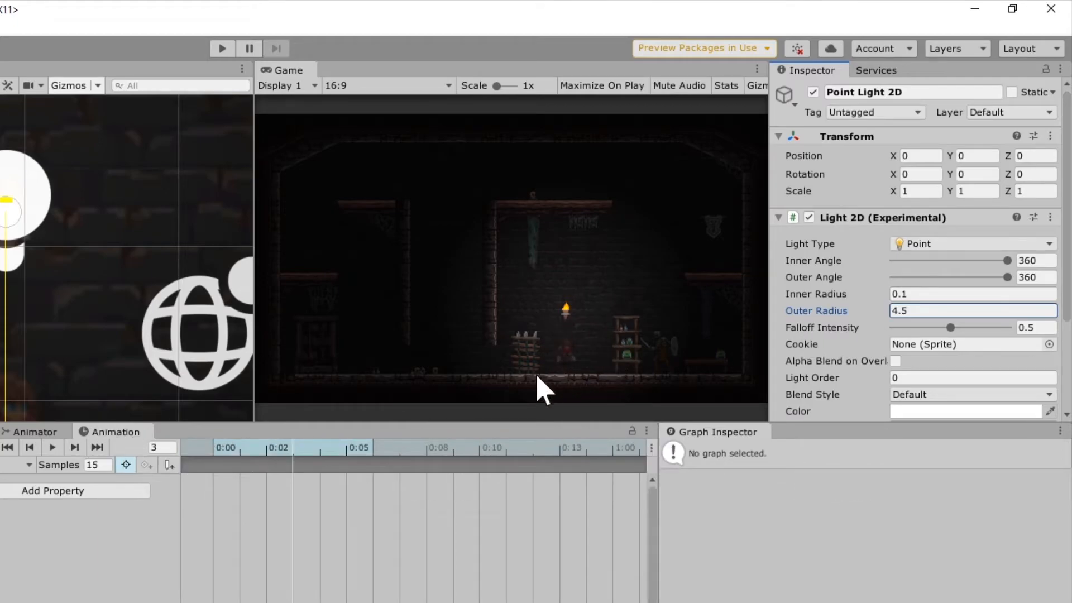
mouse_move(689, 364)
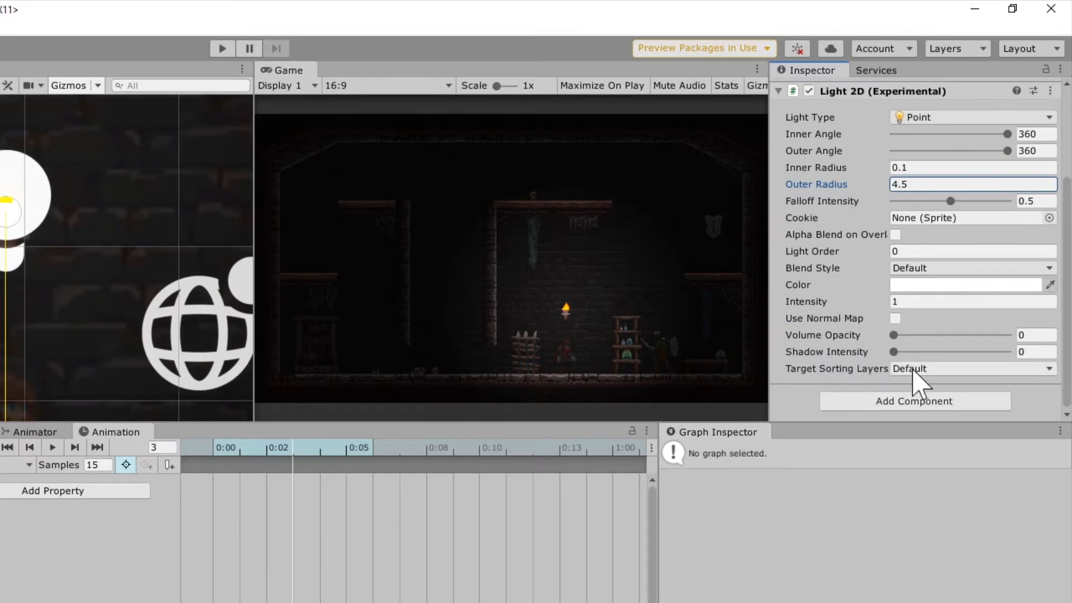
click(970, 367)
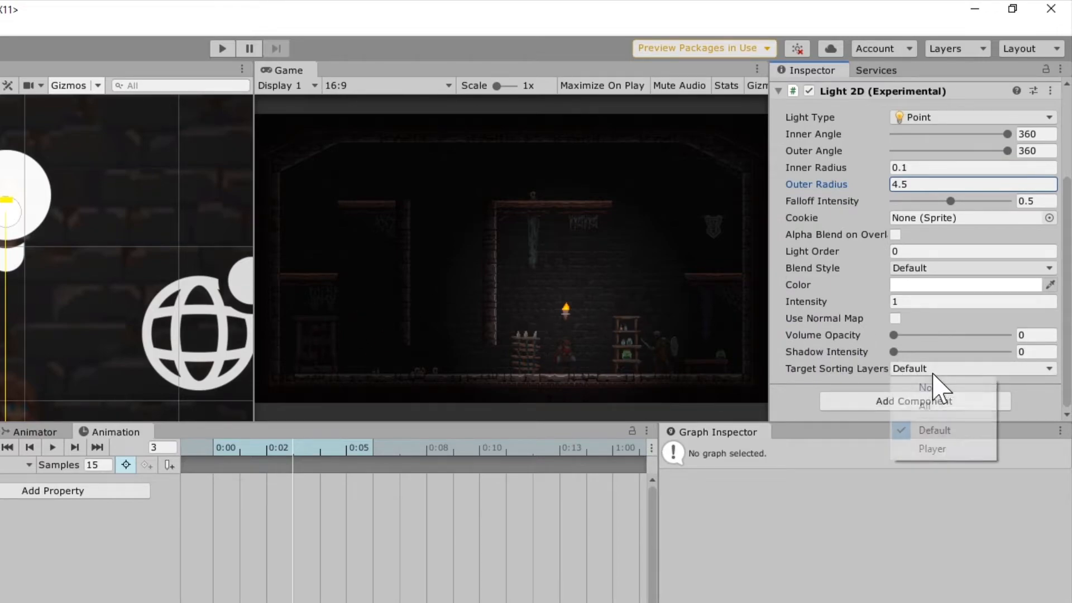
click(924, 407)
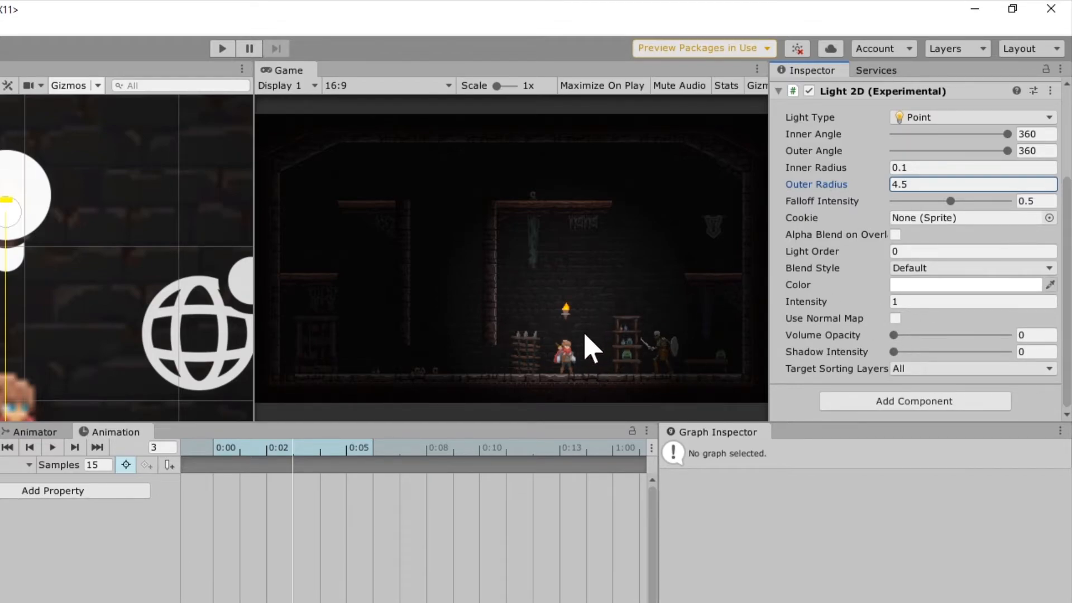
mouse_move(799, 300)
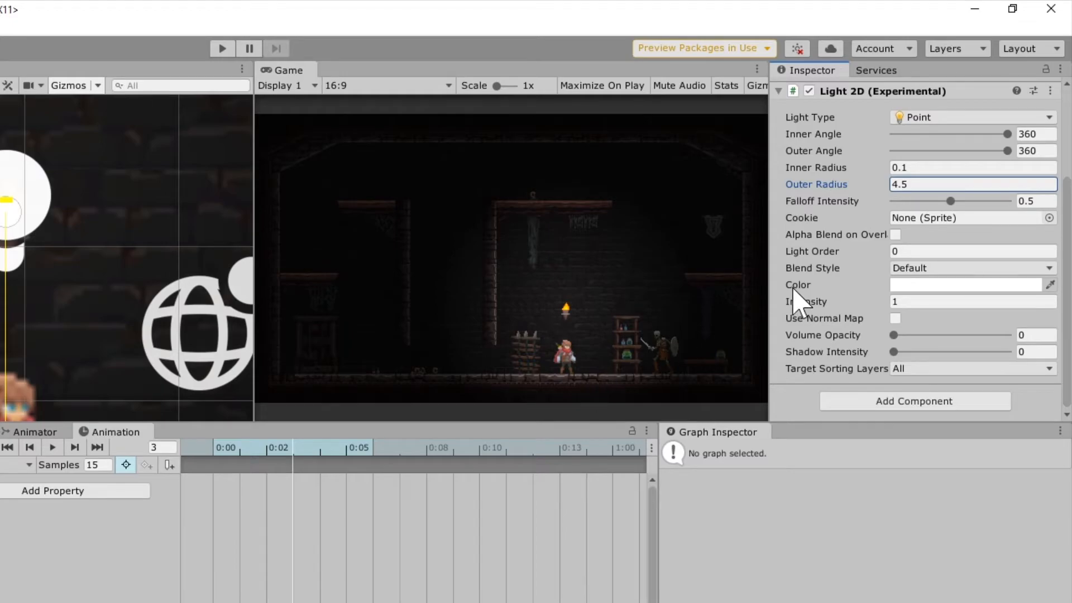
click(970, 285)
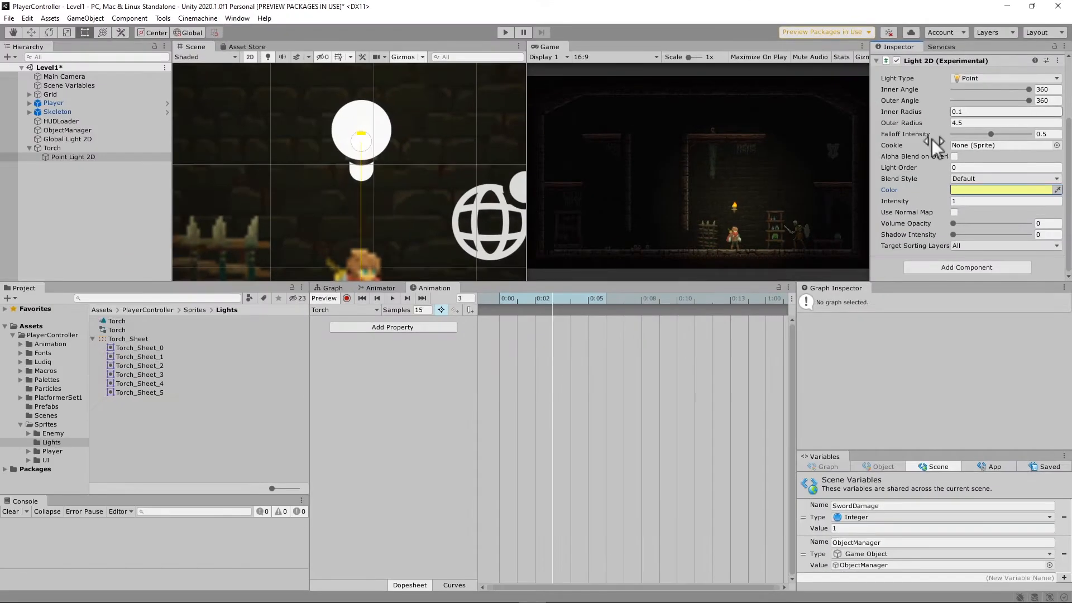
mouse_move(713, 180)
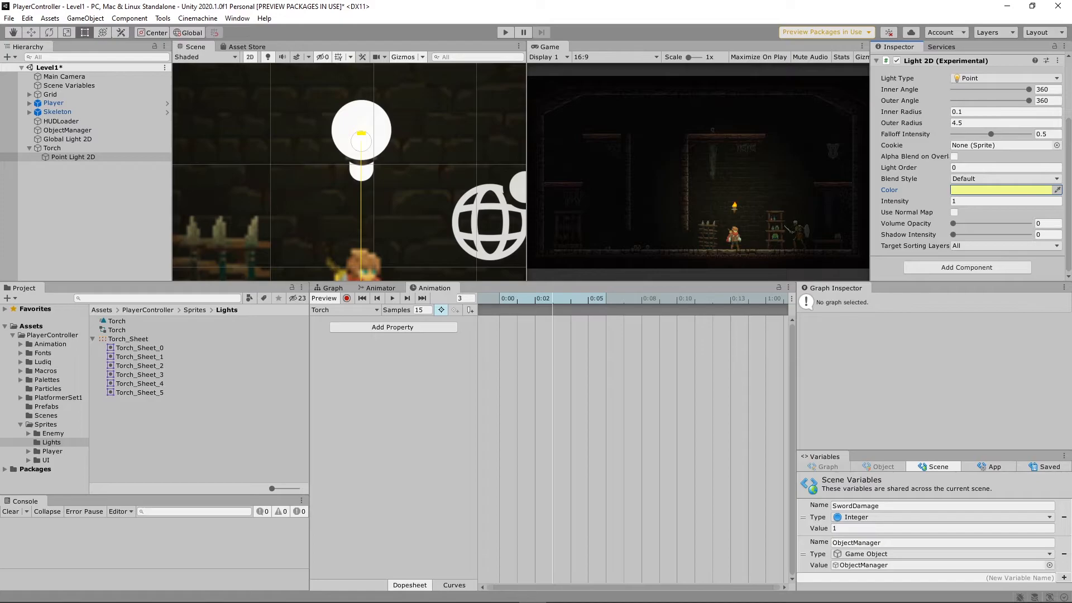
mouse_move(71, 156)
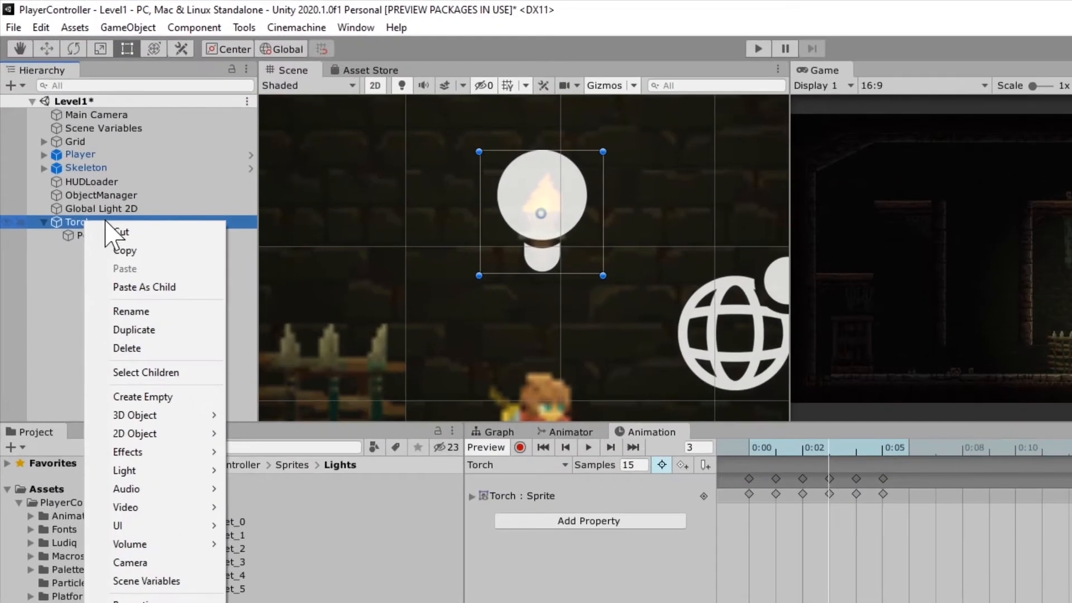
mouse_move(124, 470)
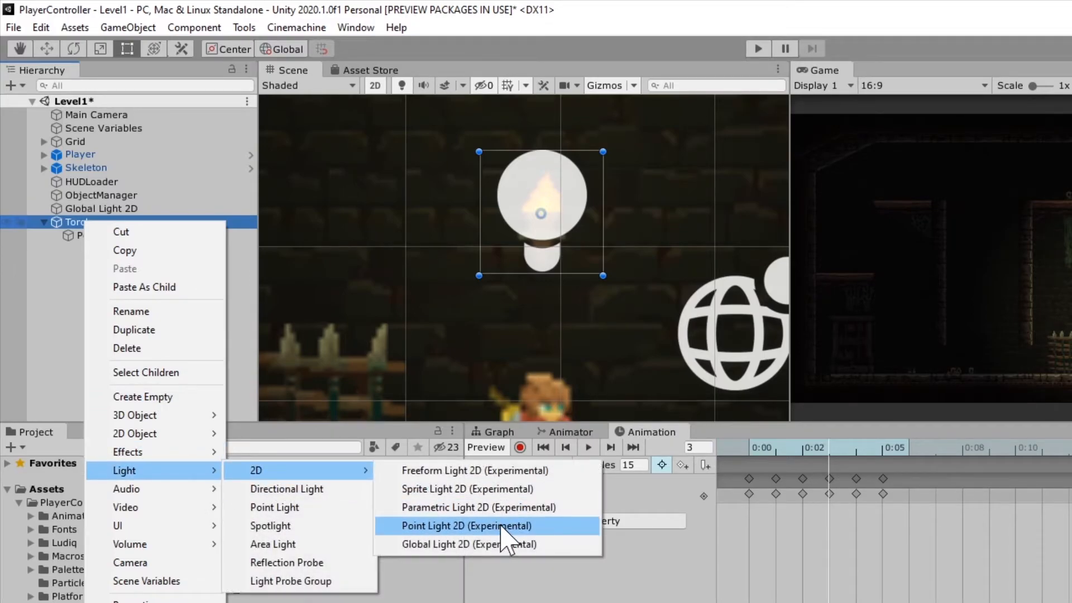
Add a second Point Light 2D under Torch with inner radius 0.1, outer radius 2, intensity 3.
click(465, 526)
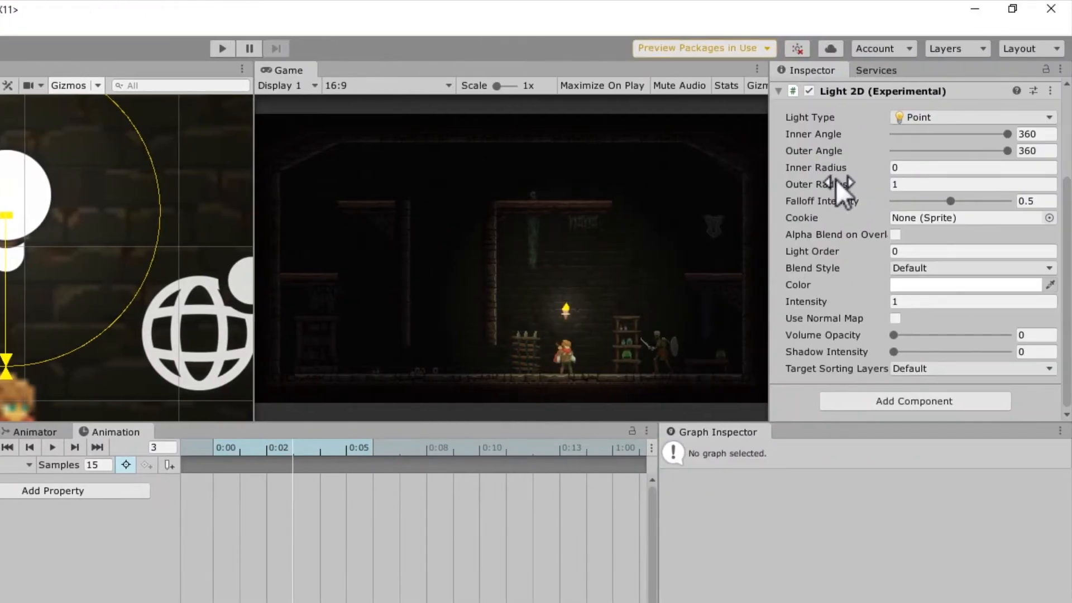
click(970, 168)
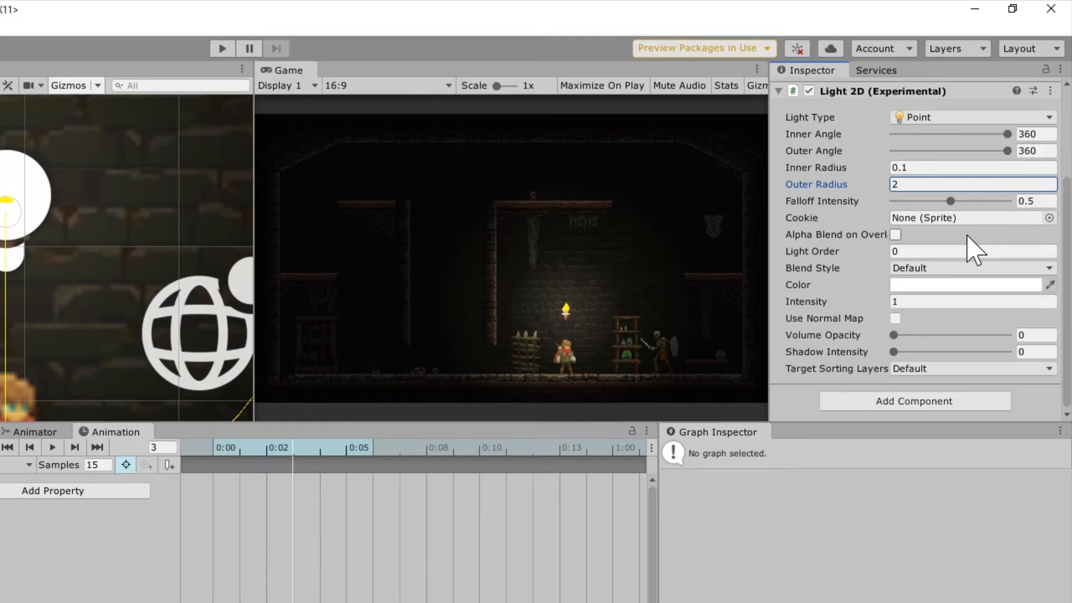
click(970, 302)
text(3)
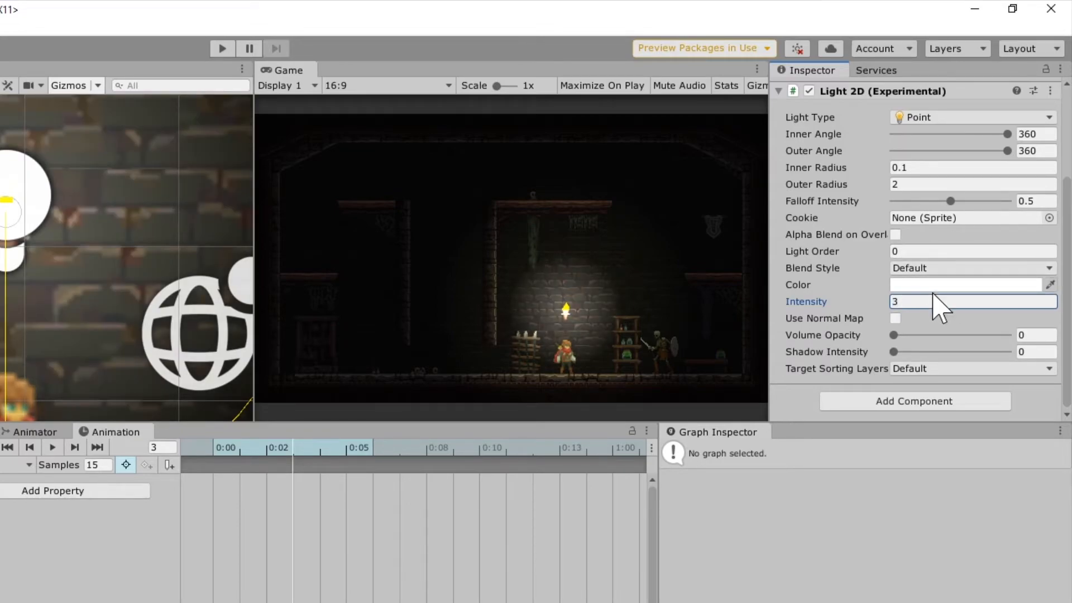
click(963, 284)
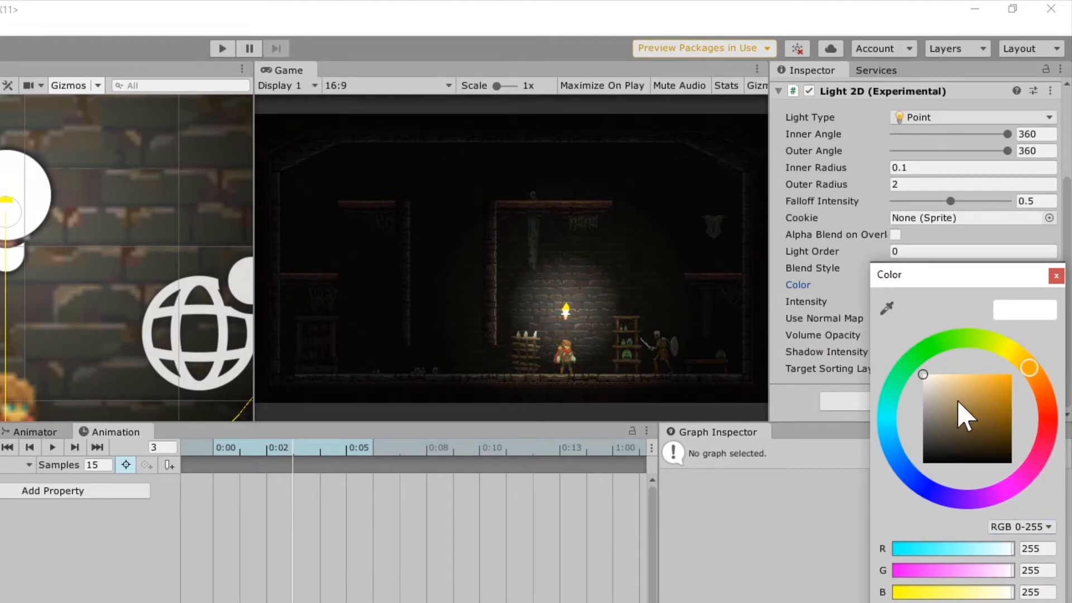
Tint Point Light 2D (1) orange (255, 127, 0) in the colour picker.
drag(923, 374, 1013, 374)
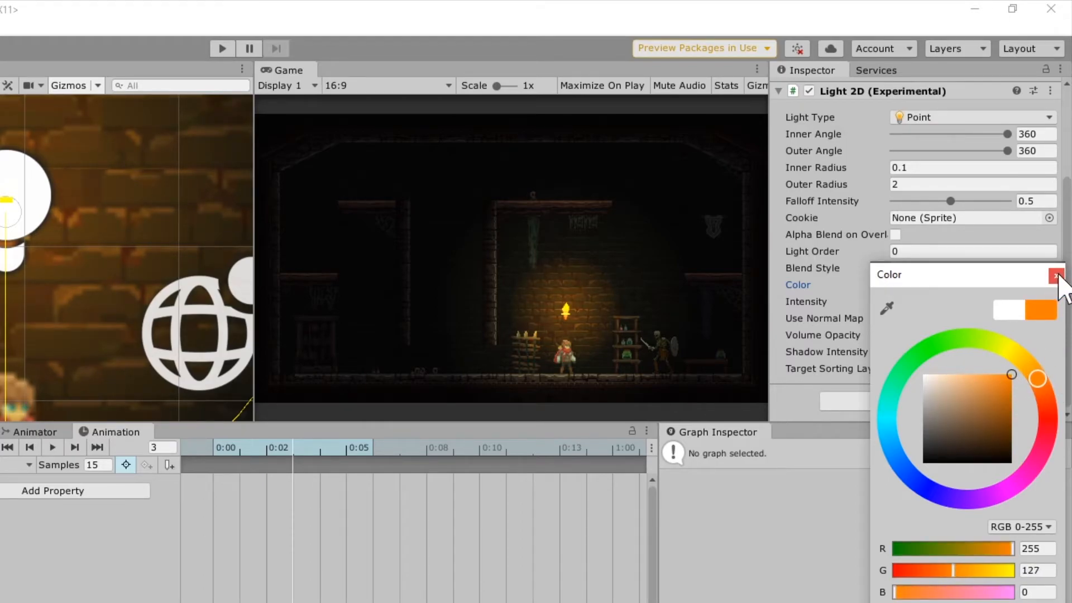
click(1057, 276)
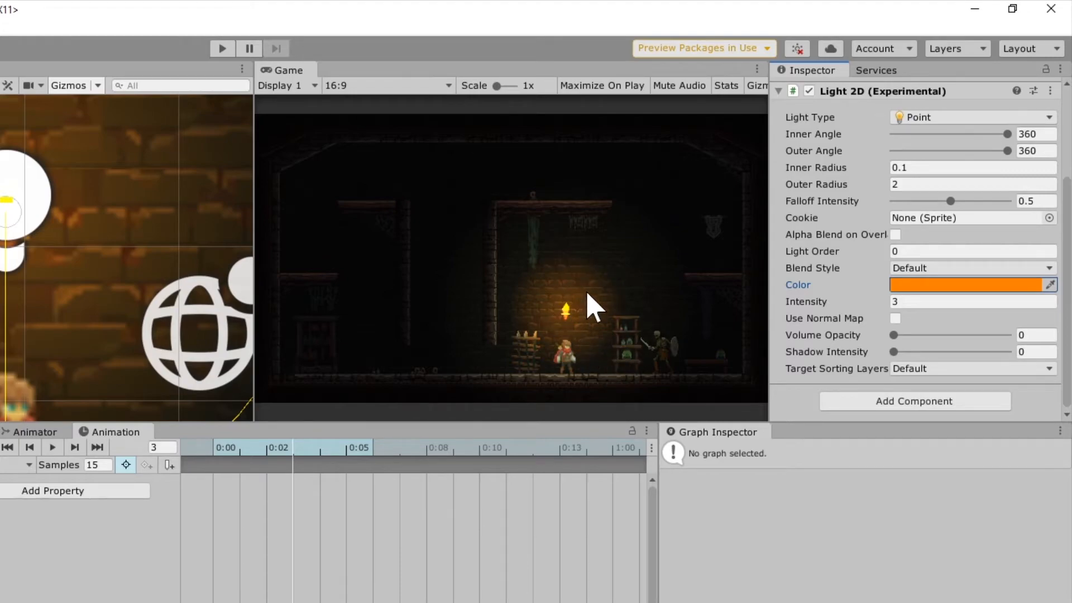
mouse_move(595, 308)
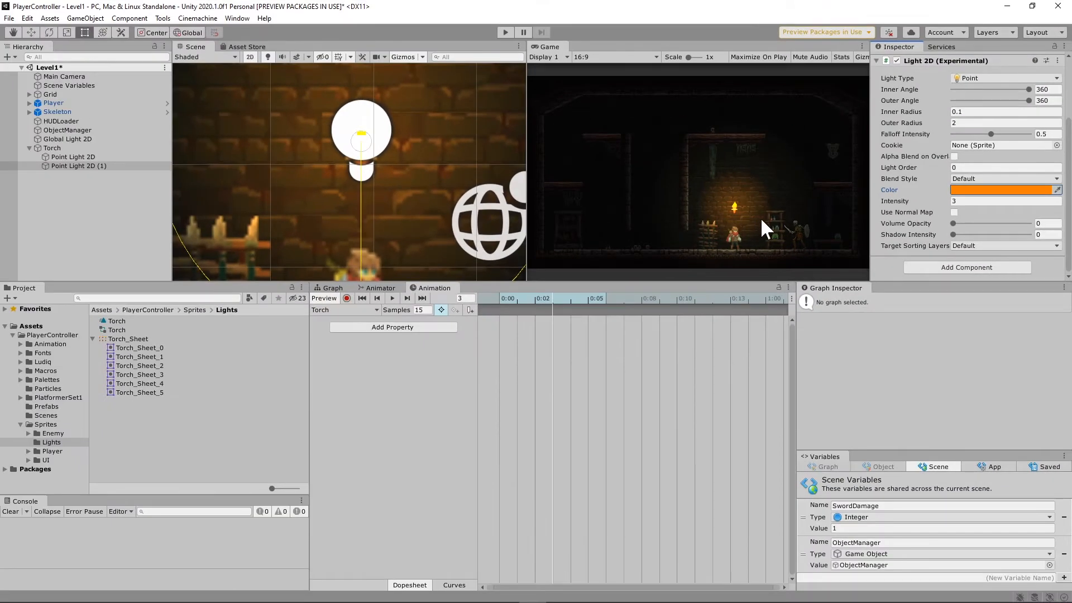
mouse_move(759, 224)
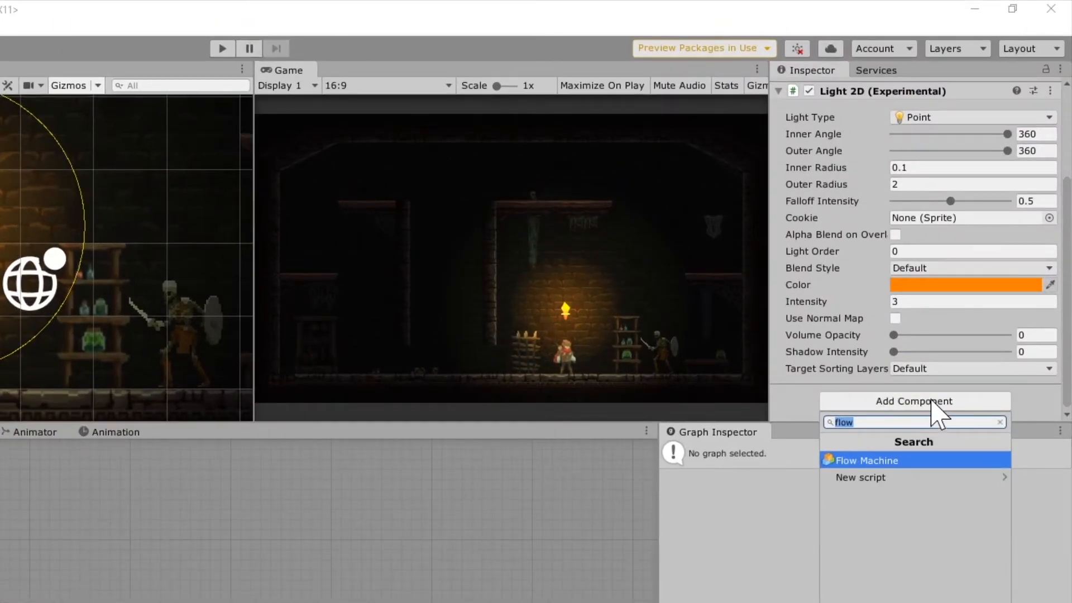
click(867, 460)
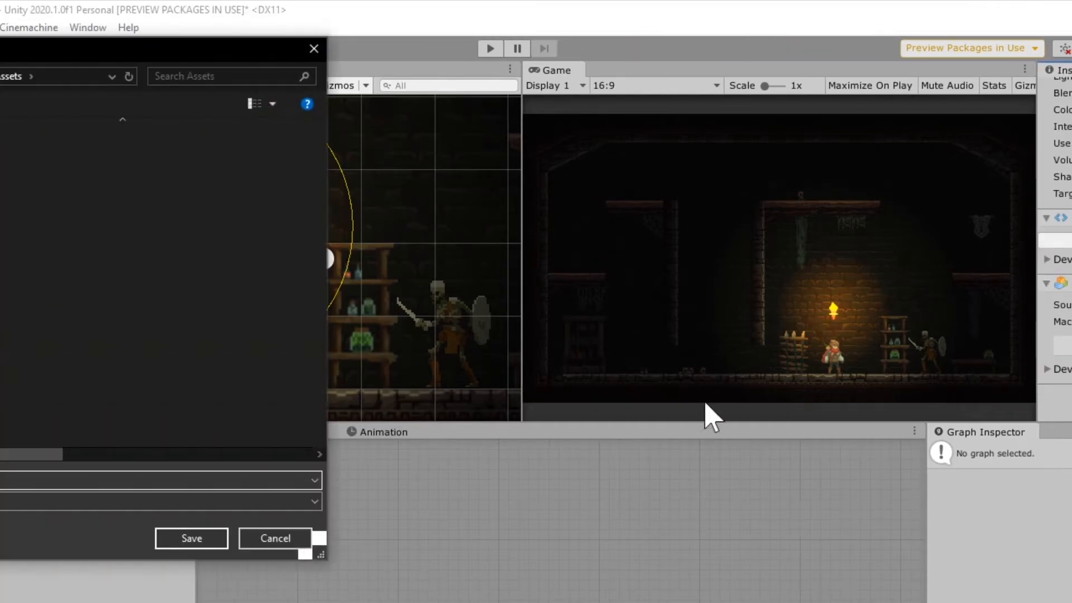
text(Lig)
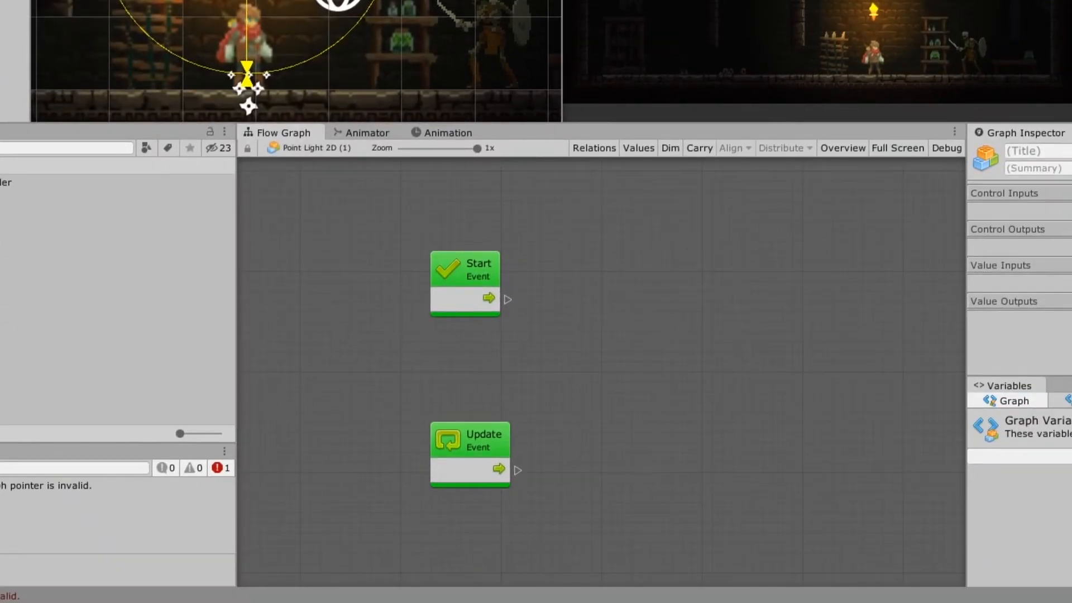
mouse_move(409, 273)
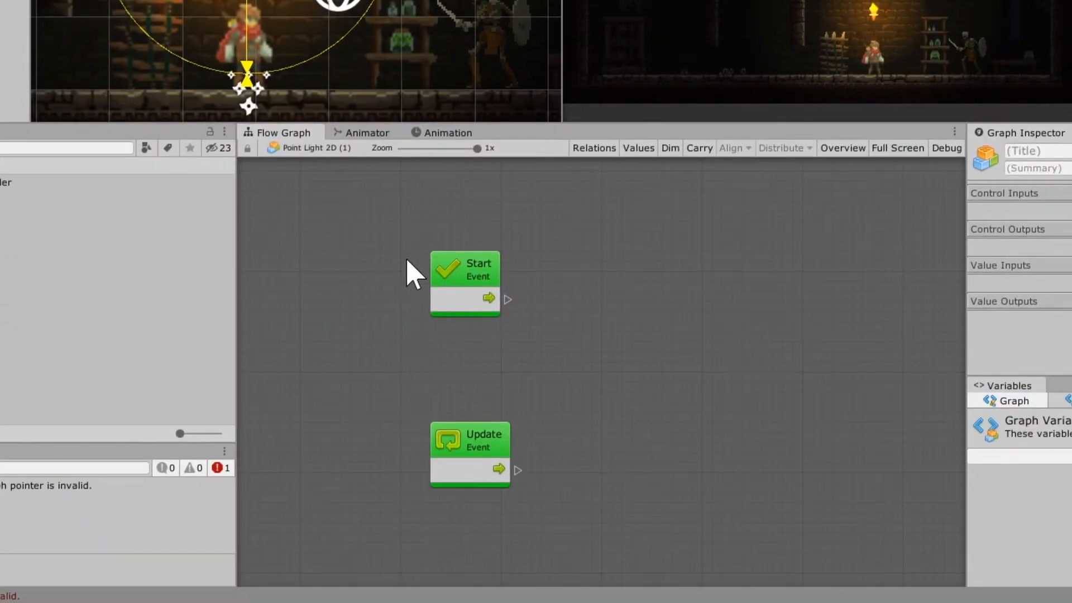
Delete the Start event and add a Timer unit triggered by the Update event.
click(465, 273)
text(Timer)
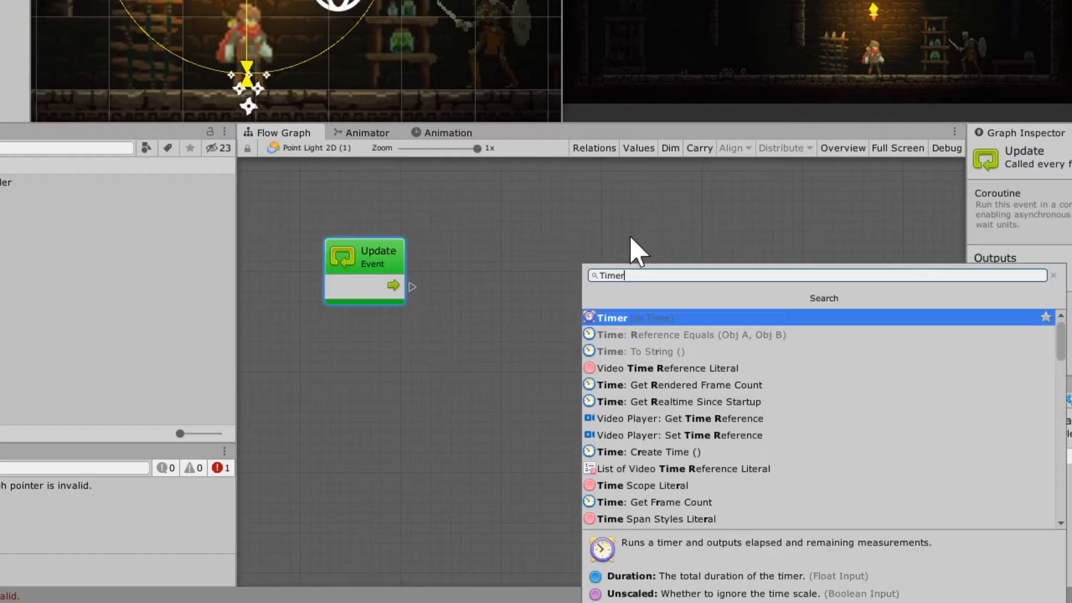
click(614, 317)
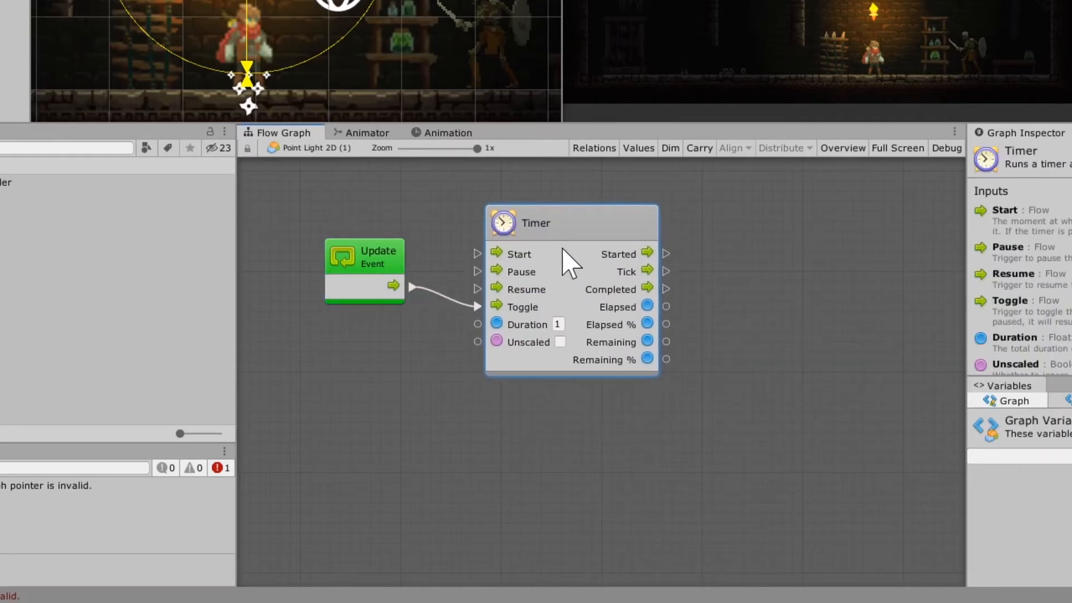
drag(570, 223, 562, 214)
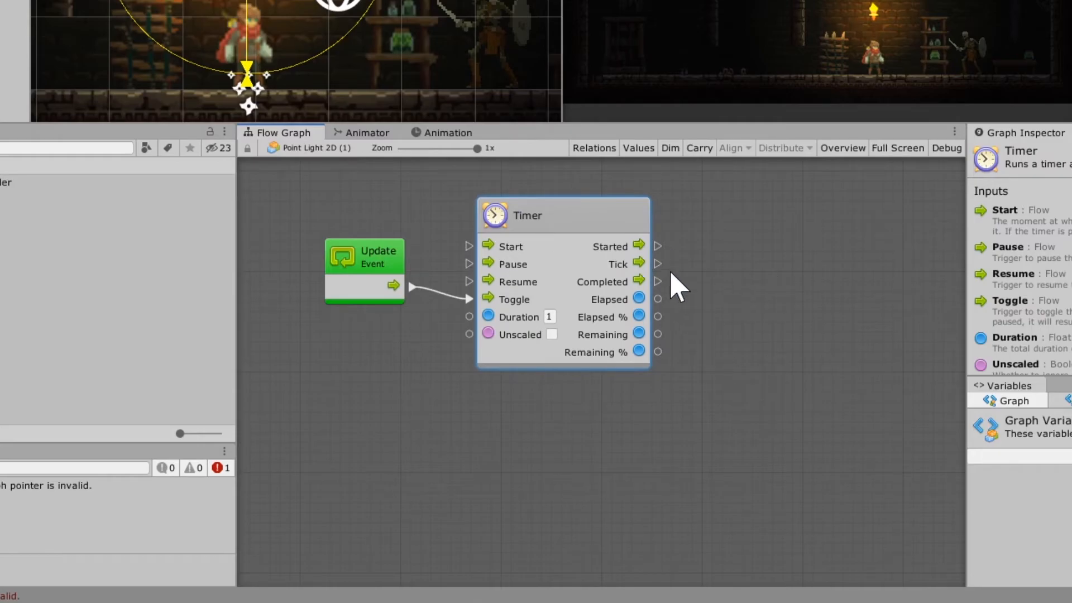
mouse_move(677, 328)
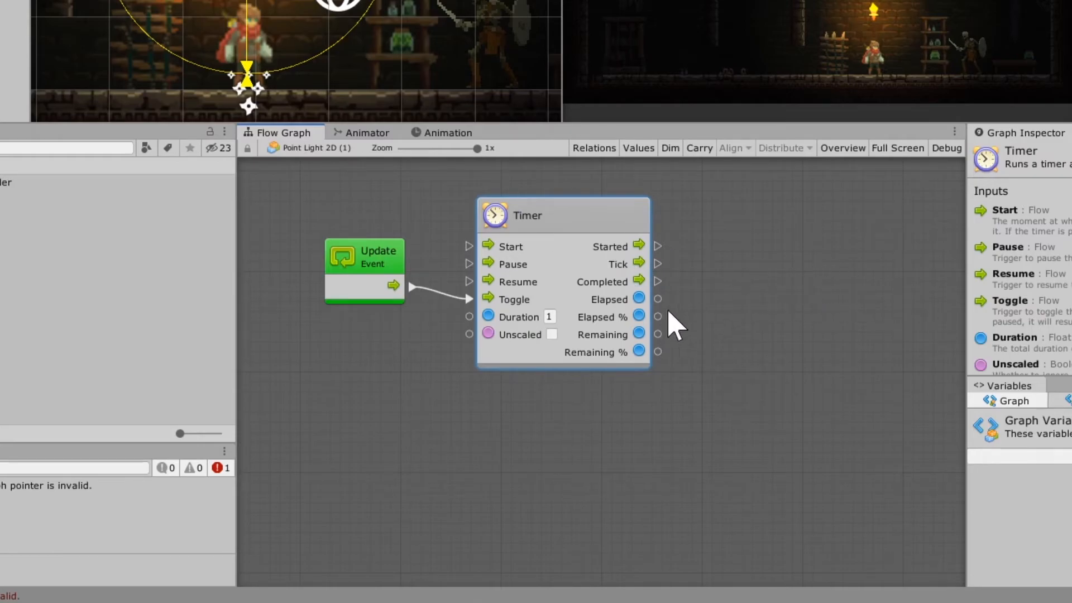
mouse_move(793, 281)
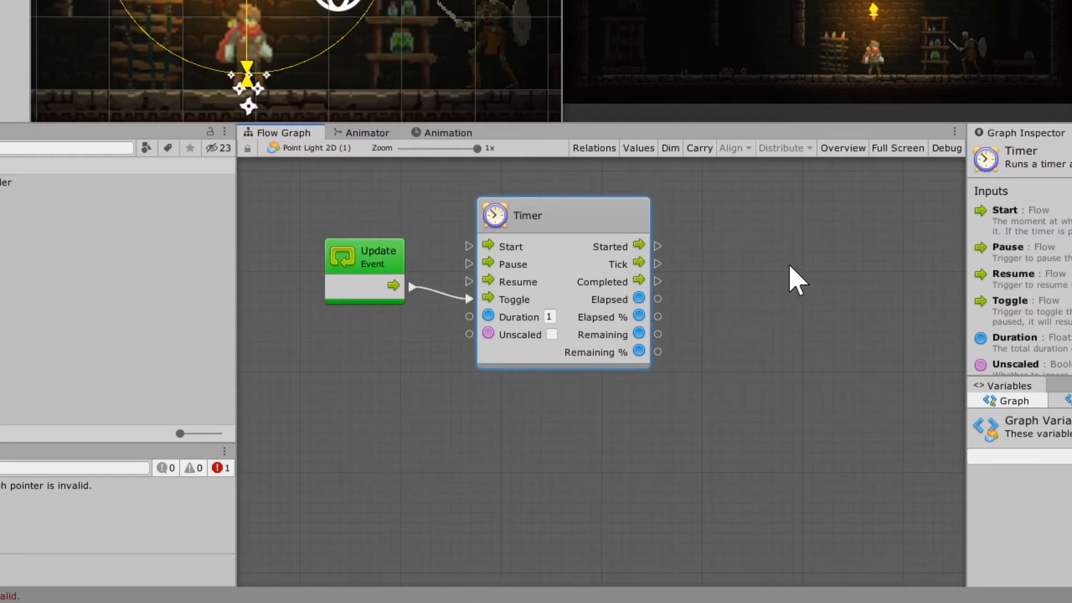
mouse_move(663, 260)
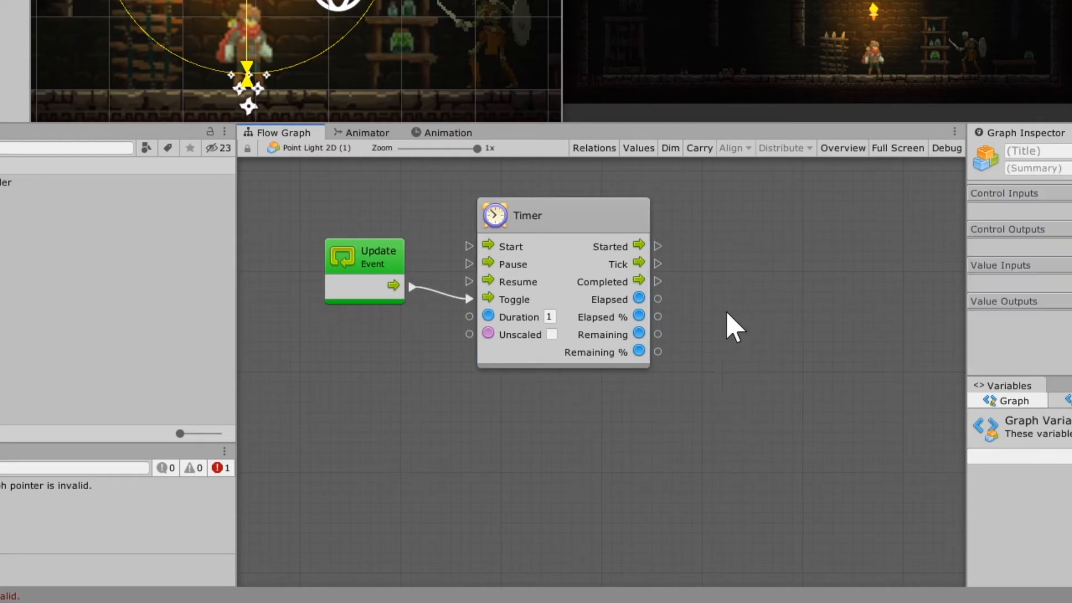
Add a Light 2D Set Intensity unit fired by the Timer's Completed port.
click(734, 325)
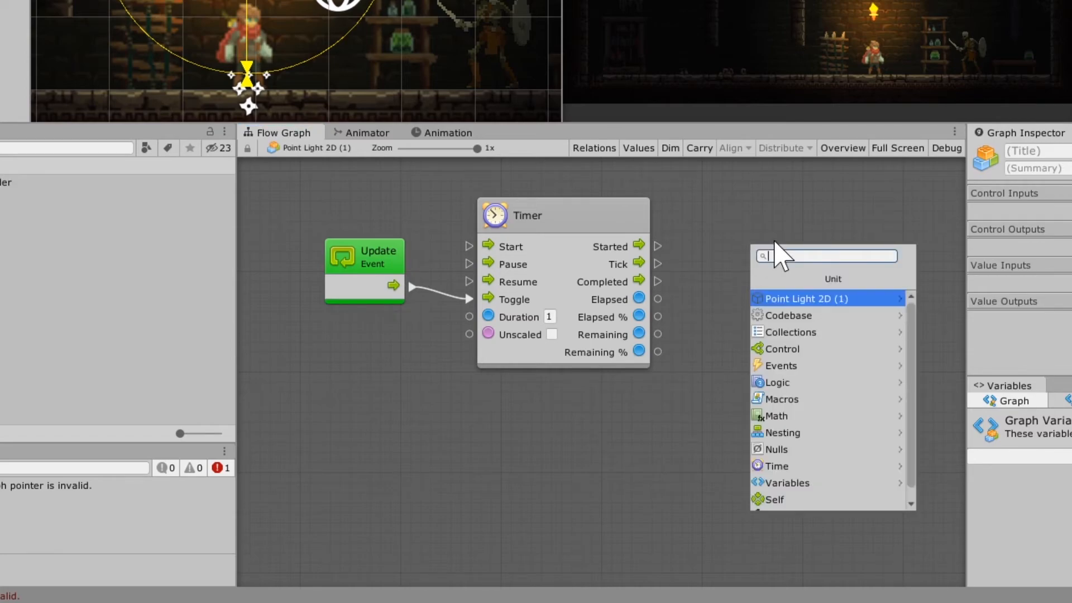
text(Se)
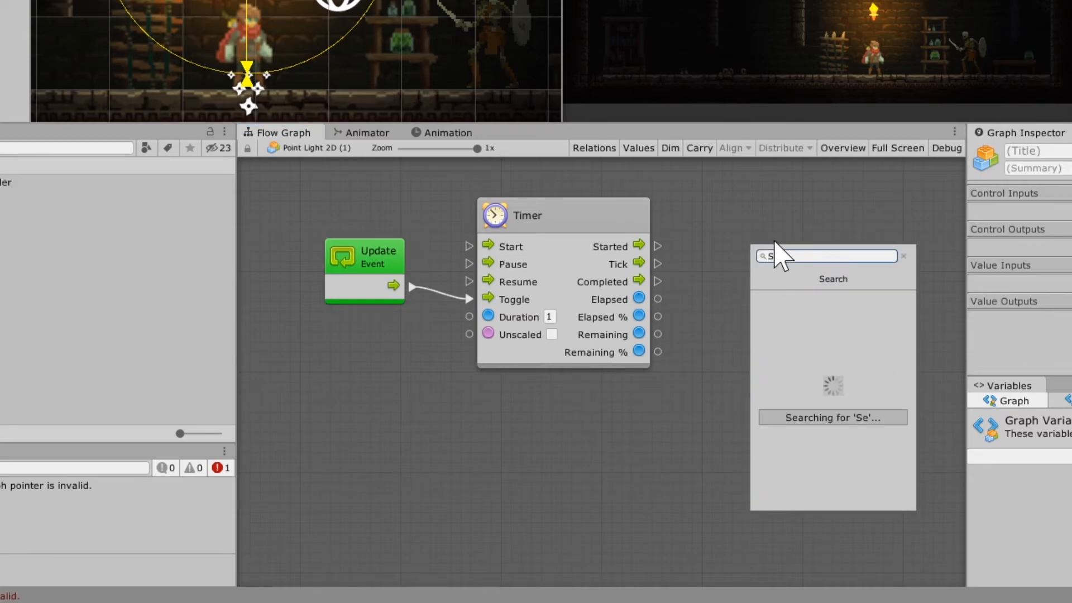
text(et Intensity)
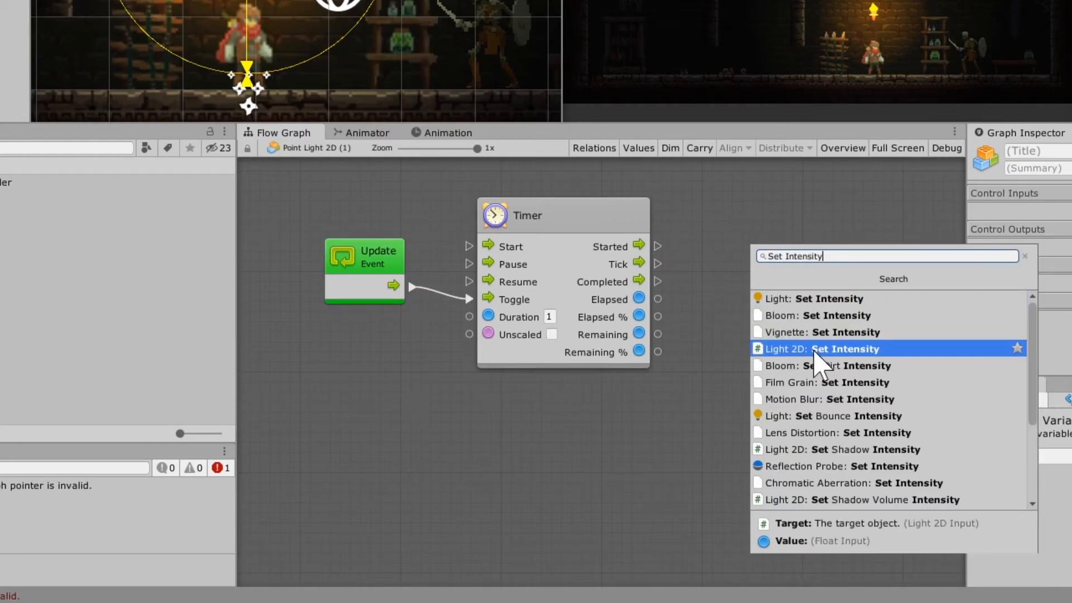
click(825, 348)
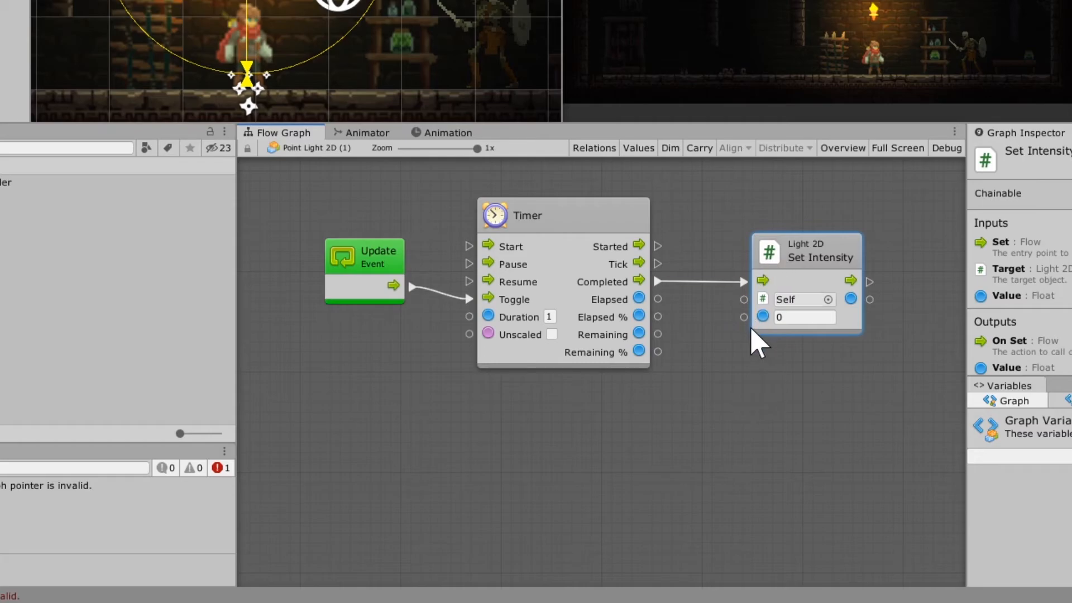
Feed Set Intensity's value from a Random Range unit with min 2 and max 4.
drag(745, 316, 711, 419)
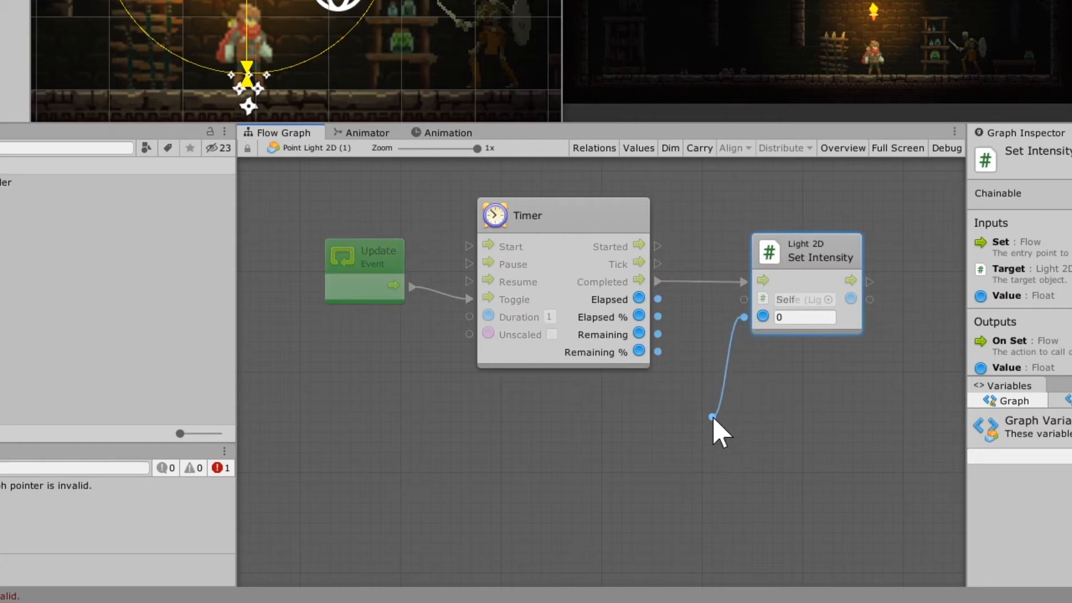
drag(763, 316, 715, 419)
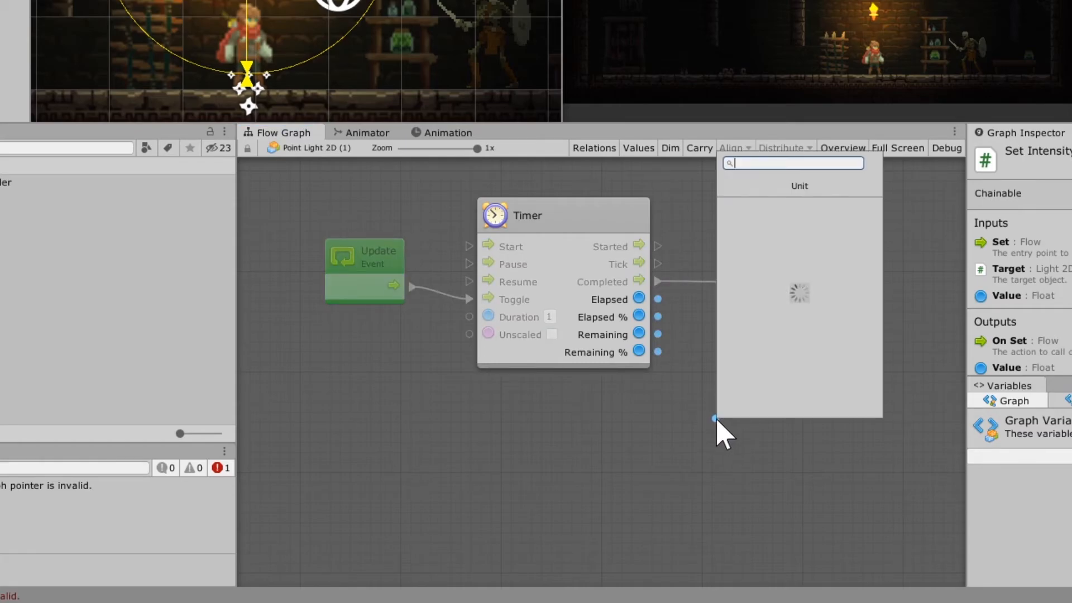
text(Rando)
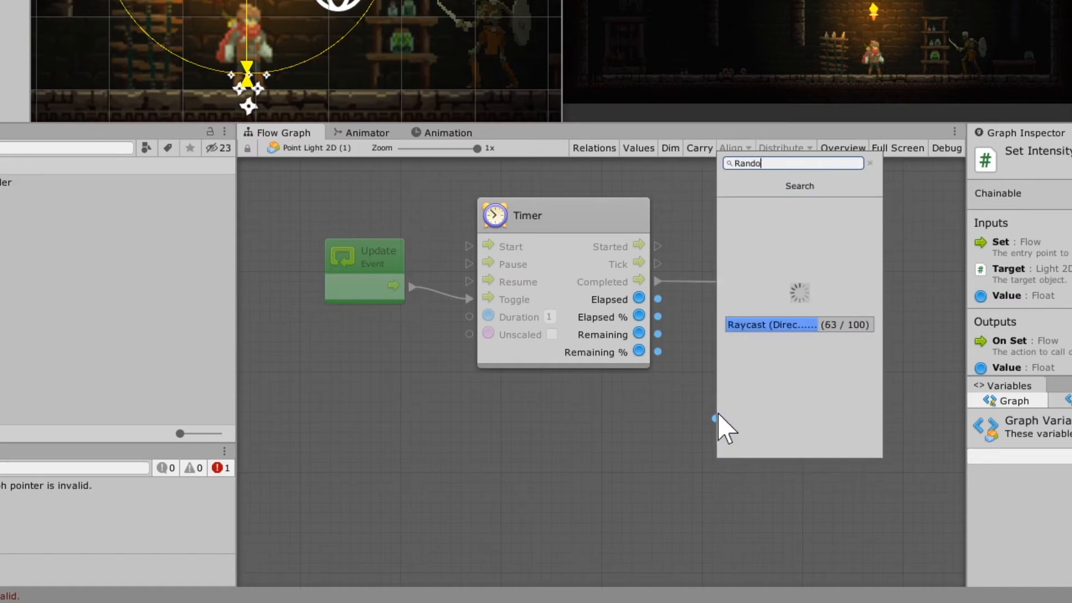
click(771, 325)
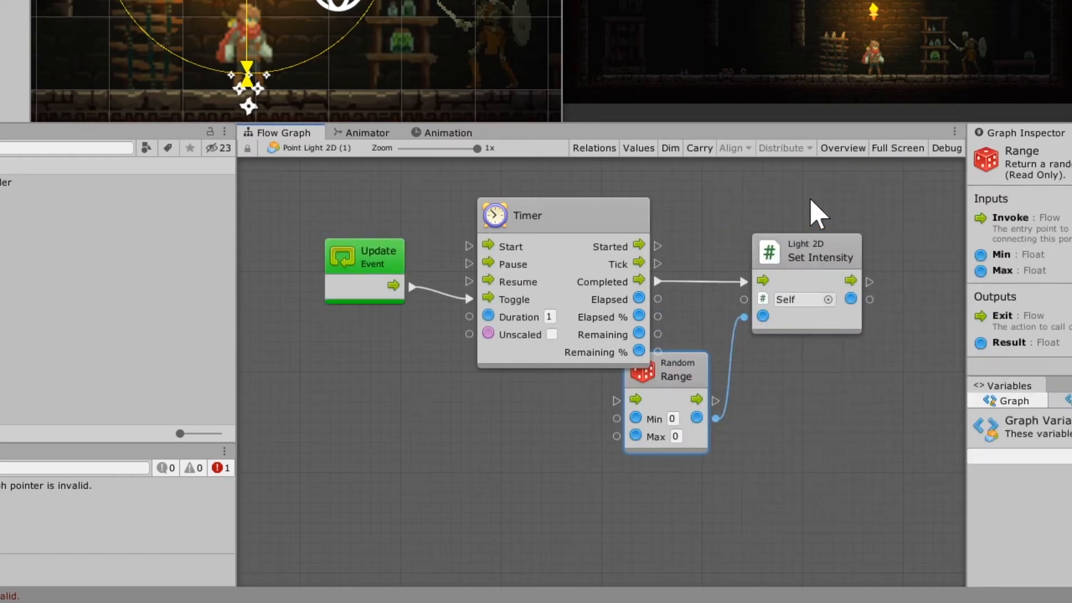
drag(665, 373, 678, 383)
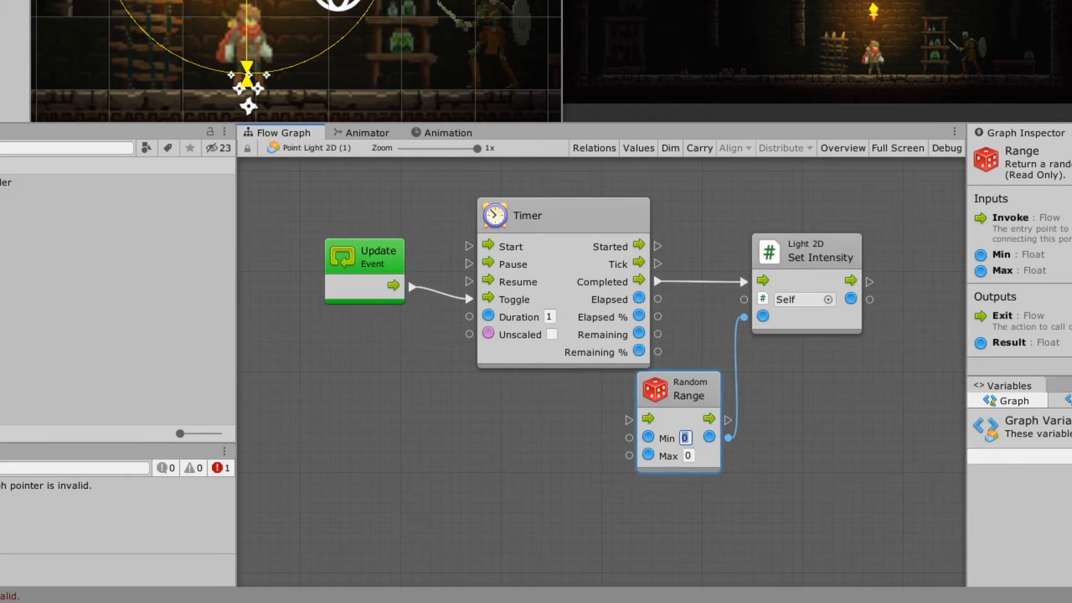
text(2)
click(687, 455)
text(4)
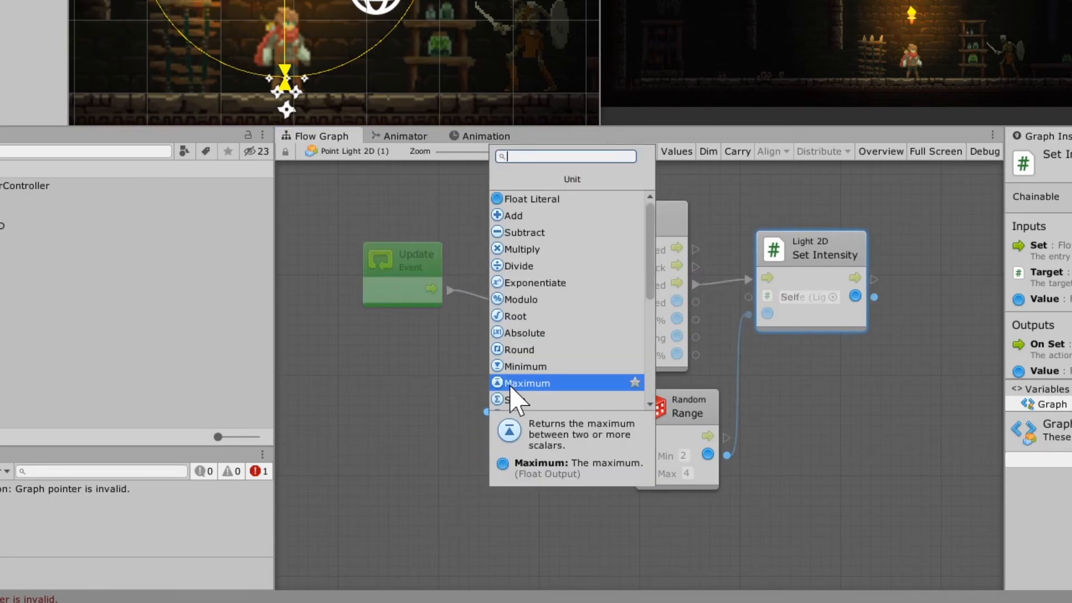
Drive the Timer's duration from a second Random Range unit with max 0.1.
text(Random Ra)
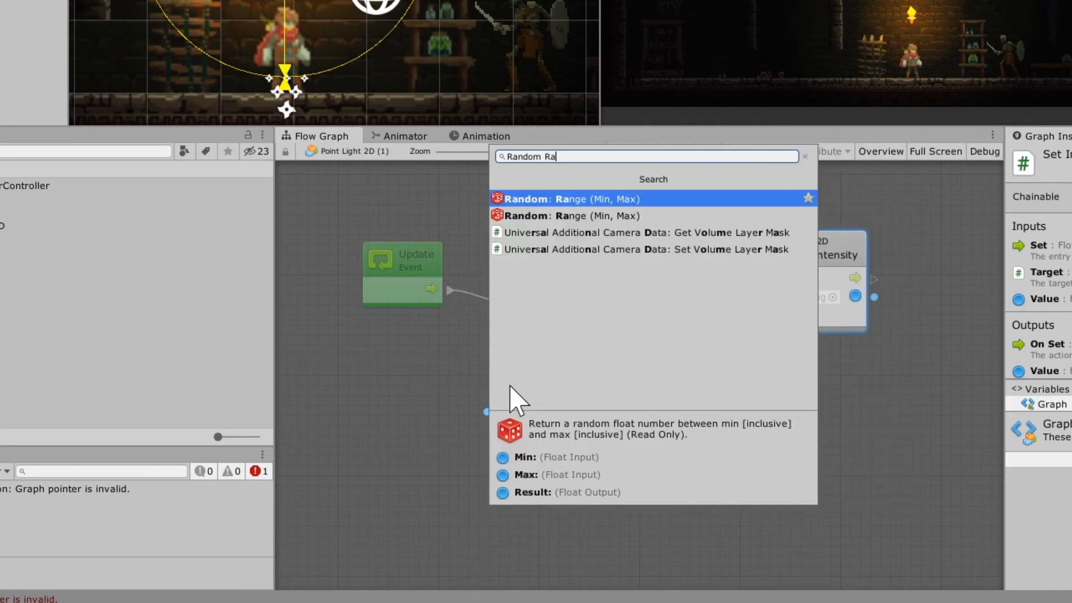
click(571, 199)
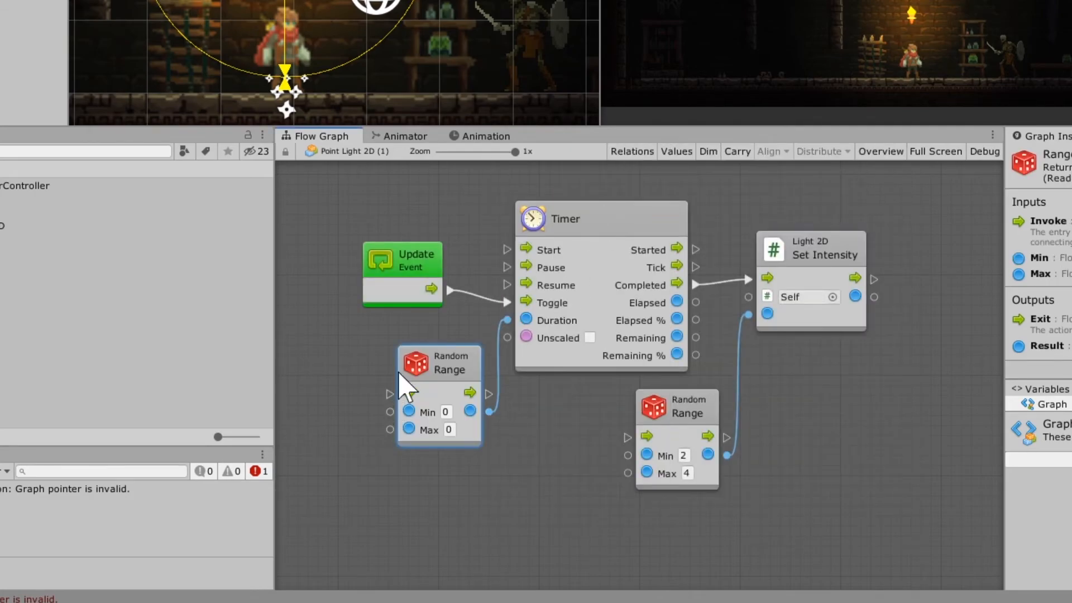
drag(438, 362, 437, 416)
text(.1)
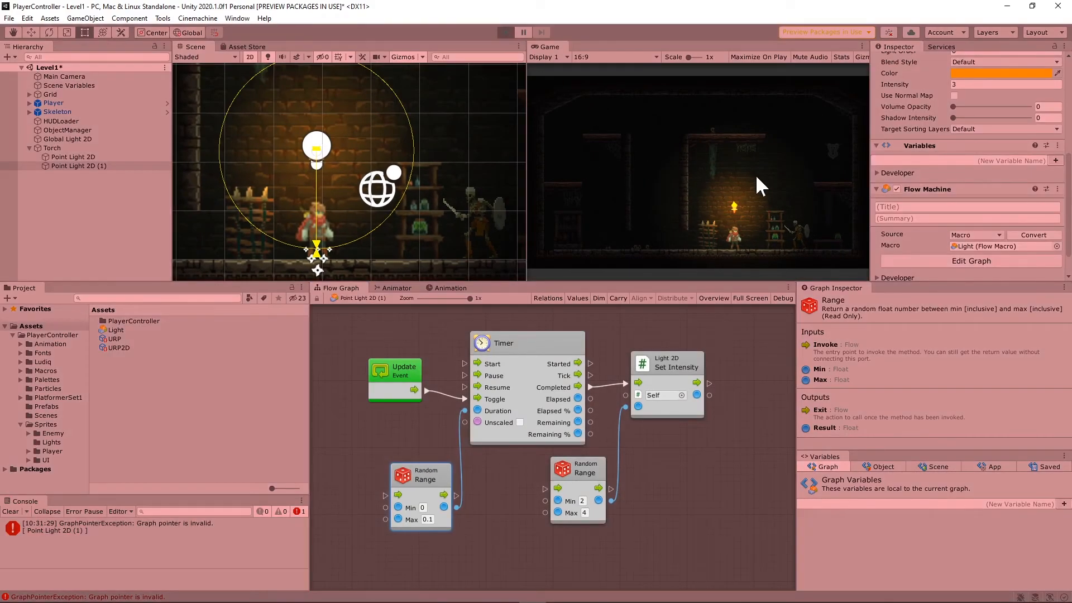
mouse_move(748, 225)
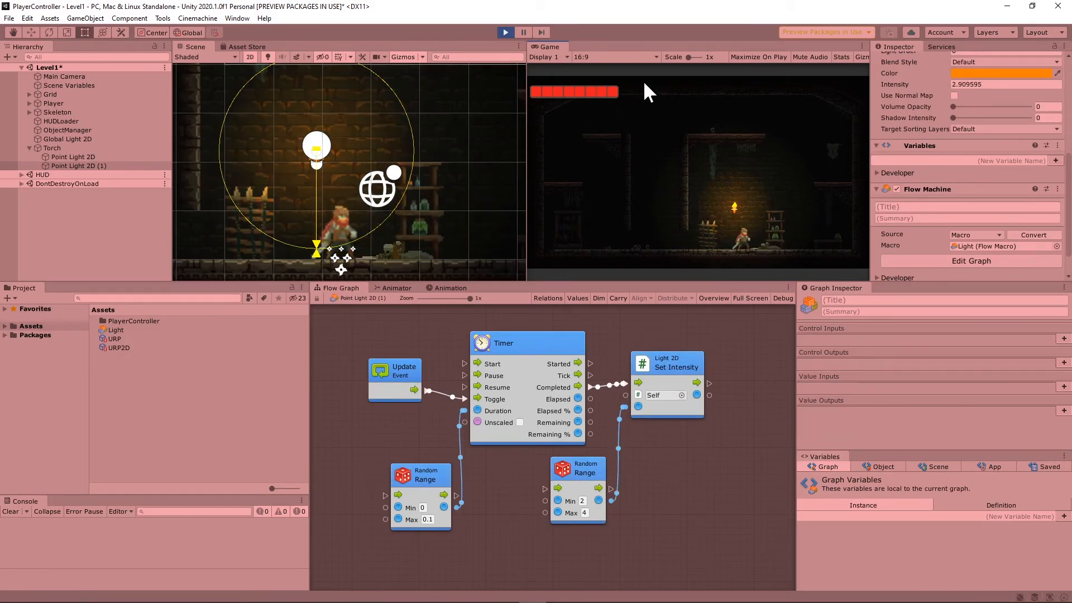
While playing, select the yellow then the orange point light to view their Inspector settings.
click(71, 148)
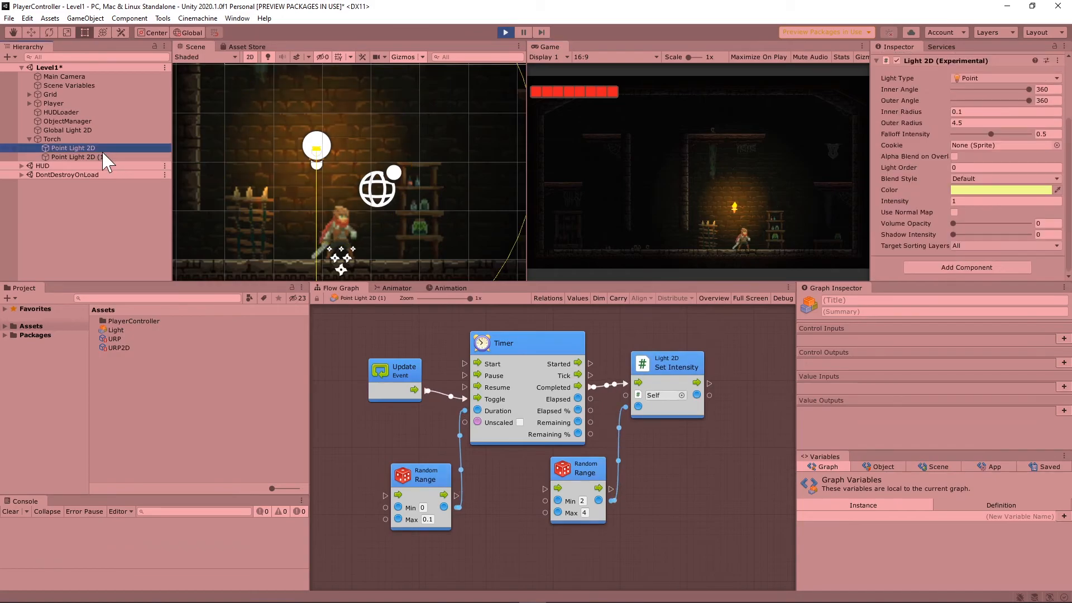
click(78, 157)
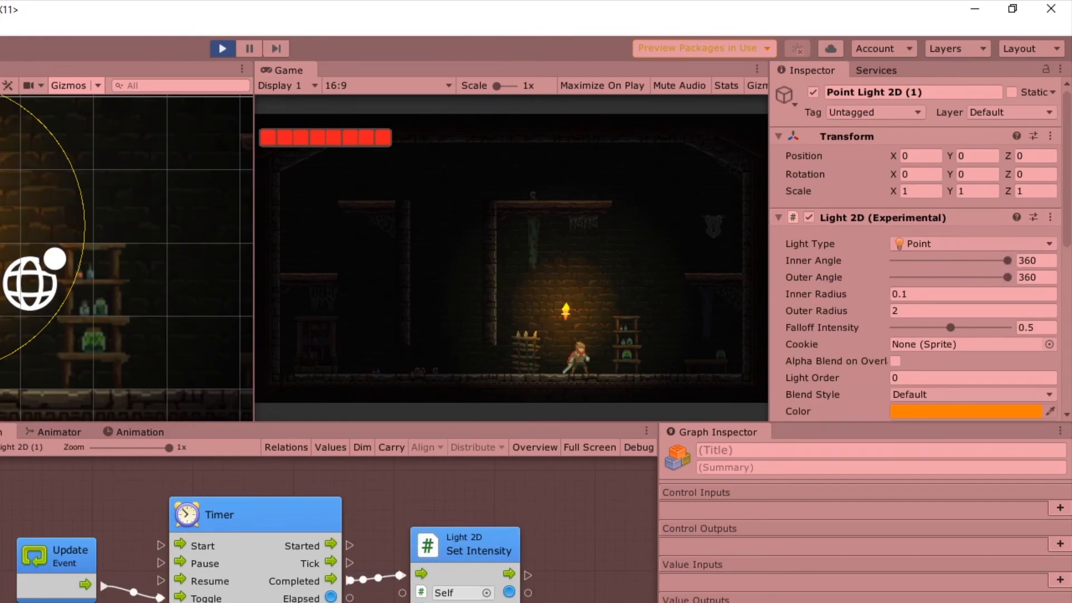
Narrow the orange light's inner angle from 360 to 307 during play mode.
drag(1005, 261, 993, 260)
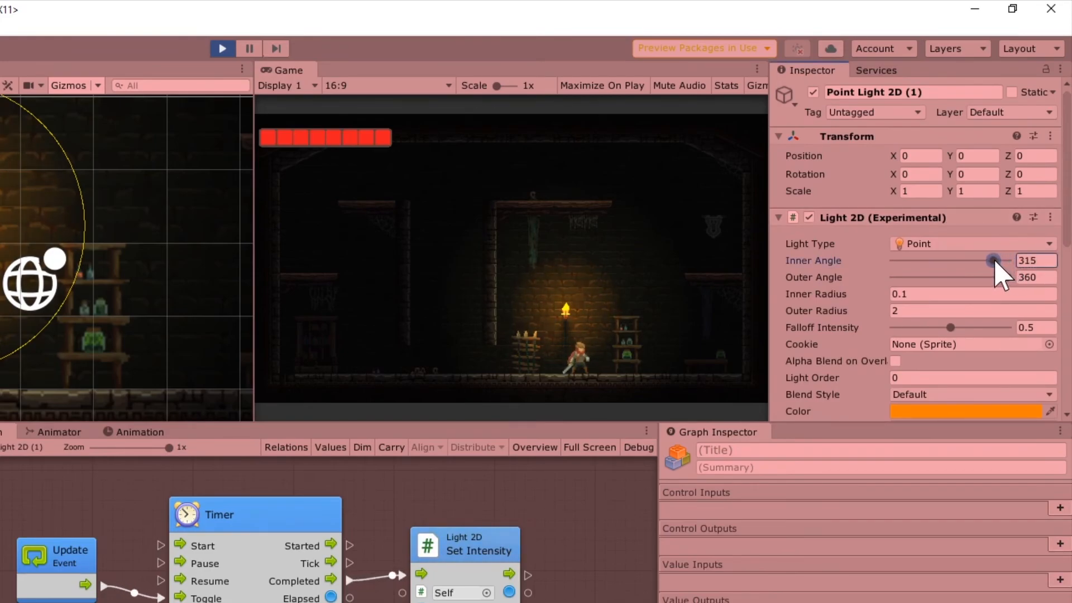
drag(995, 260, 991, 260)
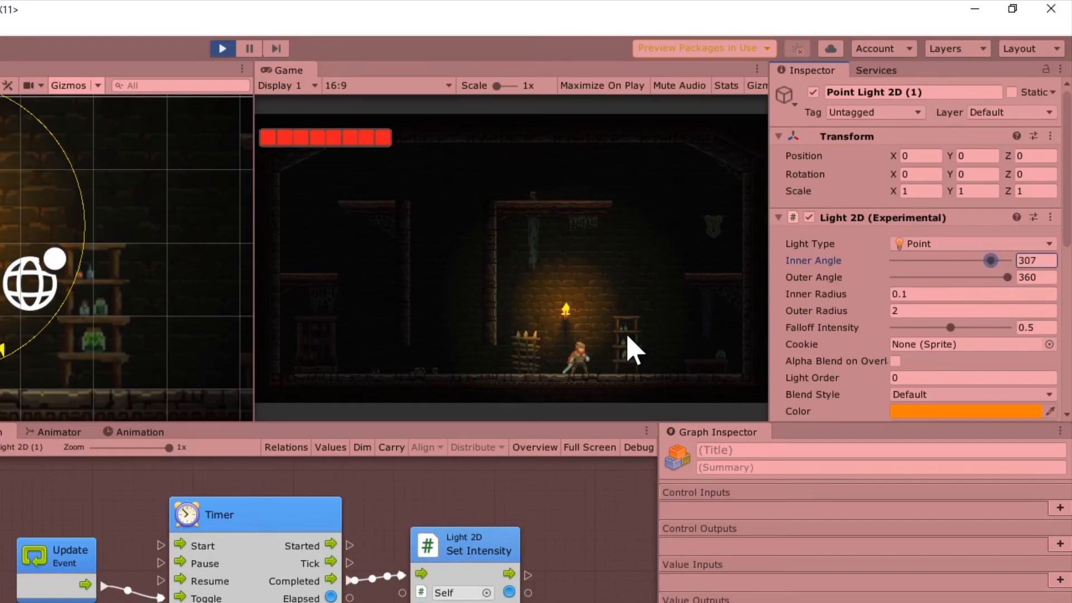
mouse_move(568, 337)
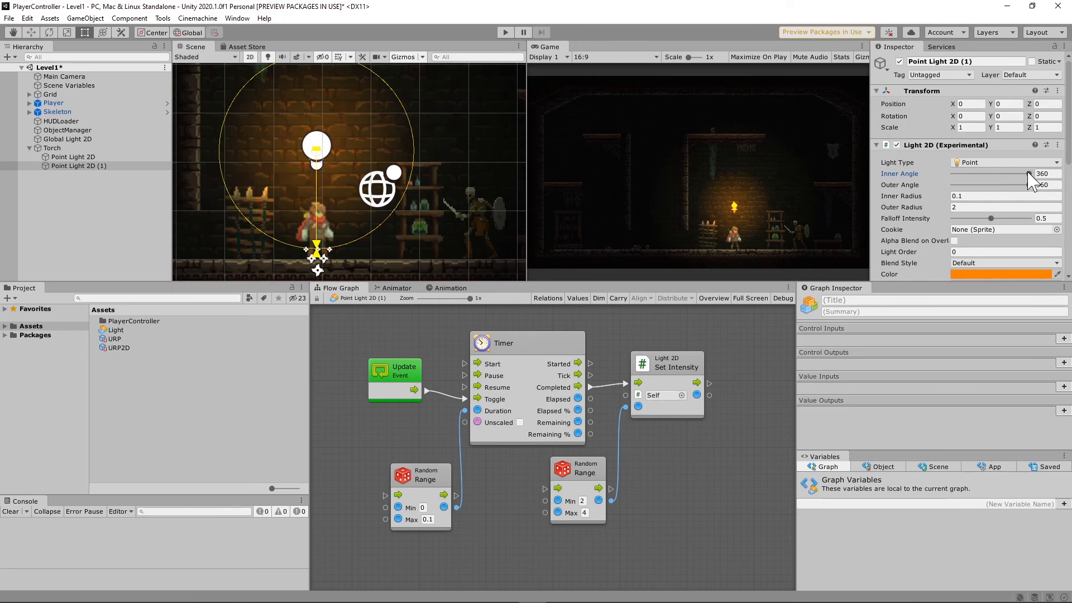
Duplicate Torch into Torch (1) and move the copy to another spot on the dungeon wall.
drag(1032, 178, 1014, 178)
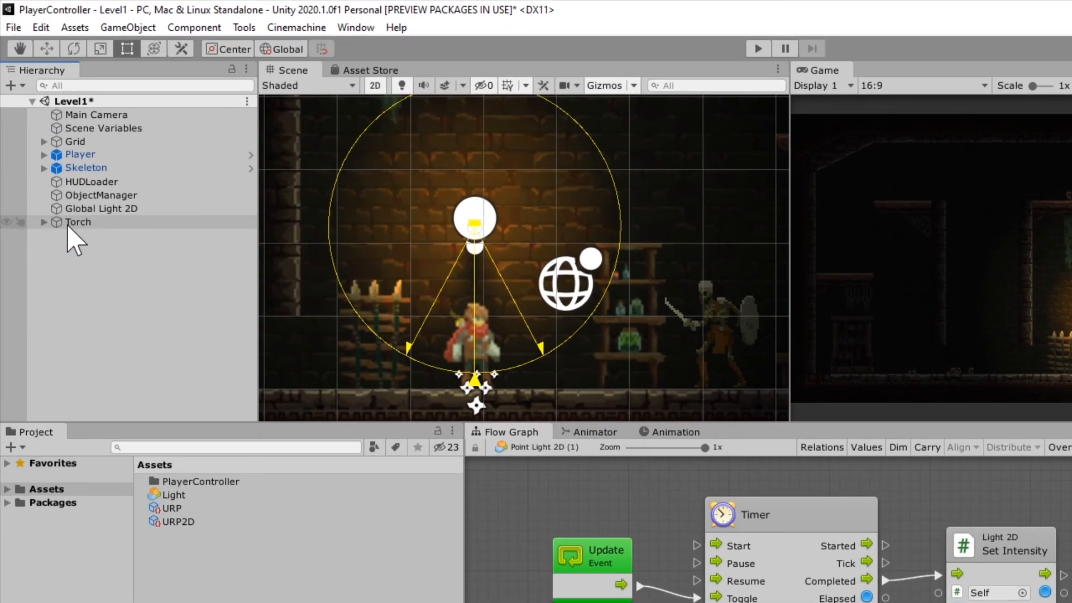
right_click(78, 221)
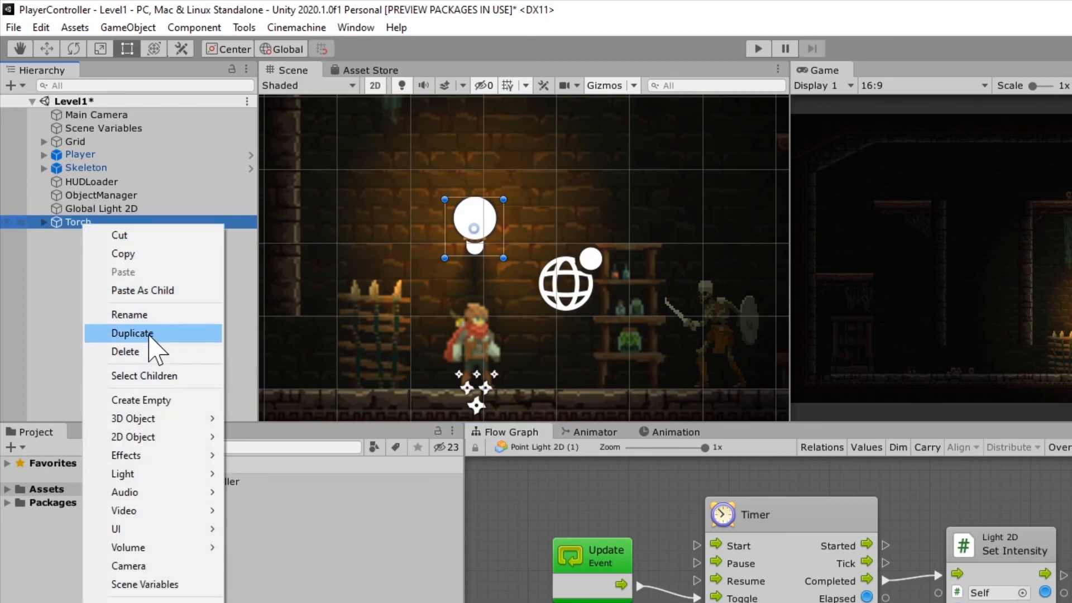
click(131, 332)
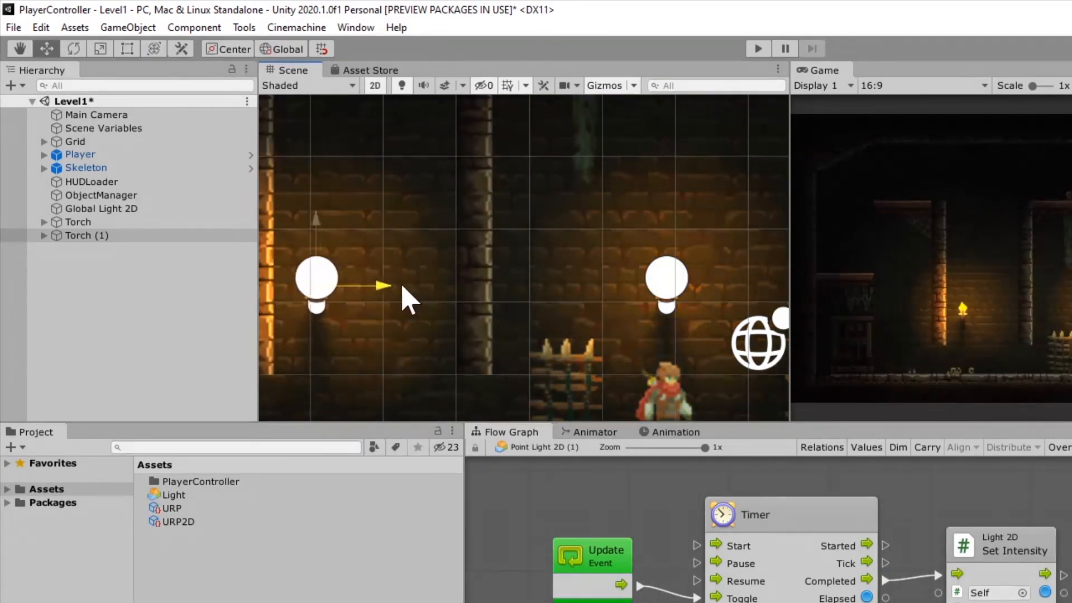
click(756, 48)
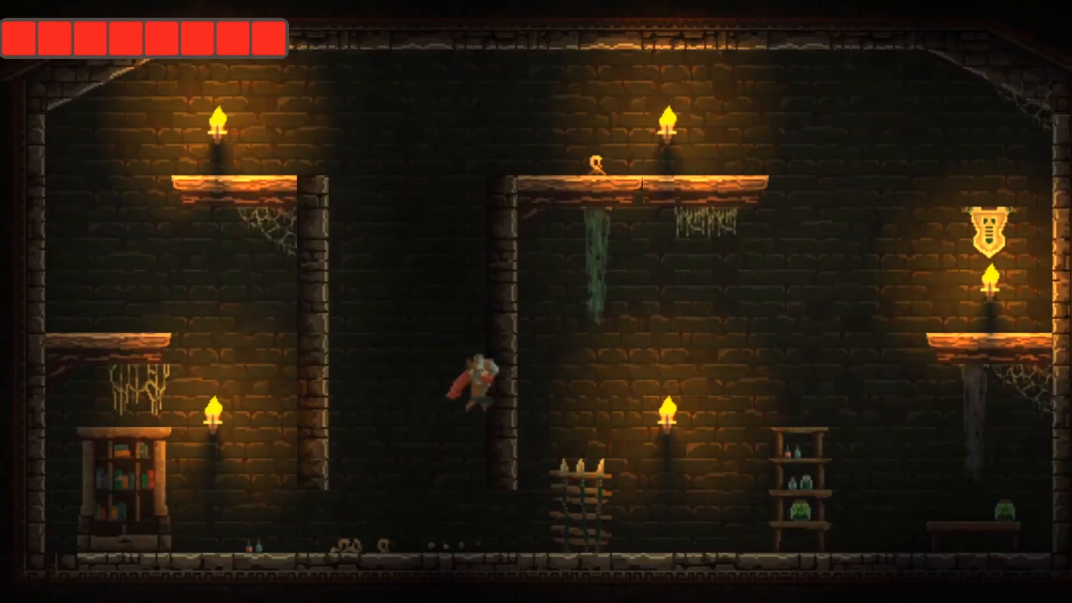